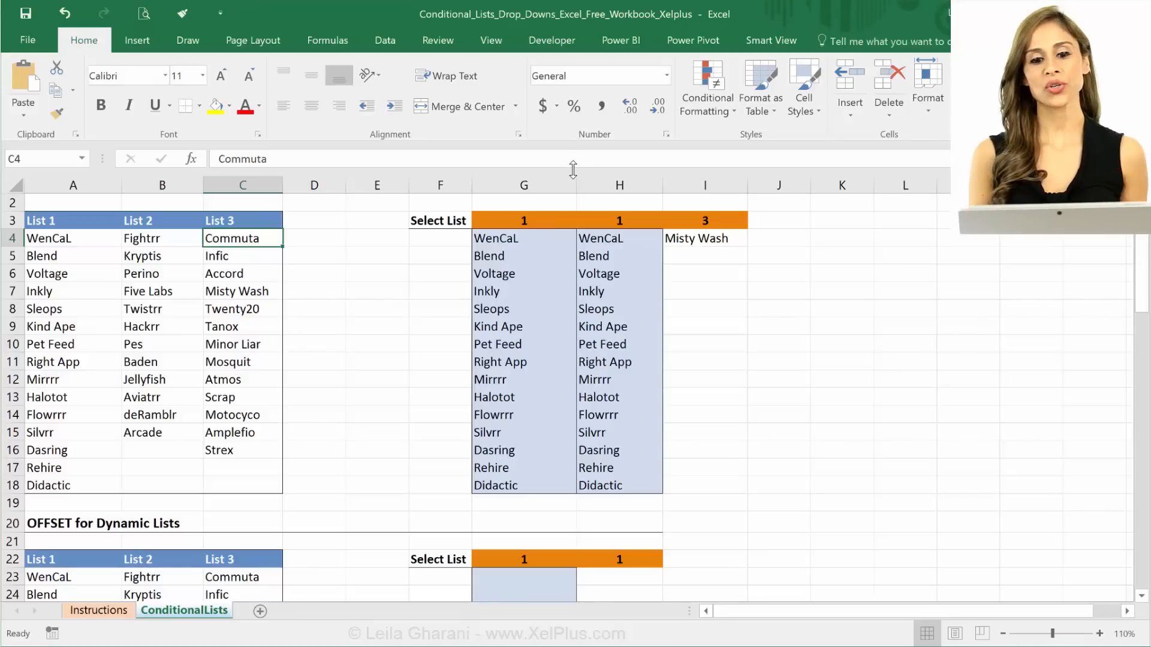
mouse_move(584, 146)
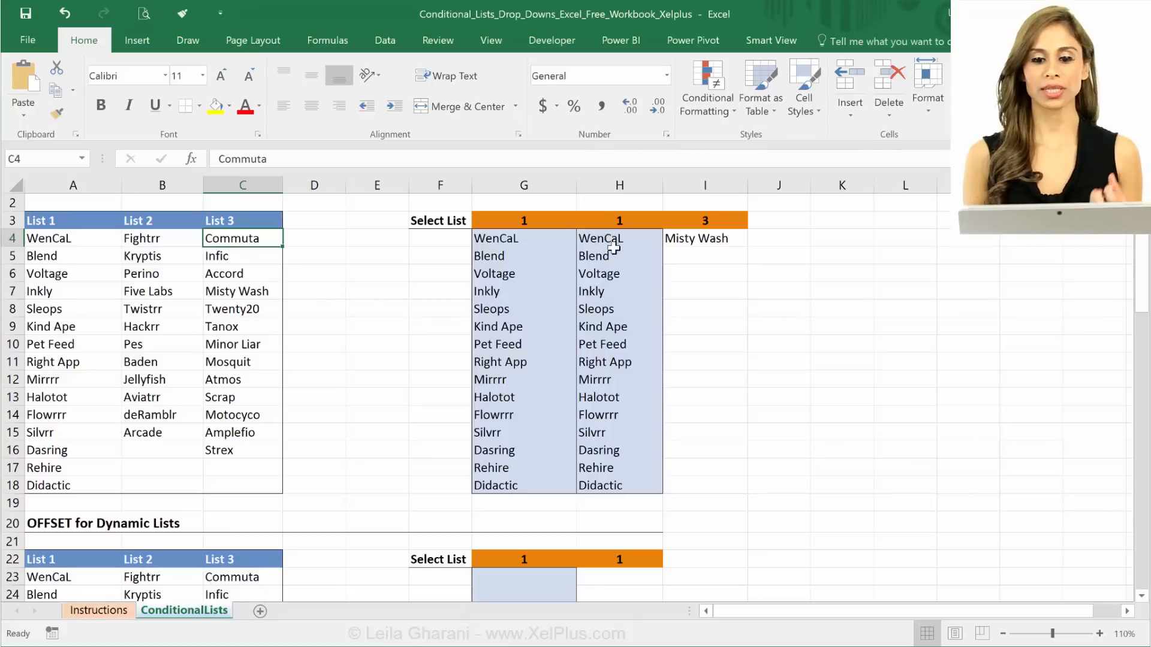
Inspect the Misty Wash result, then start and abandon an INDEX formula in an empty cell
left_click(703, 238)
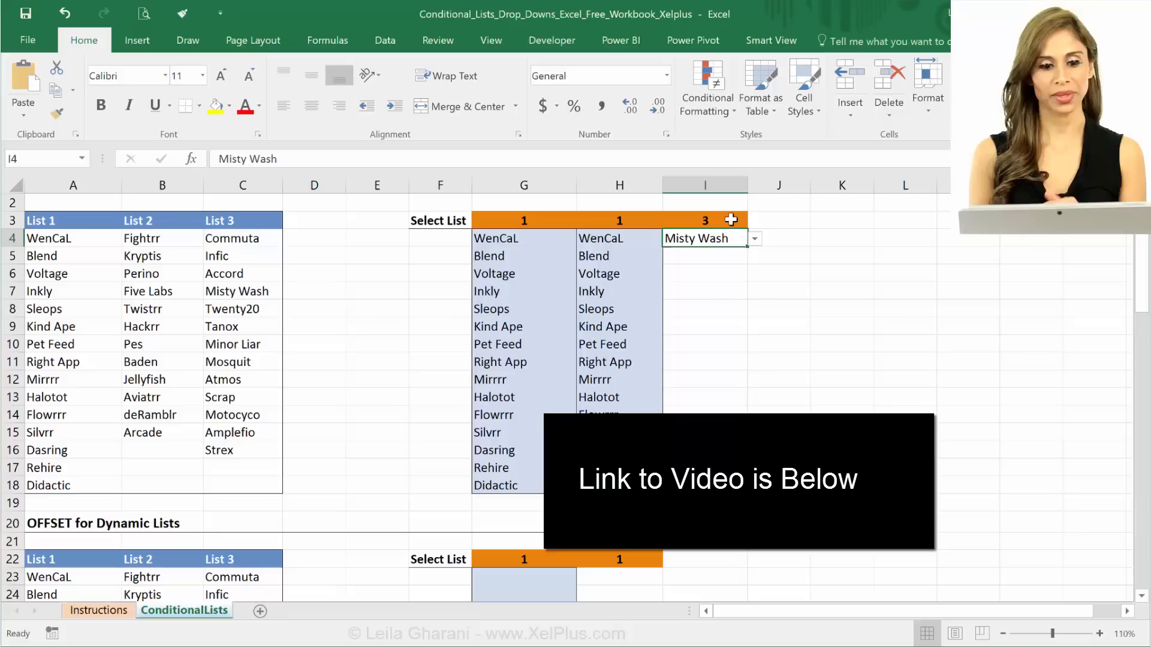
left_click(704, 273)
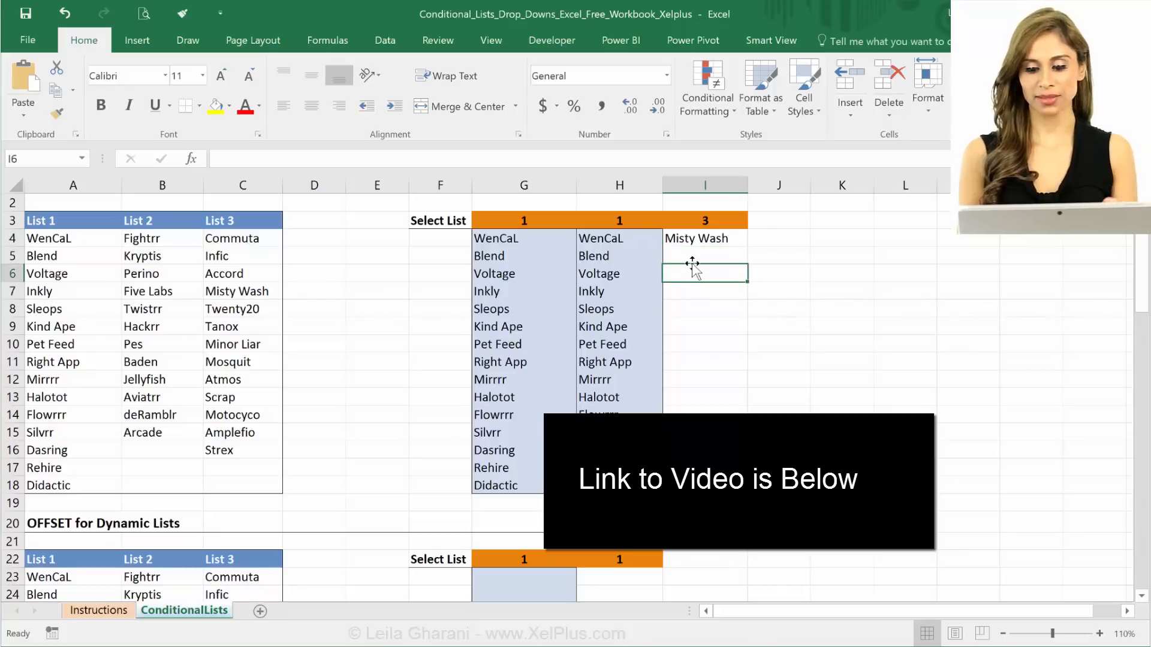
type("=index")
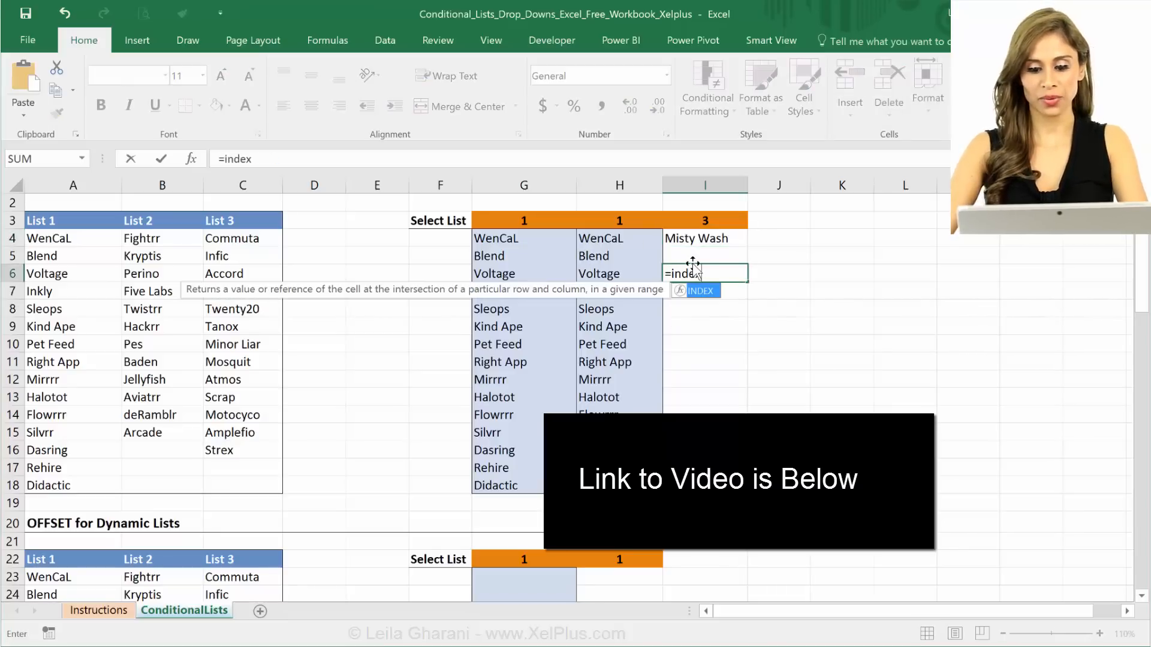
type("(")
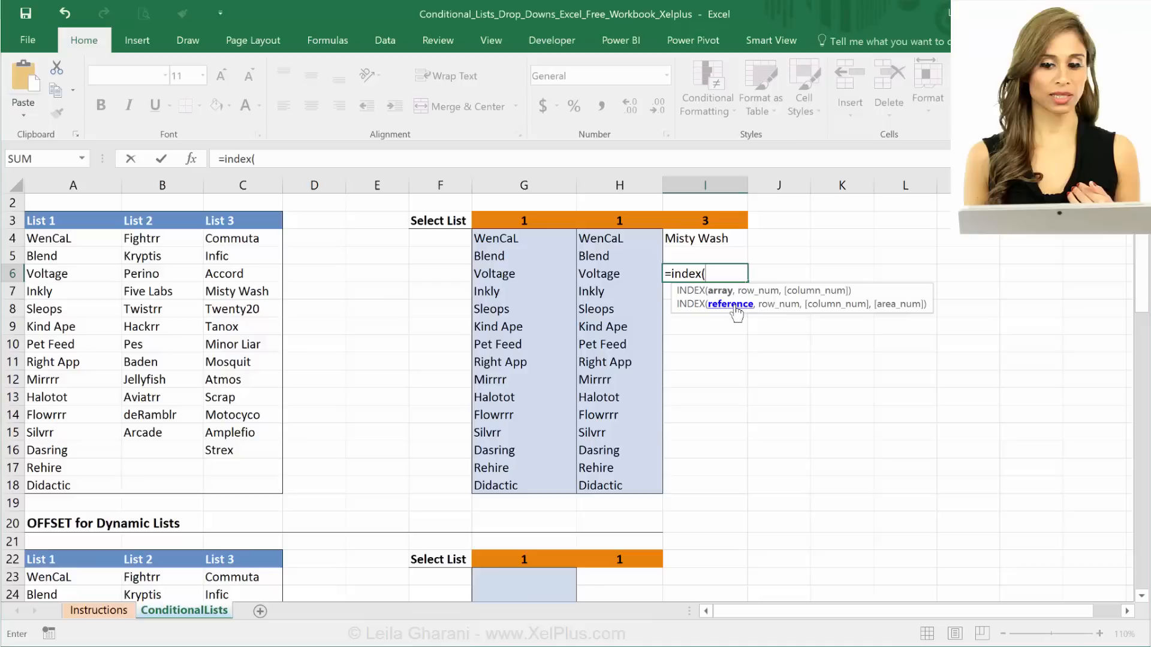
mouse_move(895, 314)
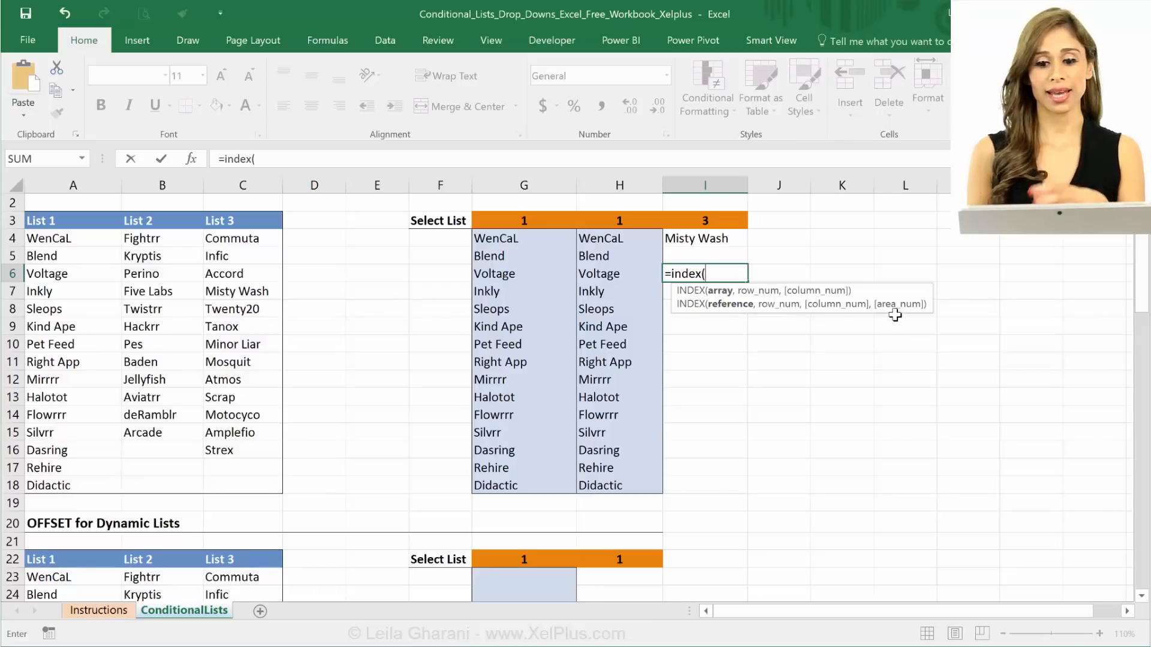
key("Backspace")
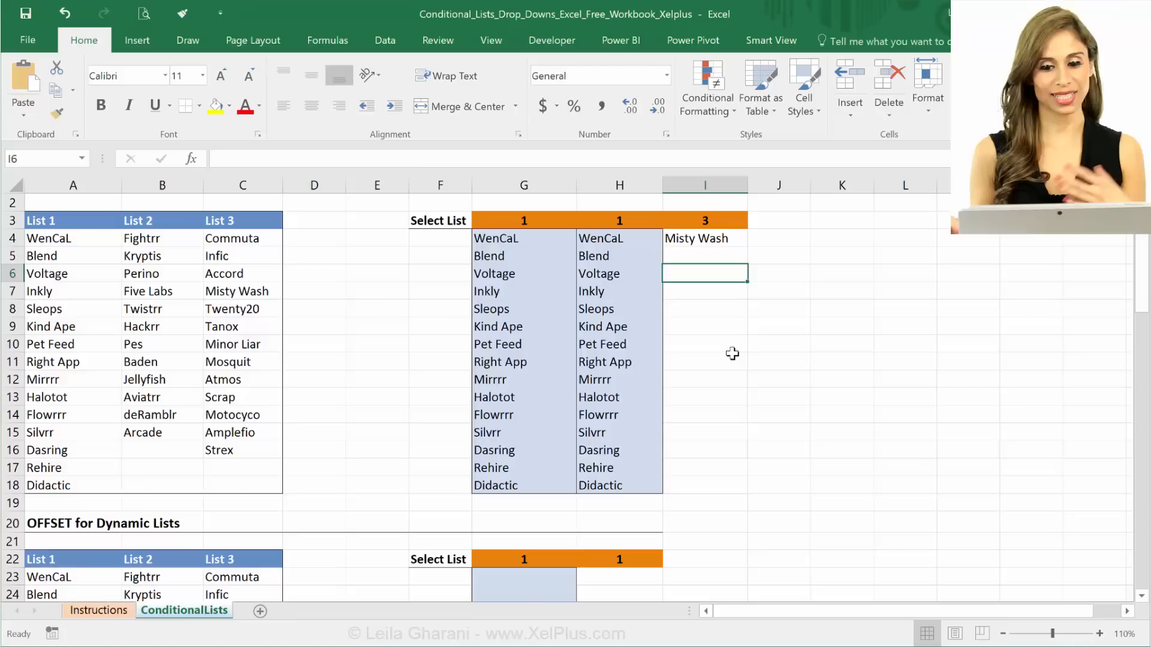
Move down to the OFFSET for Dynamic Lists section and select its first result cell G23
scroll("down", 3)
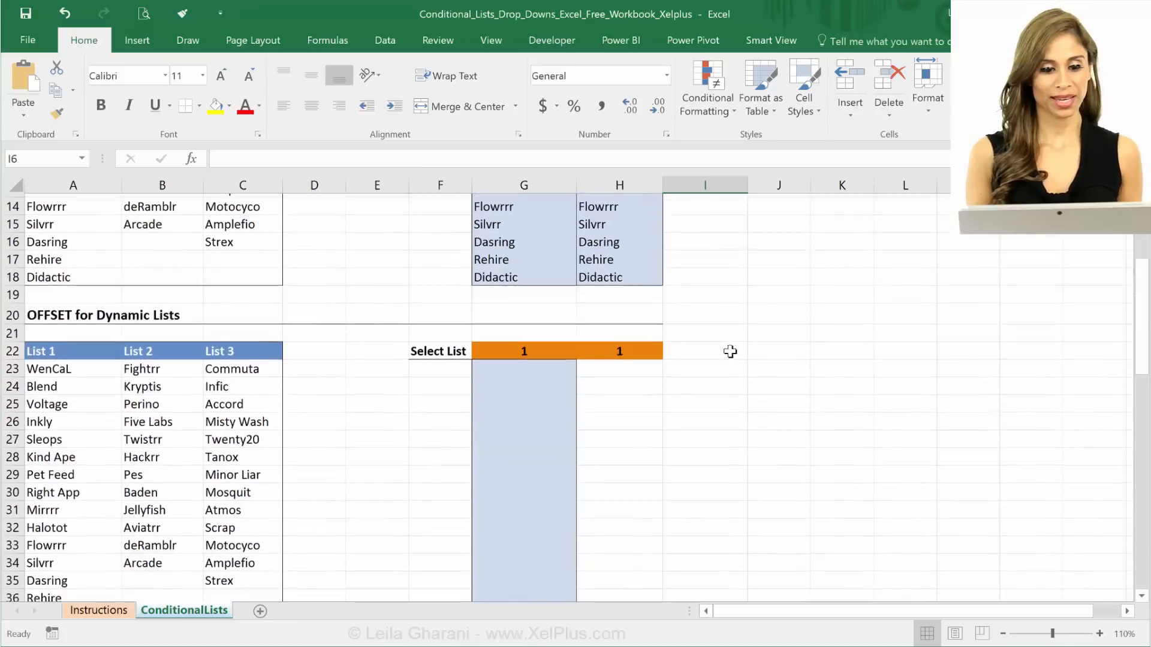
scroll("down", 3)
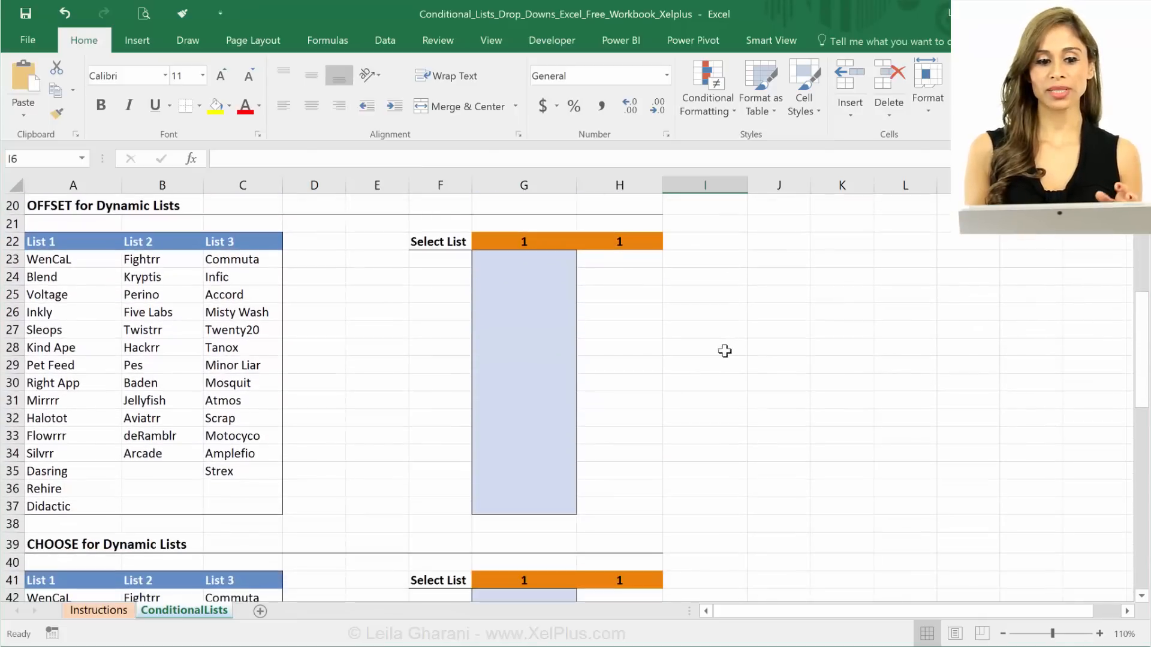
mouse_move(656, 349)
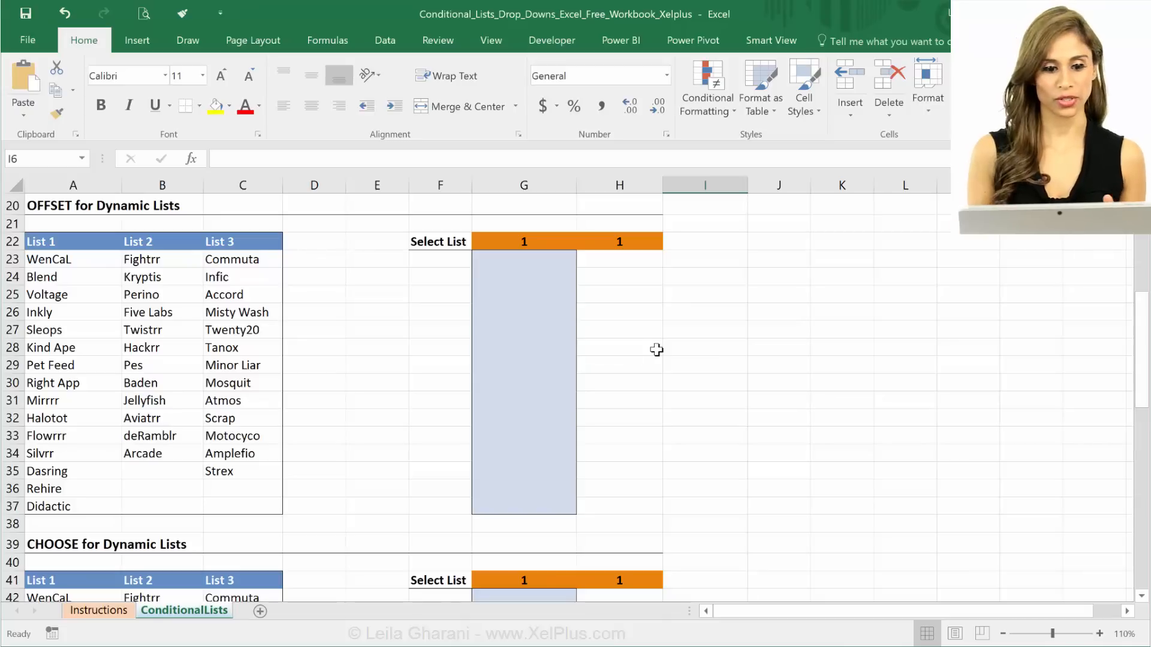
left_click(524, 259)
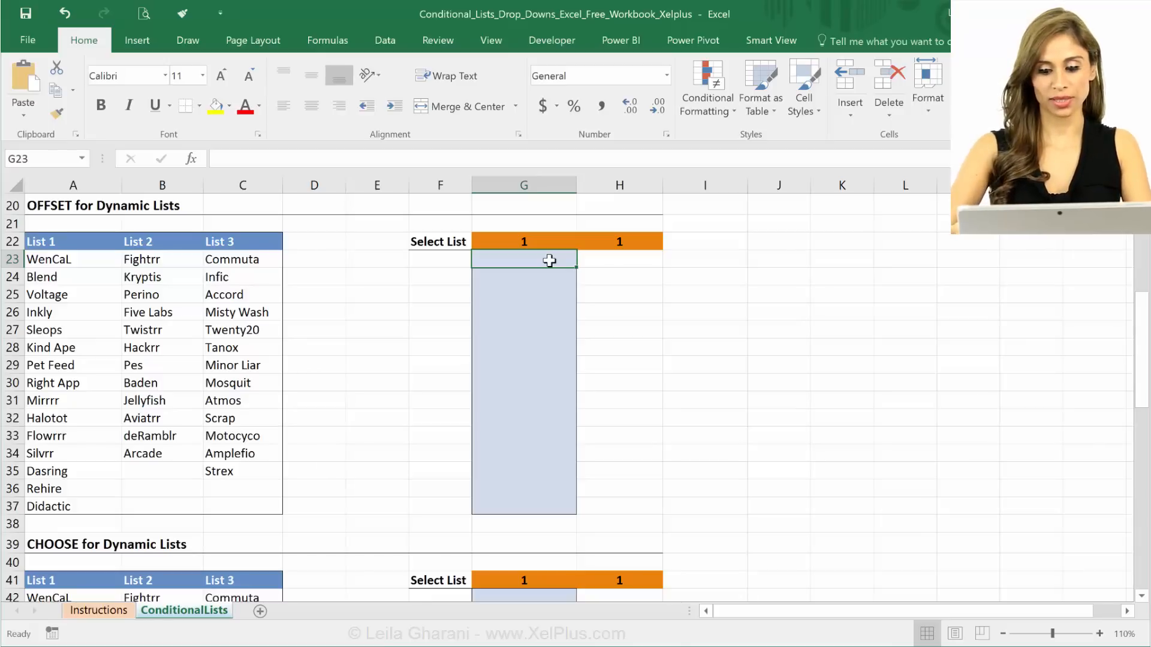
Begin an OFFSET formula in G23 using WenCaL in A23 as the starting reference
type("=offset")
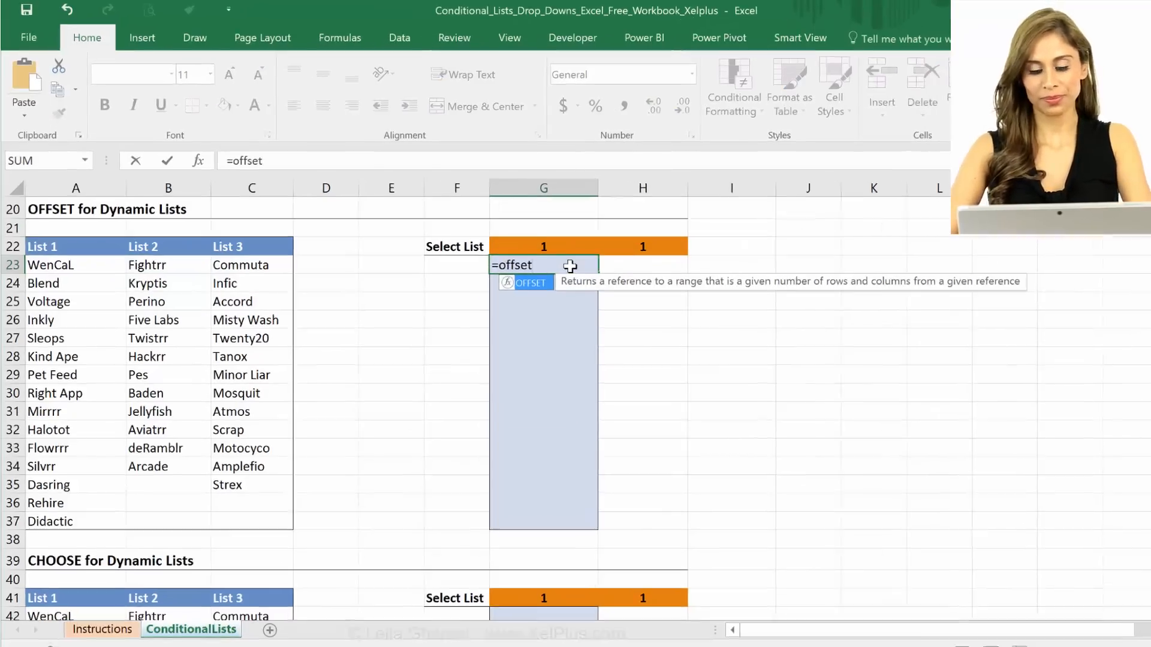
type("(")
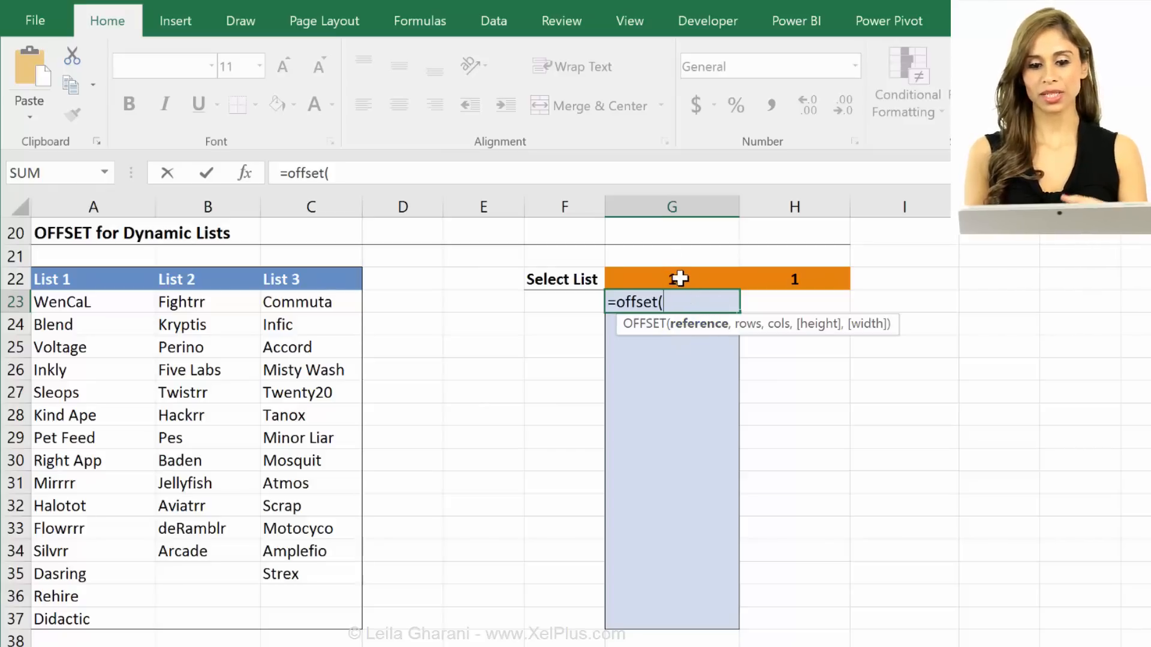
left_click(671, 279)
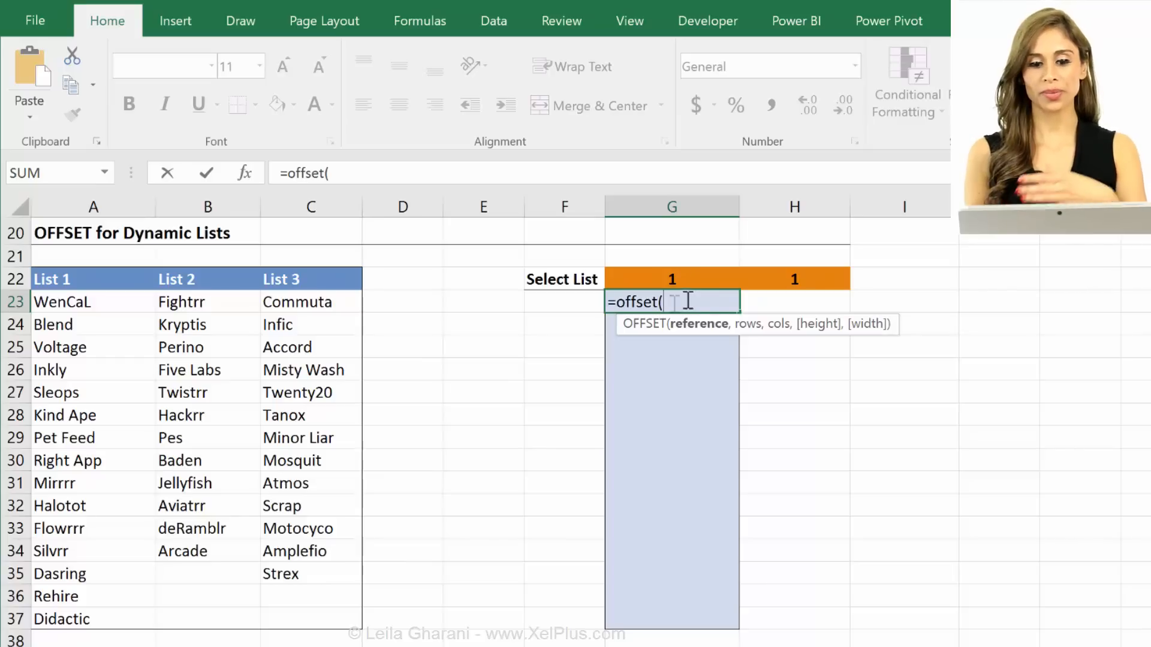
mouse_move(673, 577)
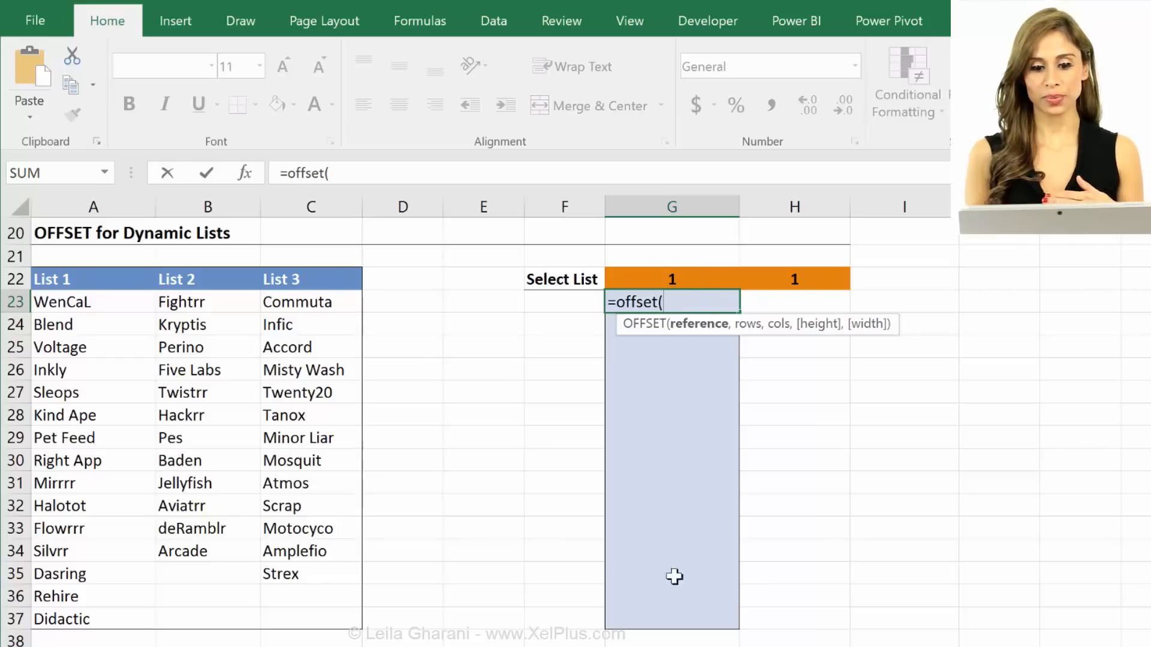
mouse_move(791, 296)
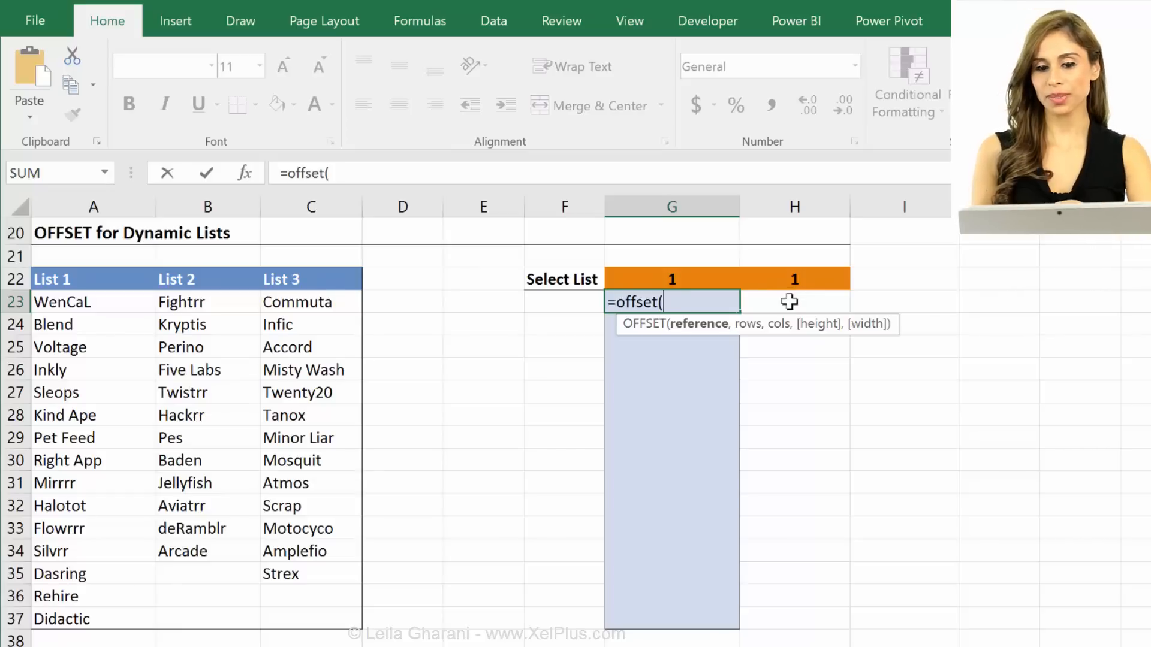
mouse_move(822, 285)
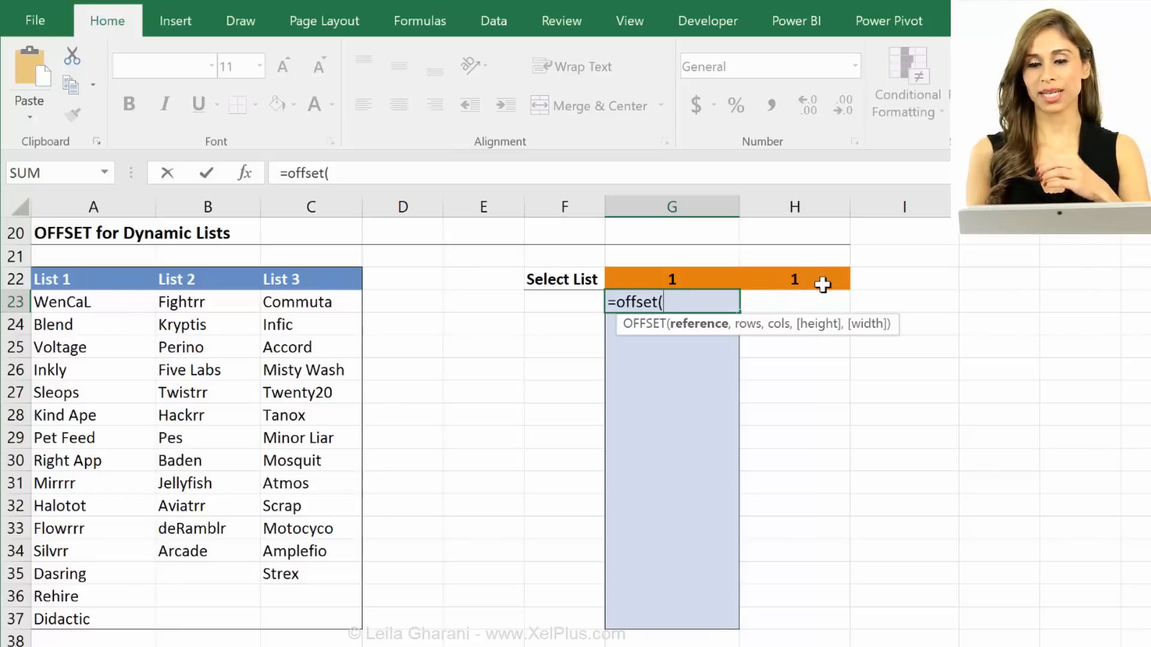
mouse_move(807, 279)
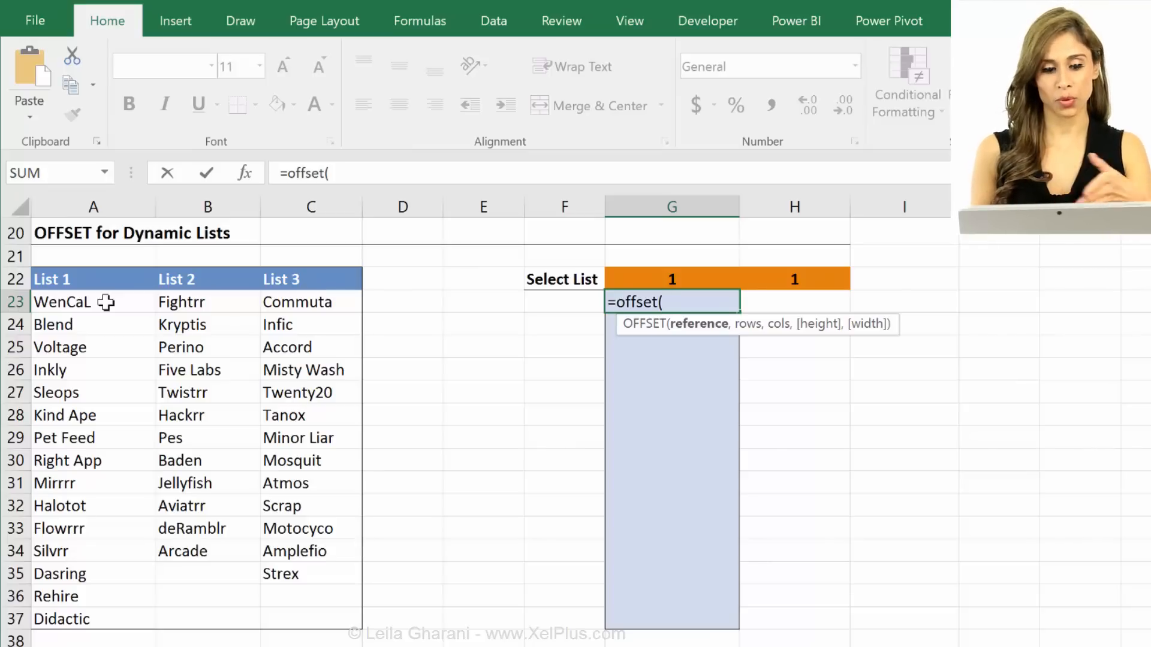
left_click(92, 302)
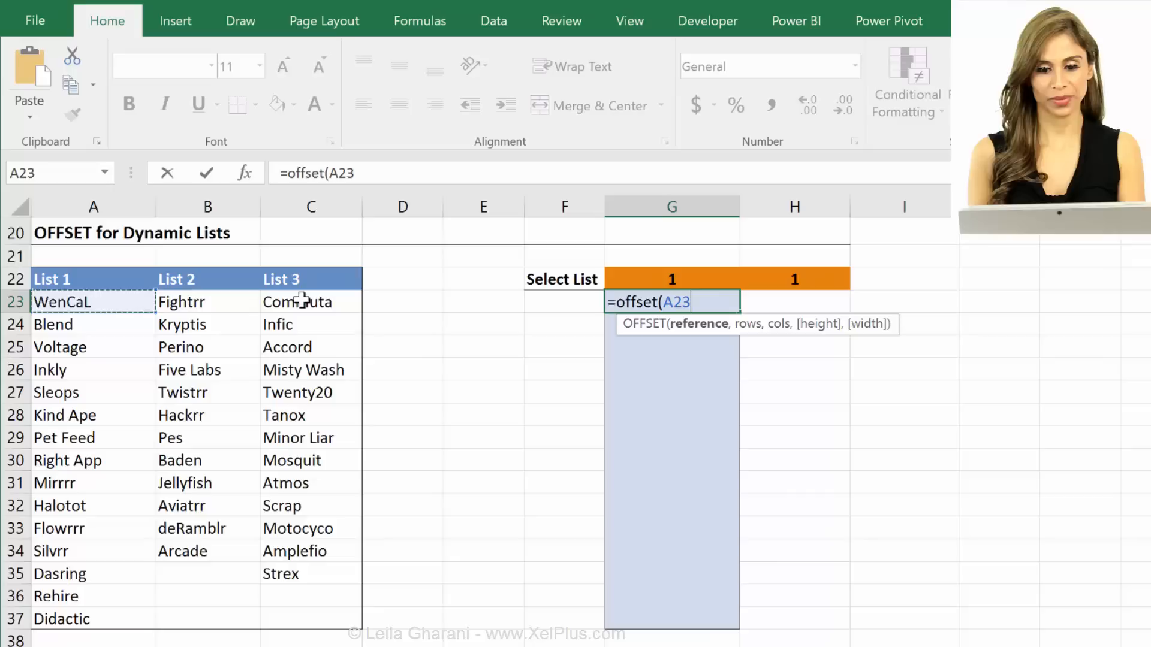
Complete =OFFSET(A23,,$G$22) with the Select List number as absolute column offset, returning Fightrr
type(",")
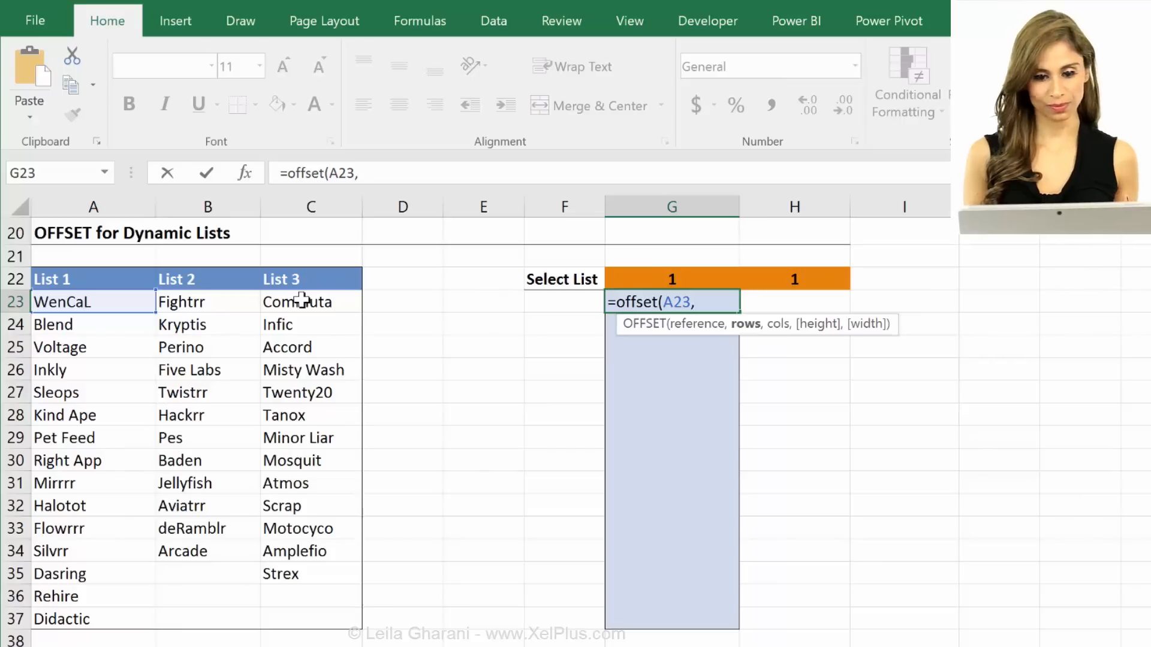
type(",")
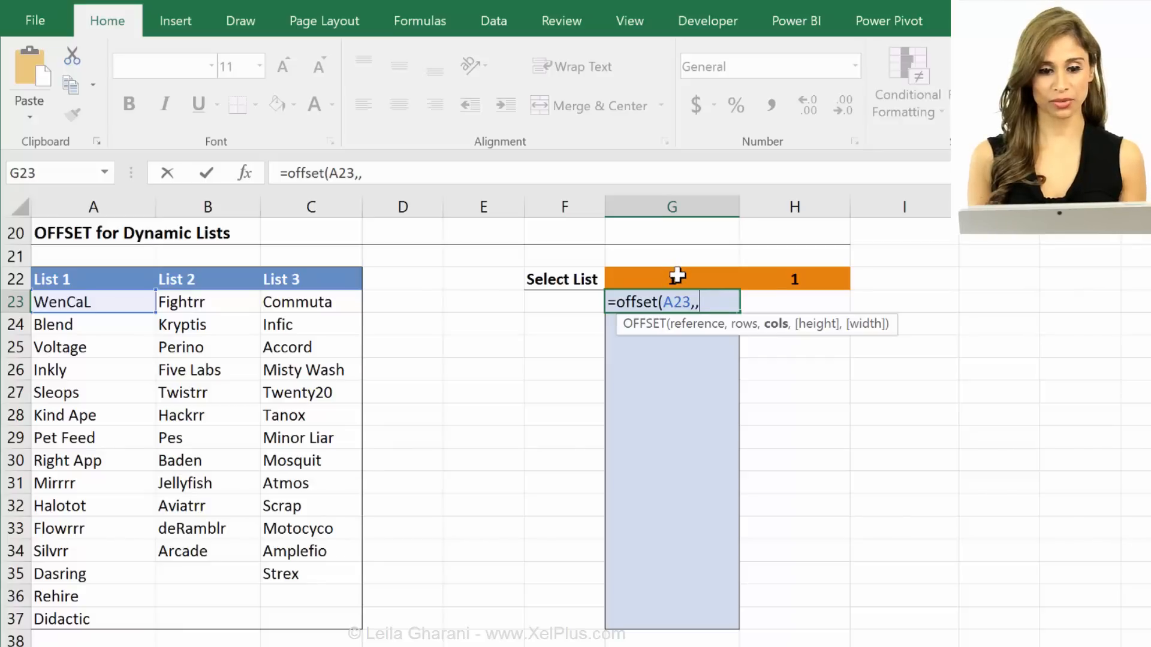
left_click(671, 279)
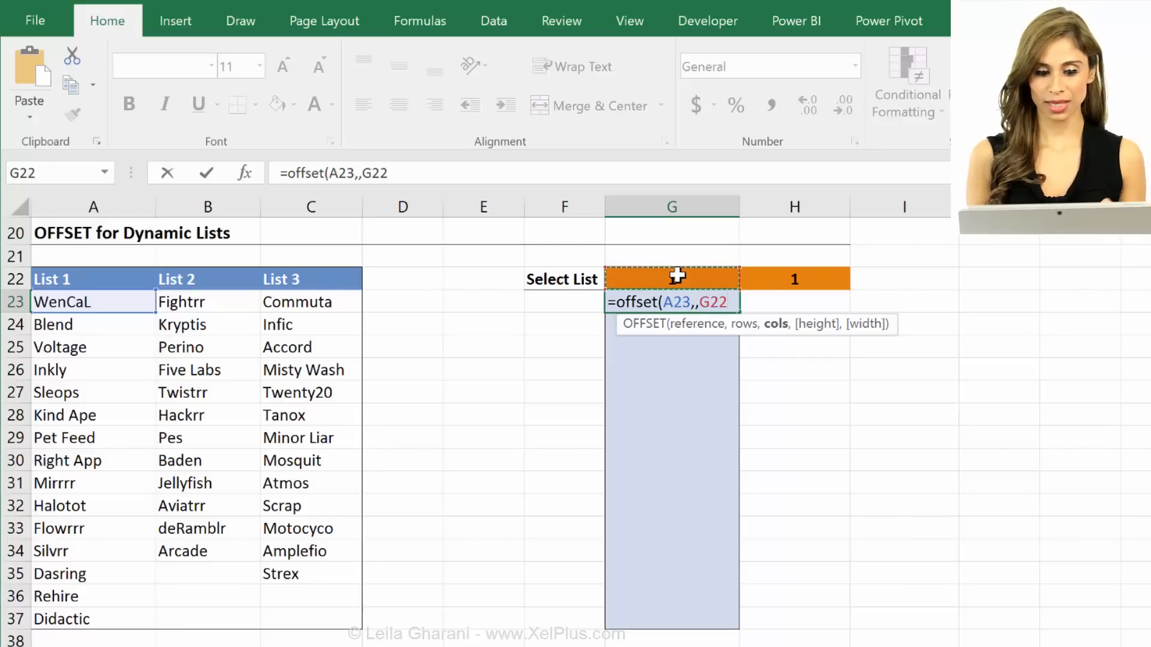
key("f4")
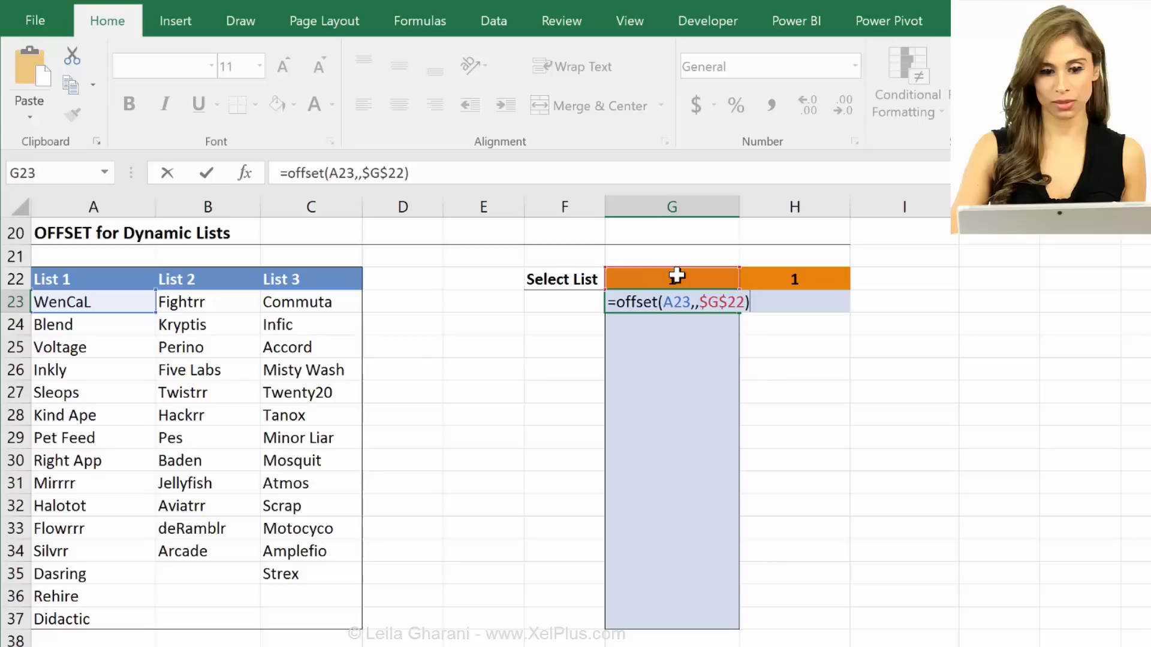
key("Enter")
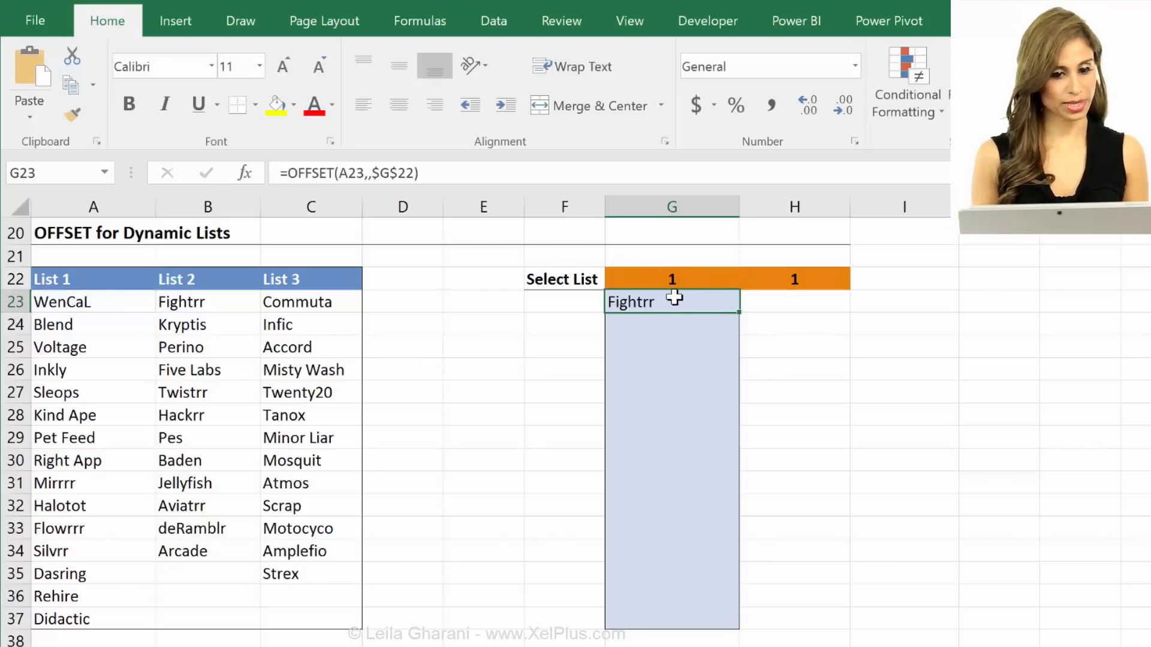
mouse_move(417, 332)
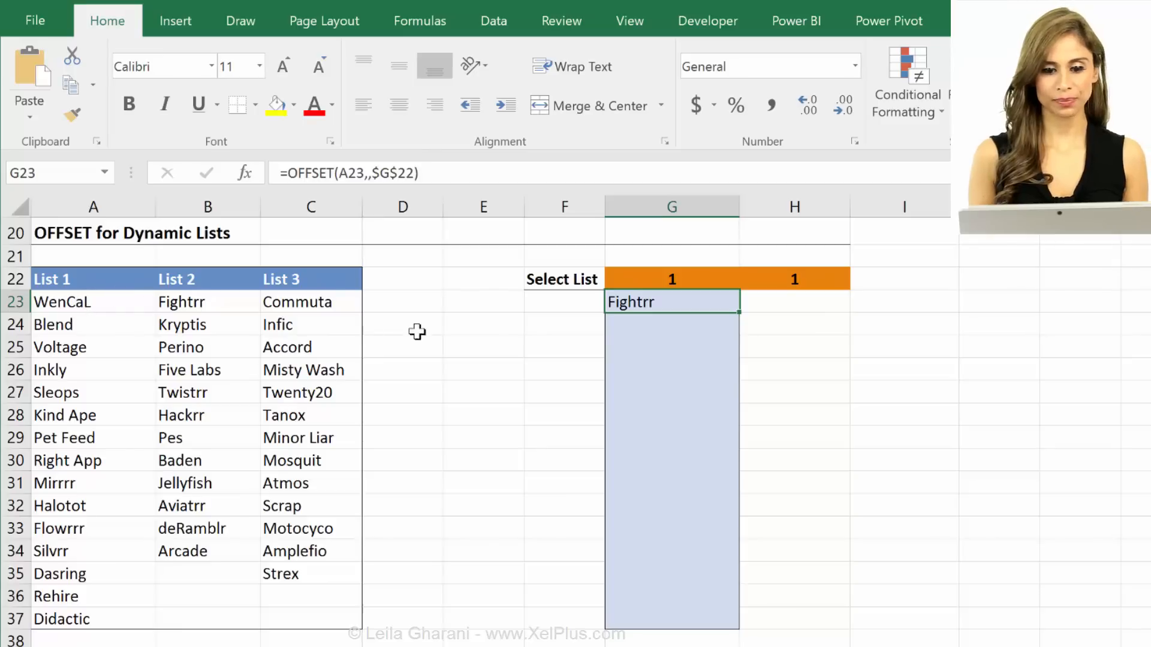
mouse_move(94, 314)
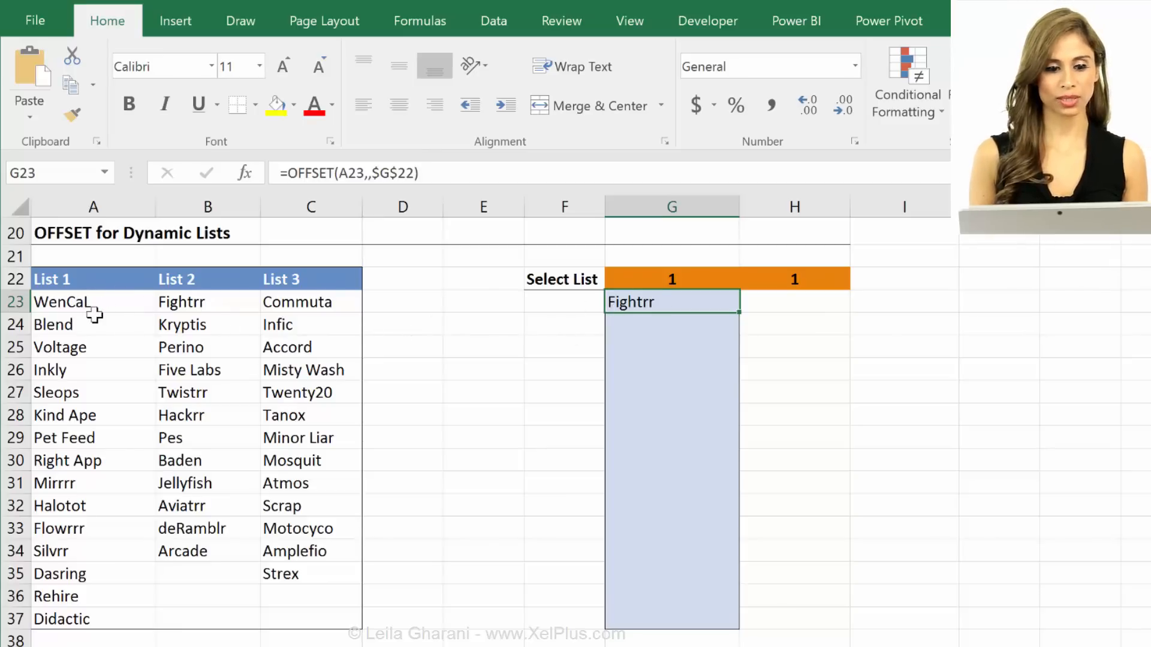
mouse_move(583, 262)
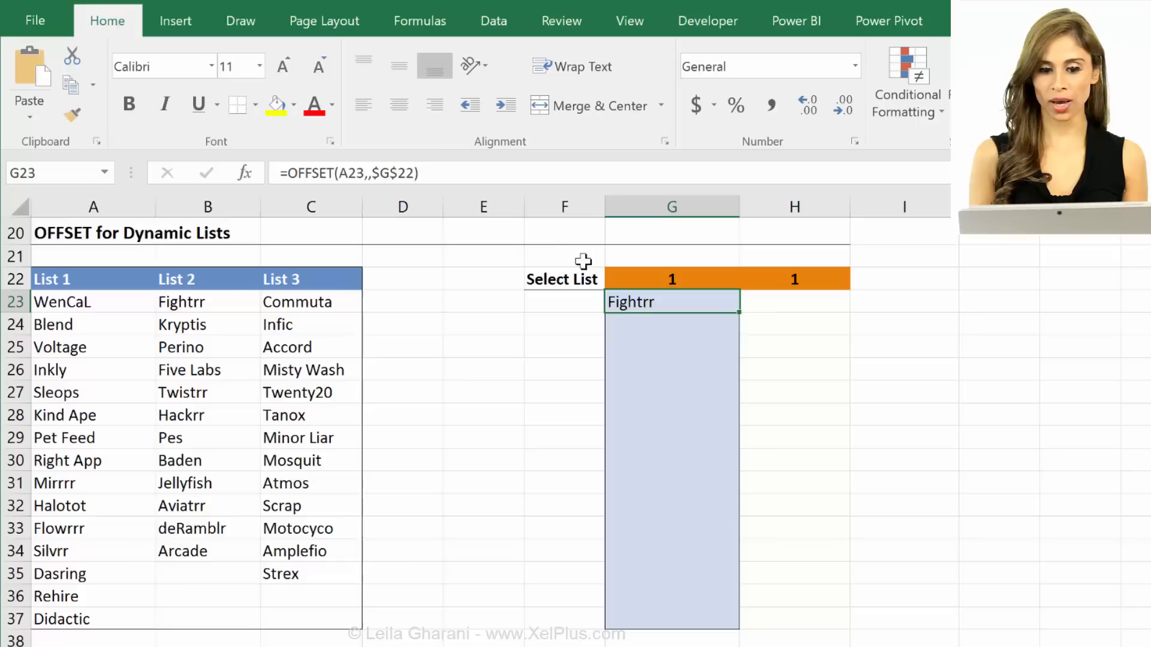
Change G23 to =OFFSET(A23,,$G$22-1) and fill it down to G37, listing List 1
double_click(671, 303)
type("-1")
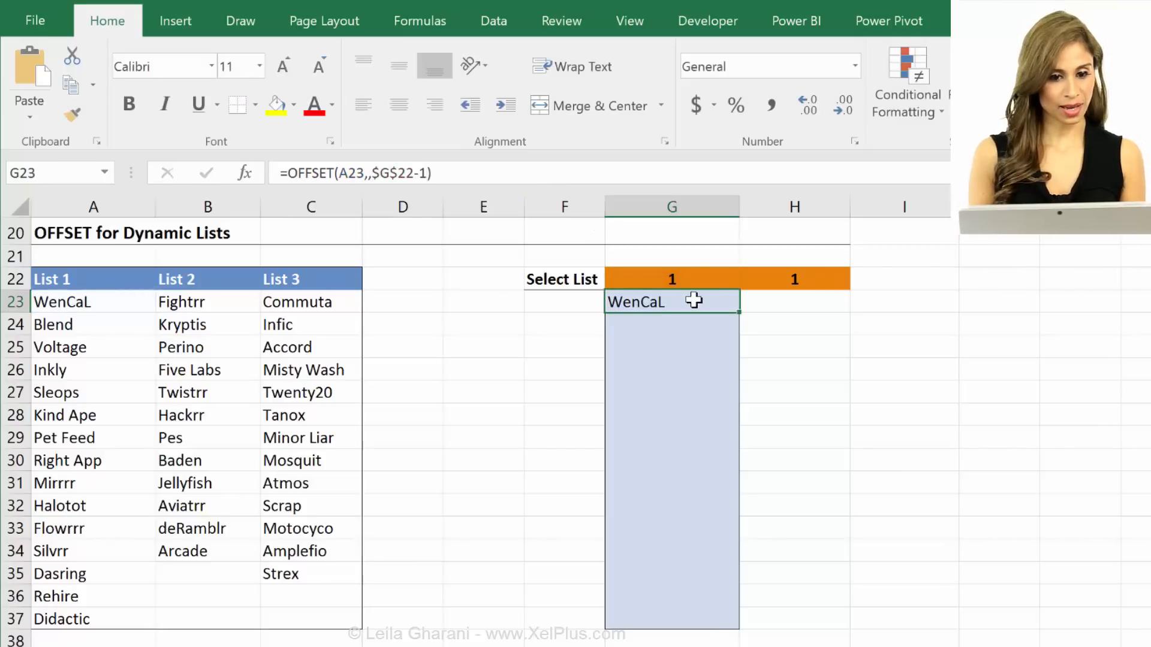
left_click_drag(672, 301, 664, 620)
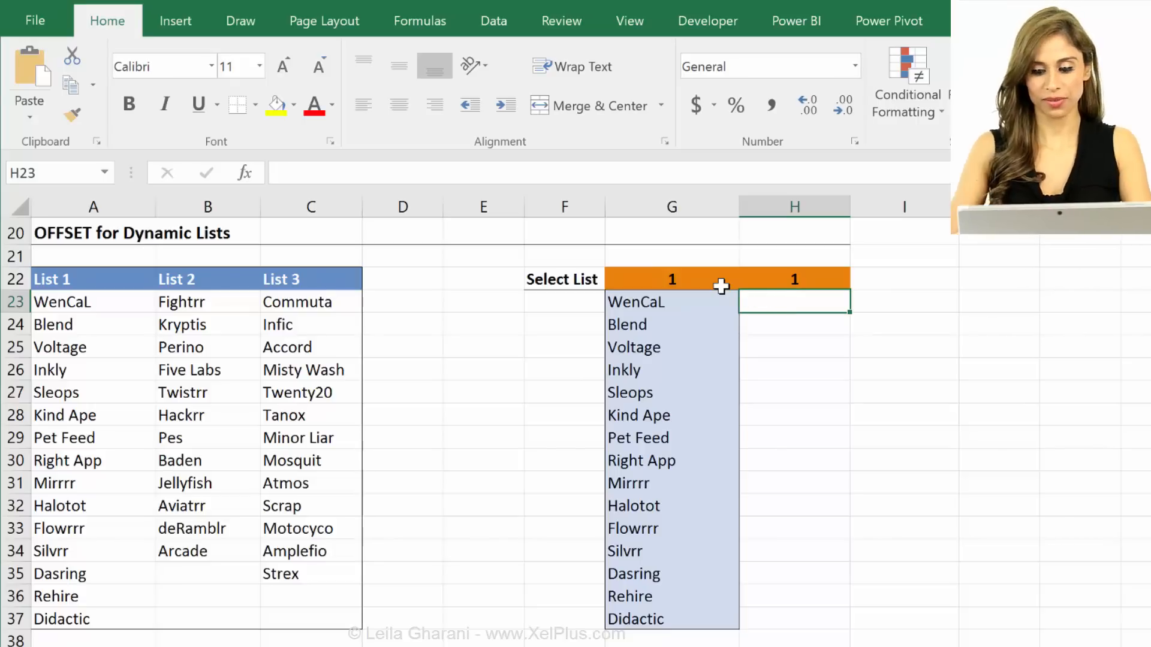
Enter =OFFSET(A23:A37,,H22-1) in H23 so it returns WenCaL from the chosen list
type("=offset")
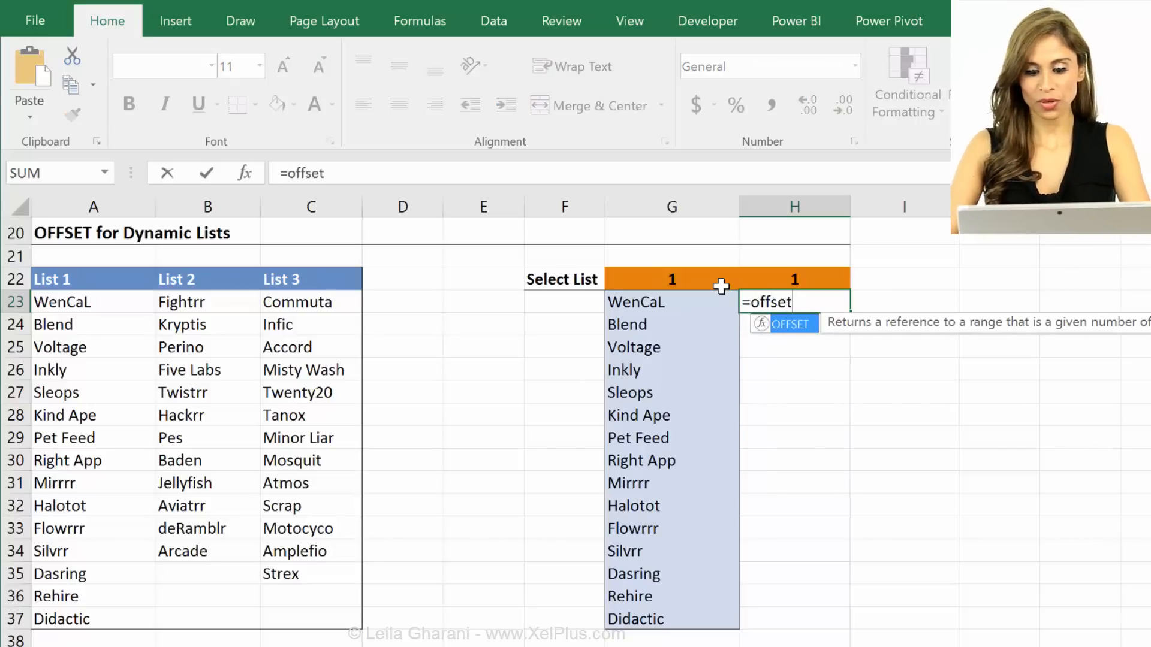
type("(")
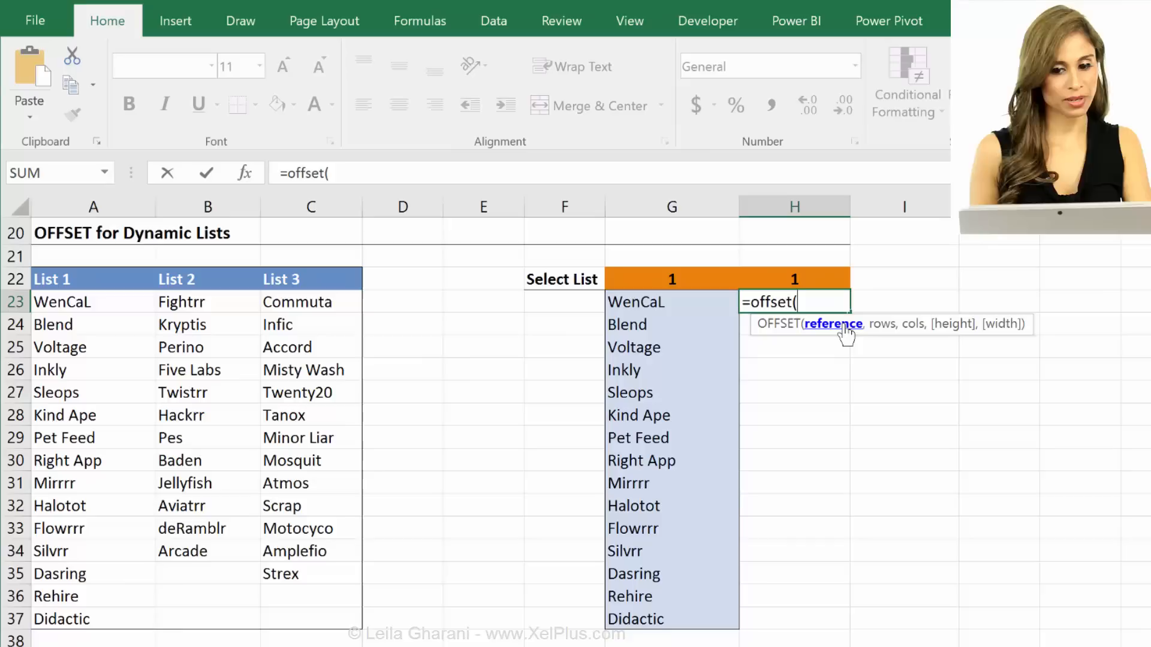
mouse_move(781, 332)
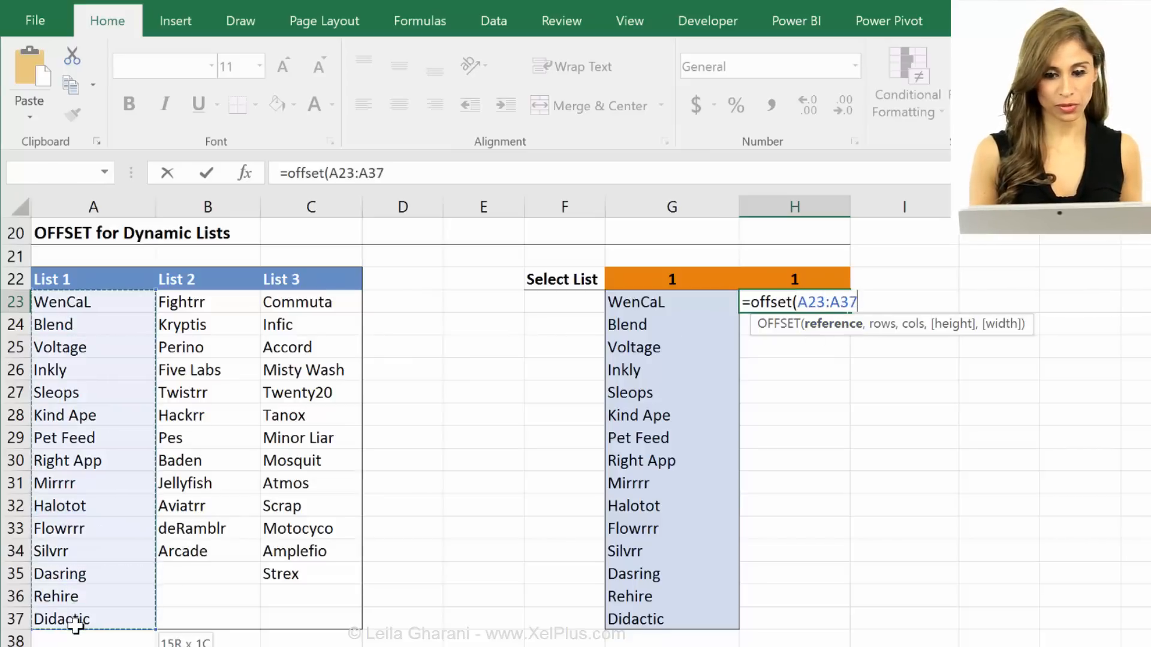
type(",")
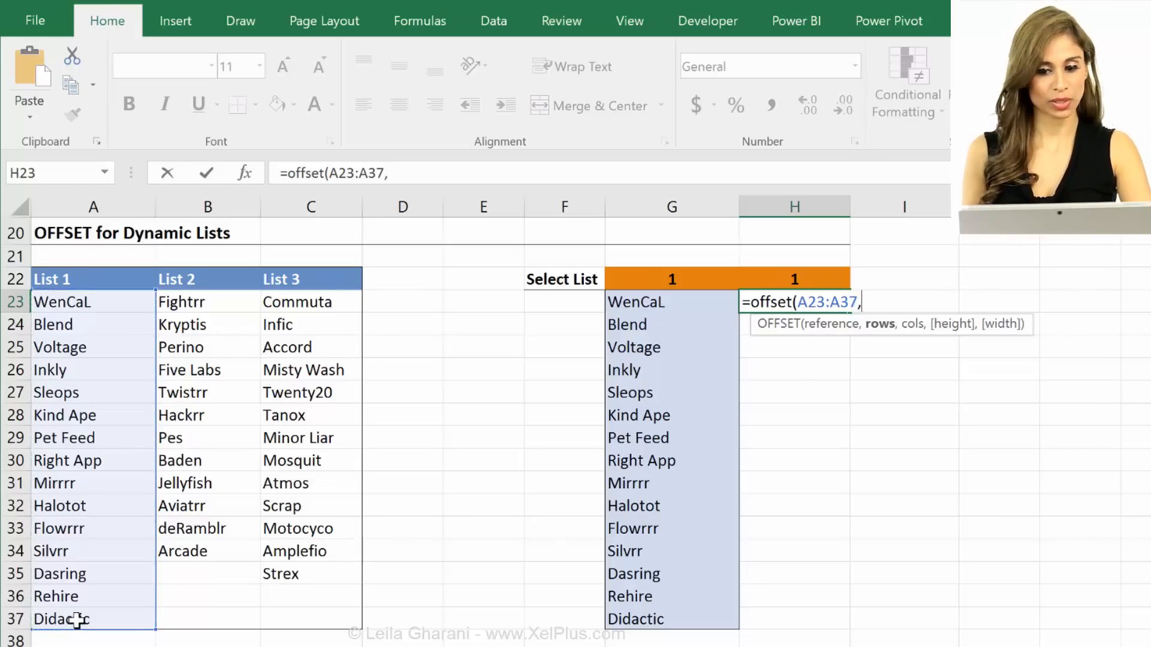
type(",")
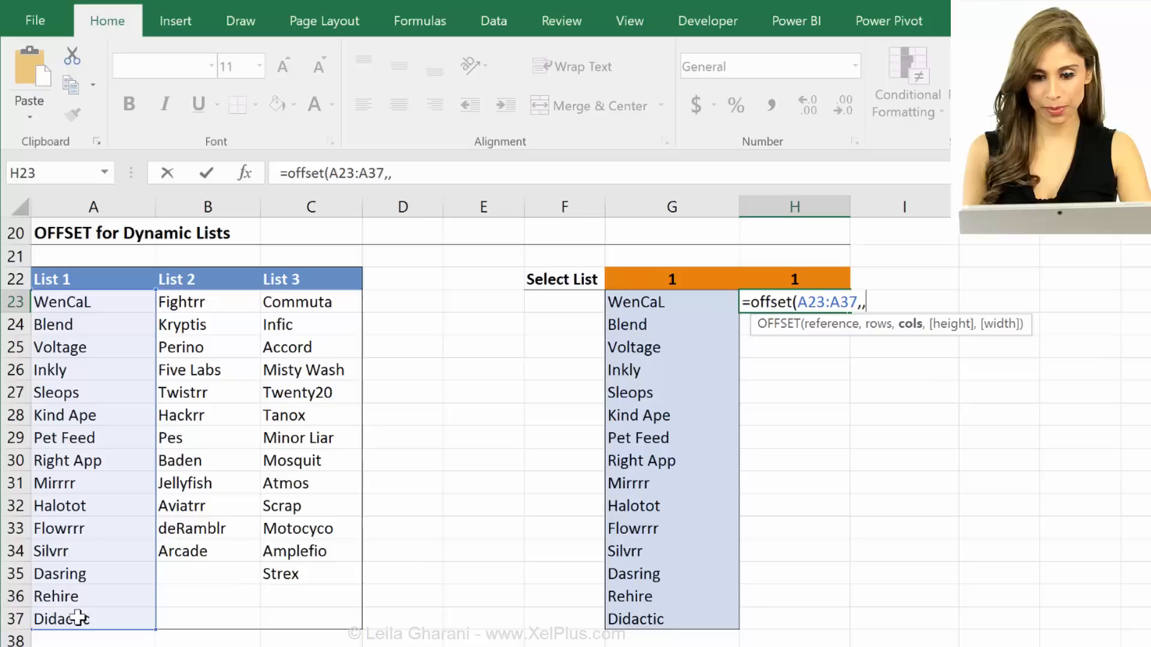
mouse_move(892, 316)
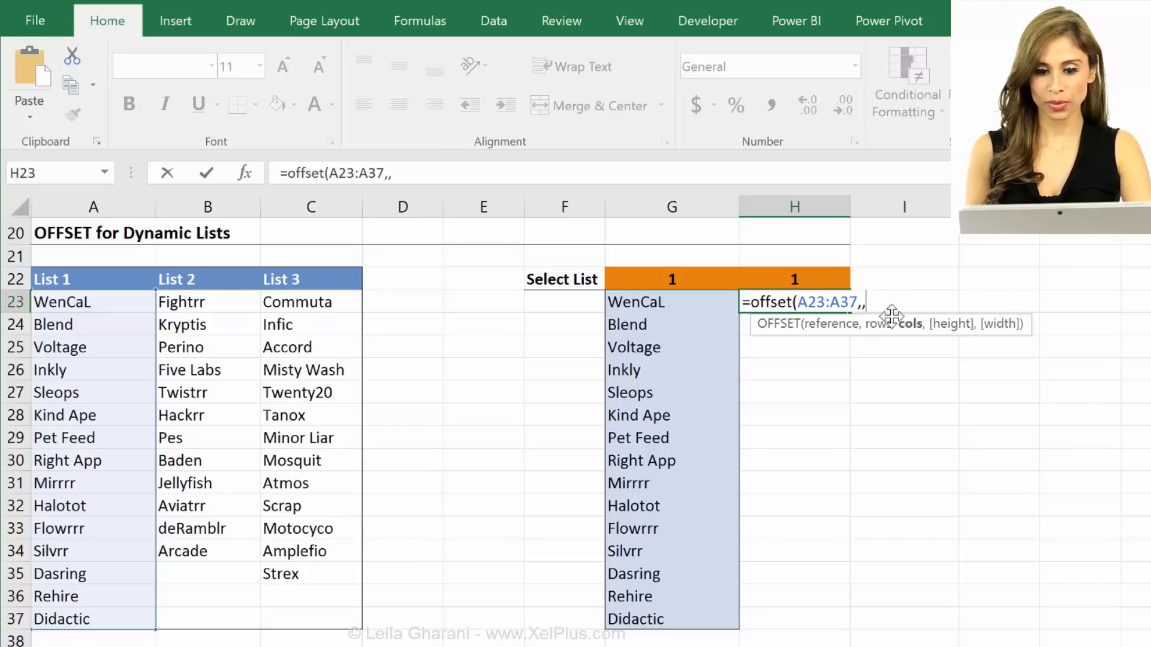
left_click(794, 278)
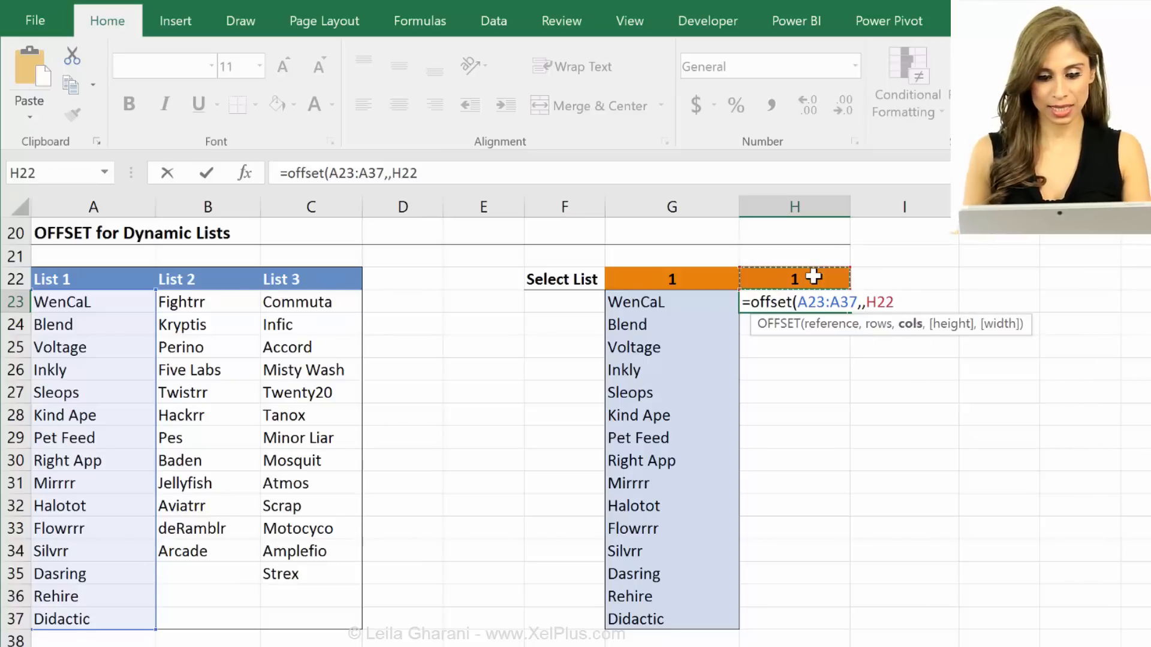
type("-1)")
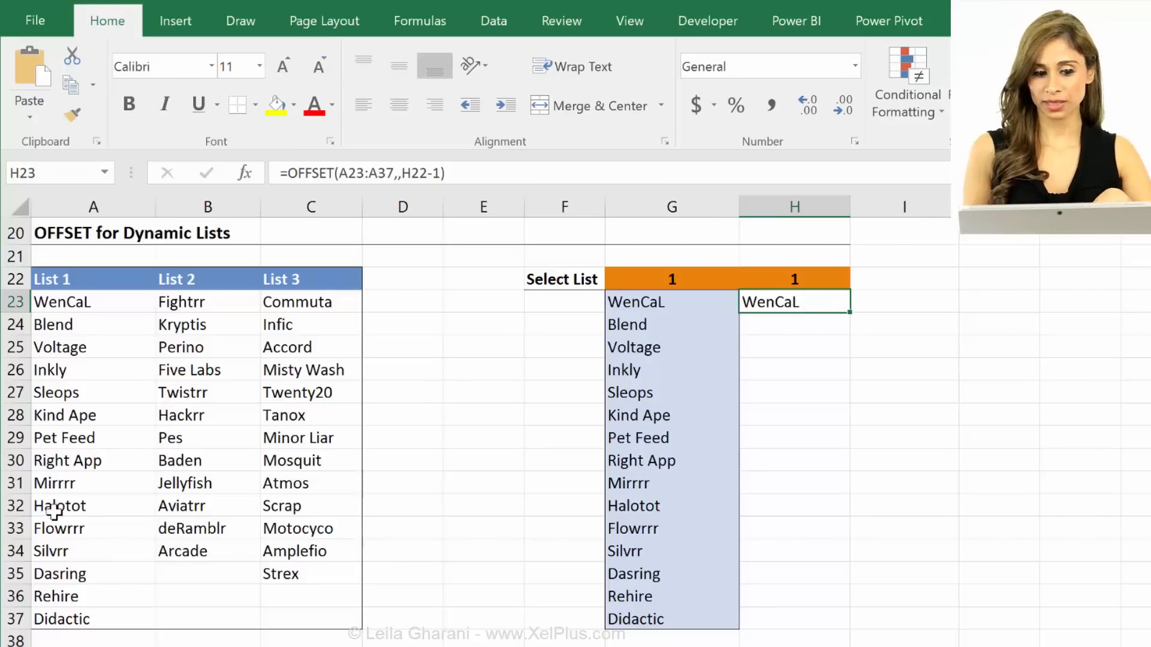
Re-edit H23 and copy the whole OFFSET formula text for reuse
double_click(794, 302)
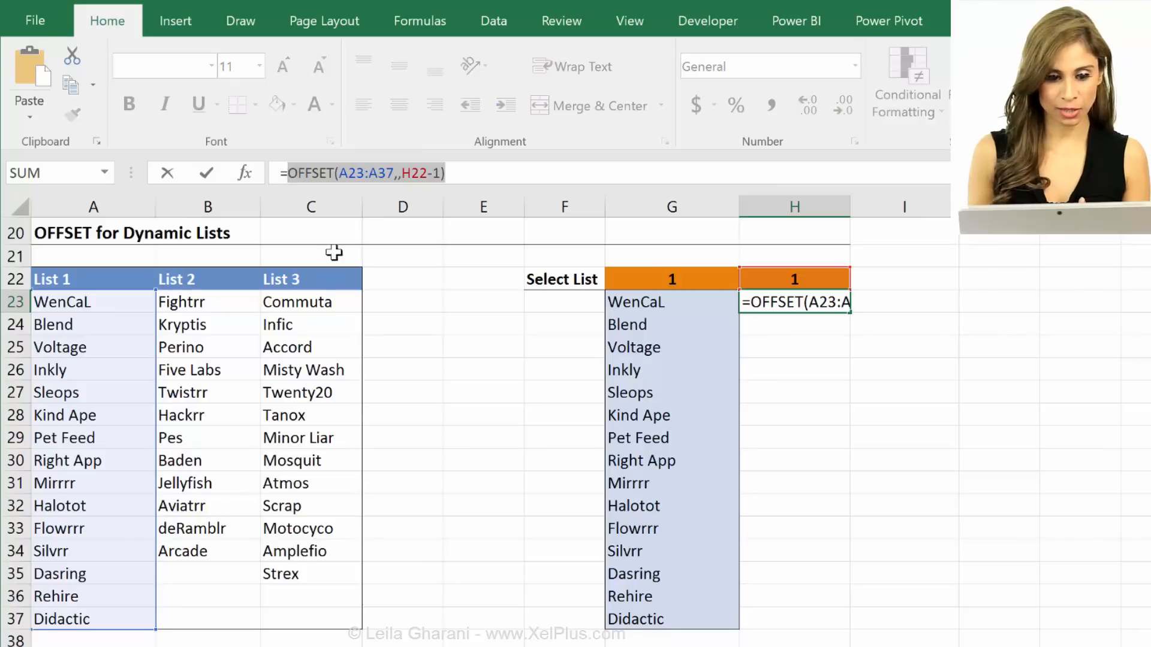
key("F9")
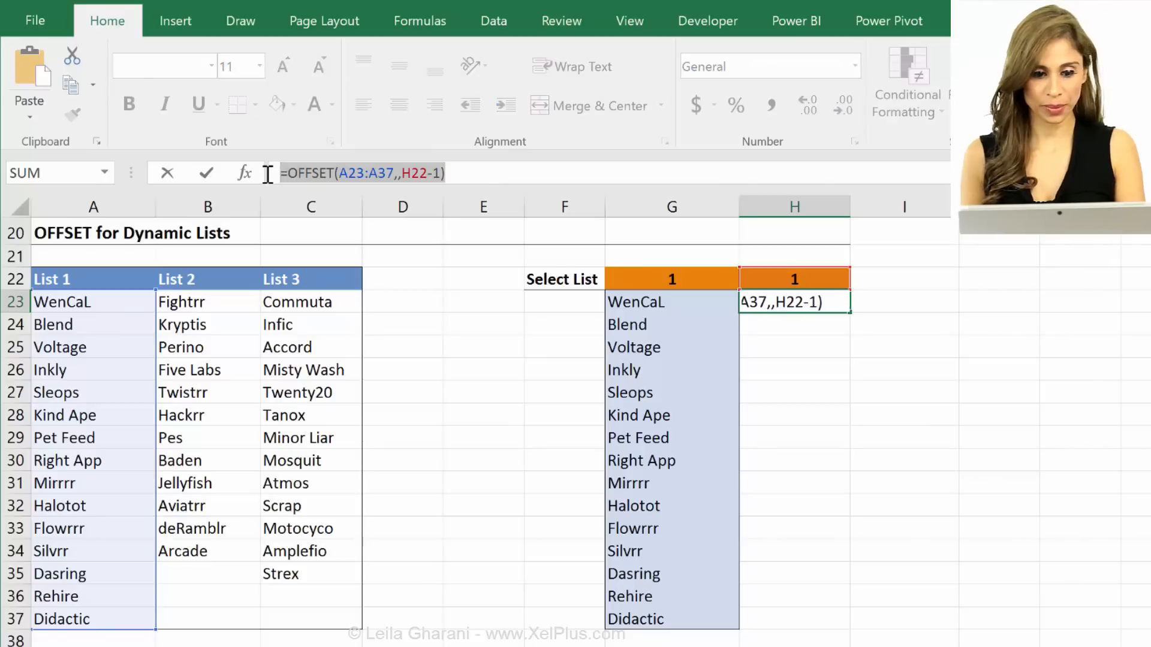
key("Enter")
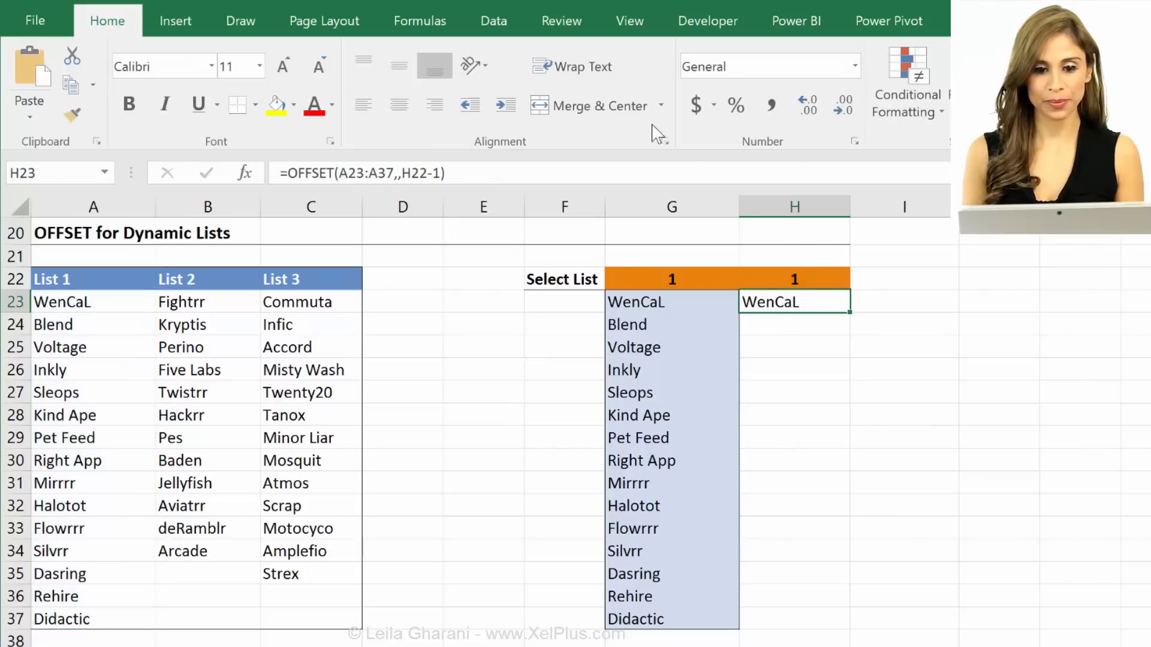
Give H23 a list validation with source =OFFSET(A23:A37,,H22-1)
left_click(493, 20)
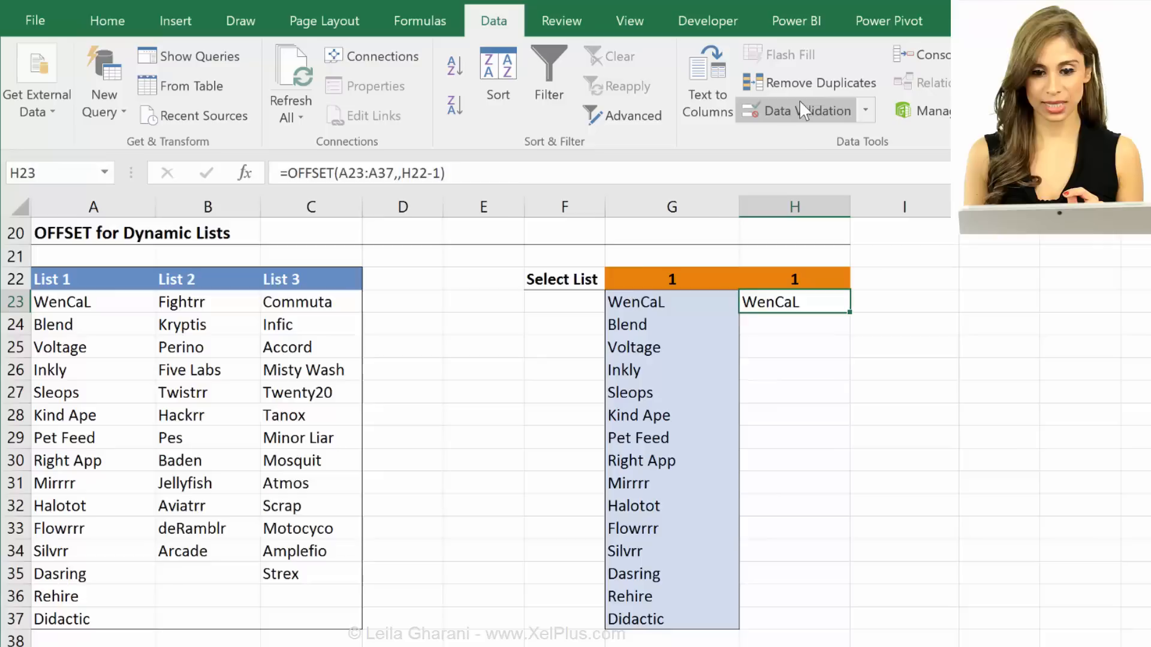
left_click(796, 111)
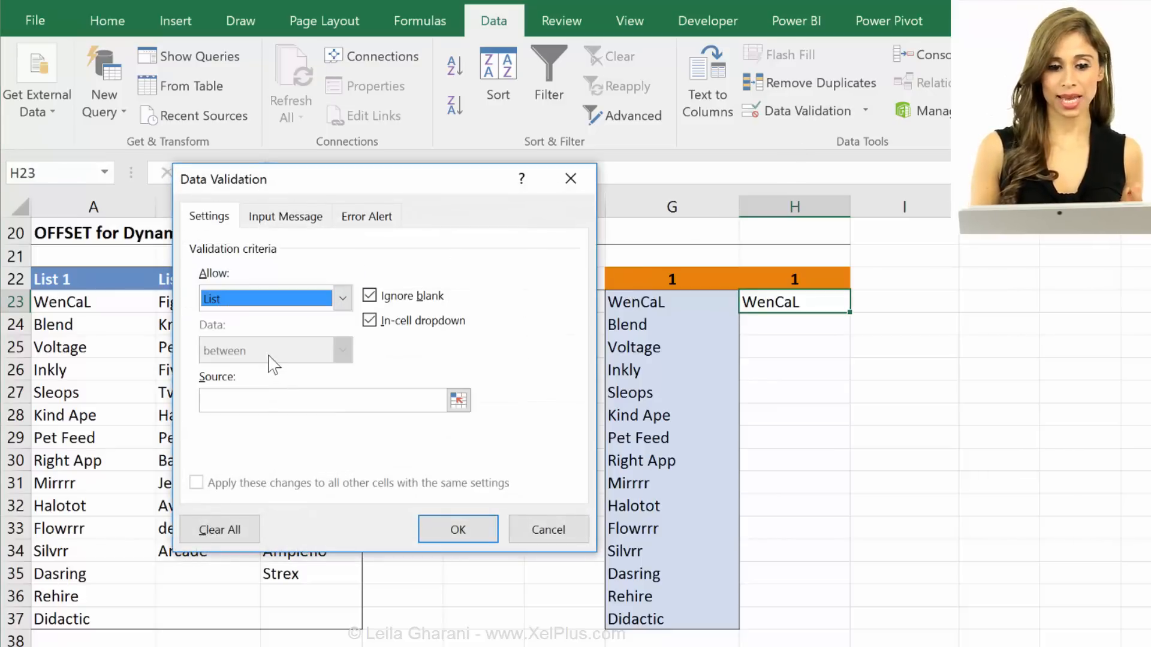
left_click(323, 401)
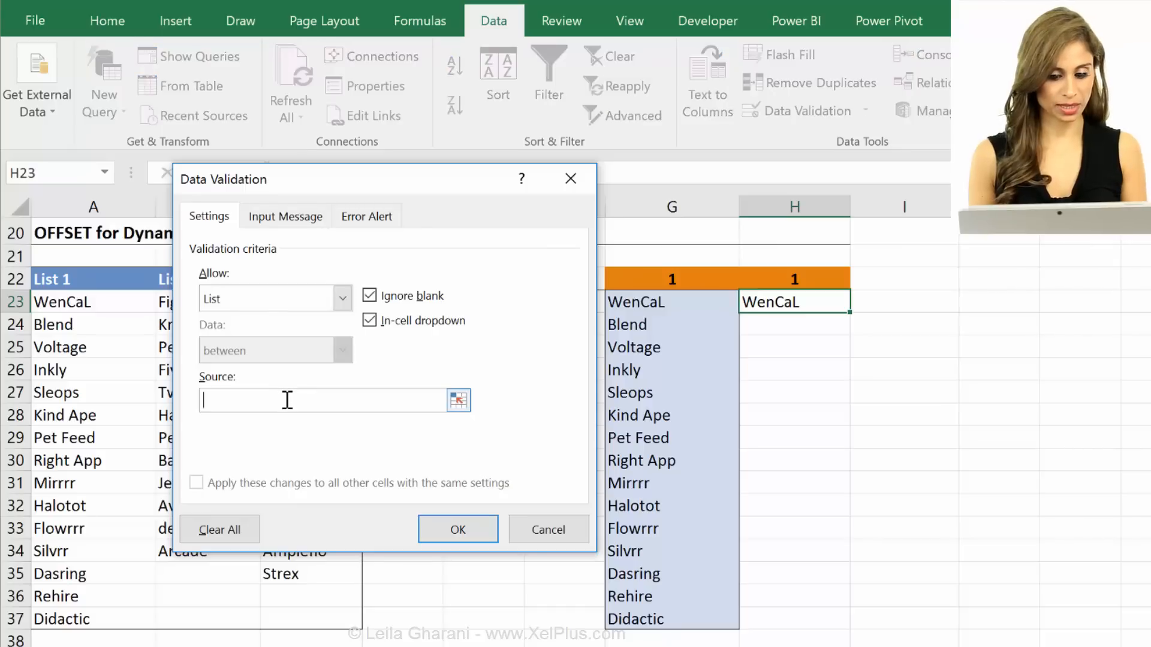
type("=OFFSET(A23:A37,,H22-1)")
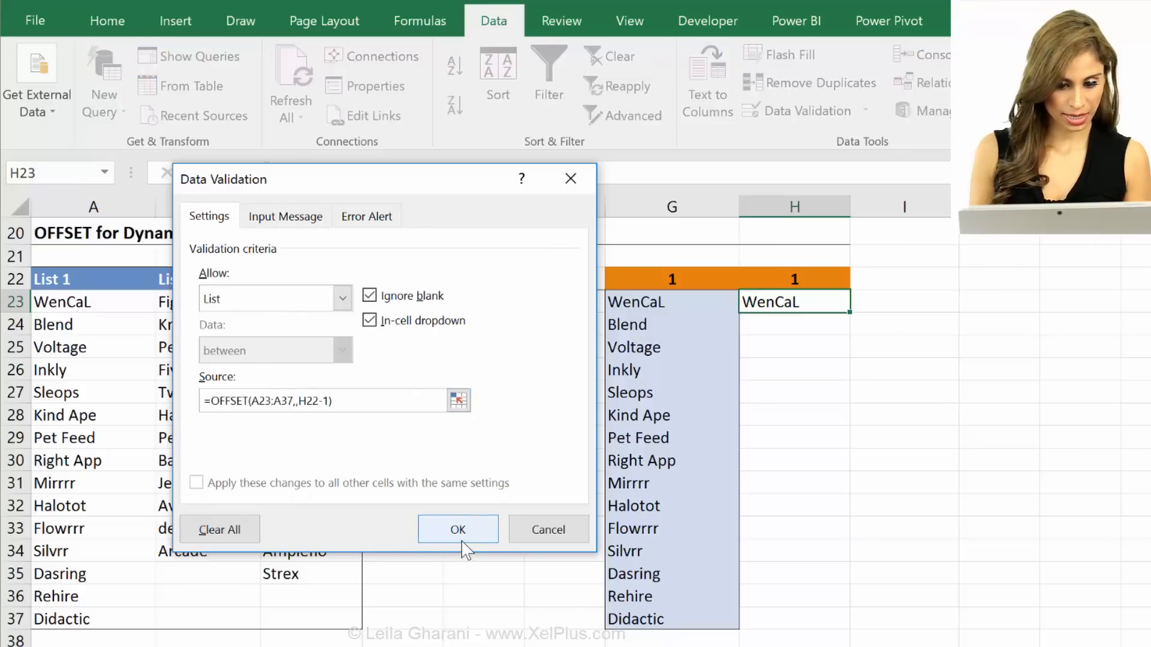
left_click(457, 529)
type("2")
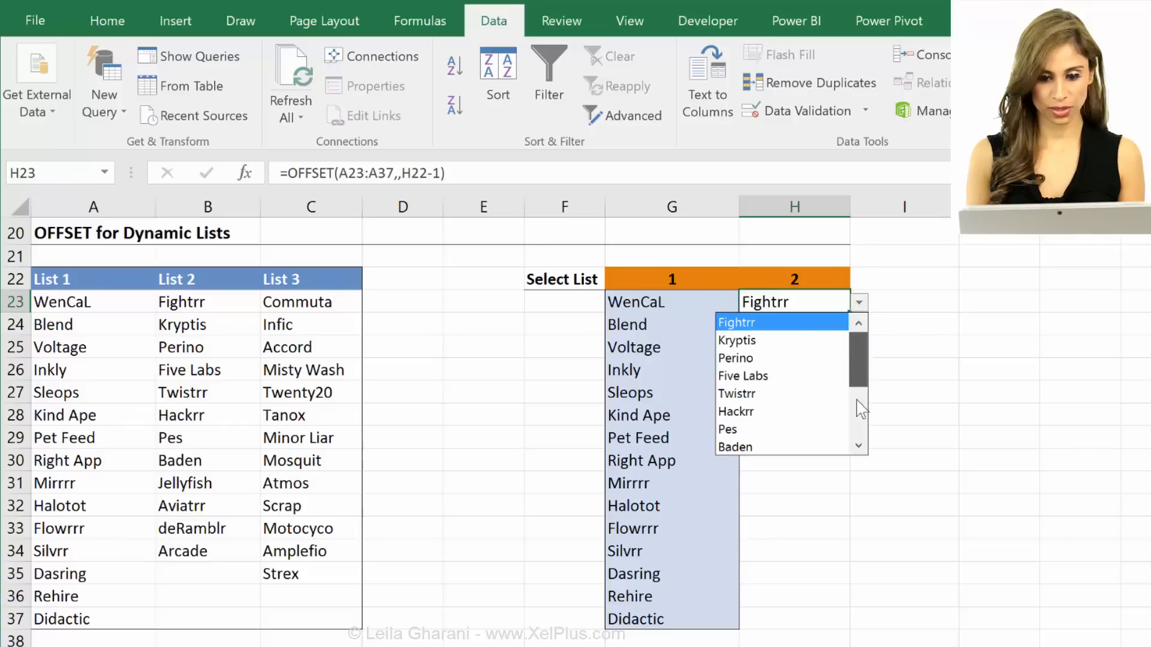
Test the drop-down by picking Jellyfish from List 2 and checking the List 1 choices
left_click(764, 301)
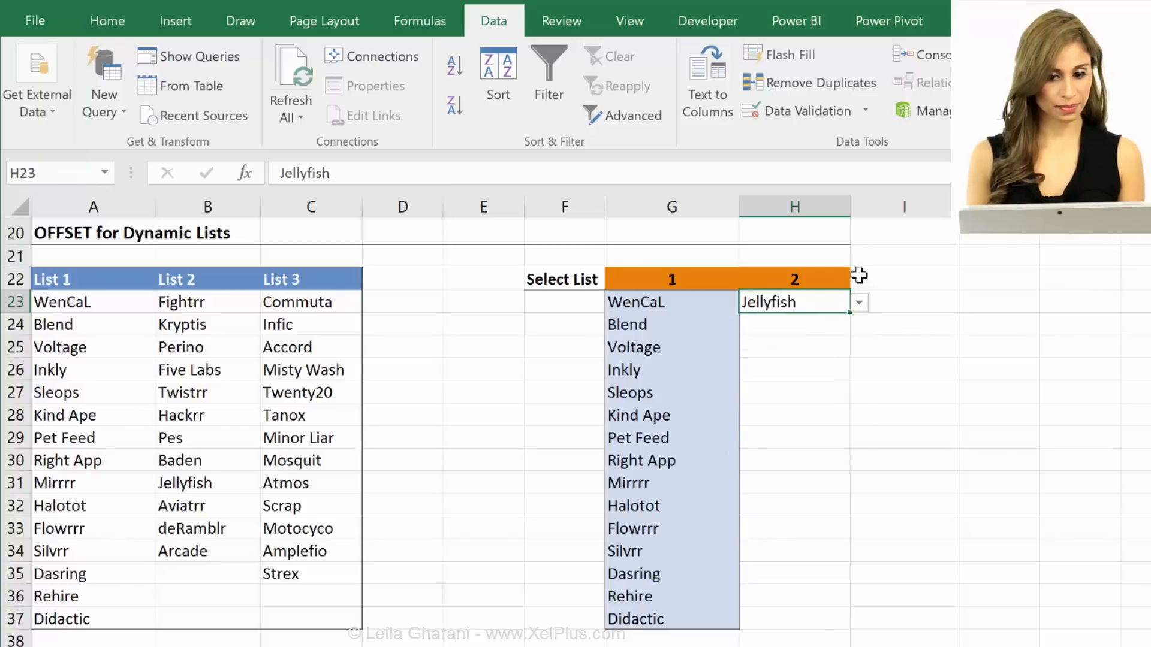
left_click(856, 279)
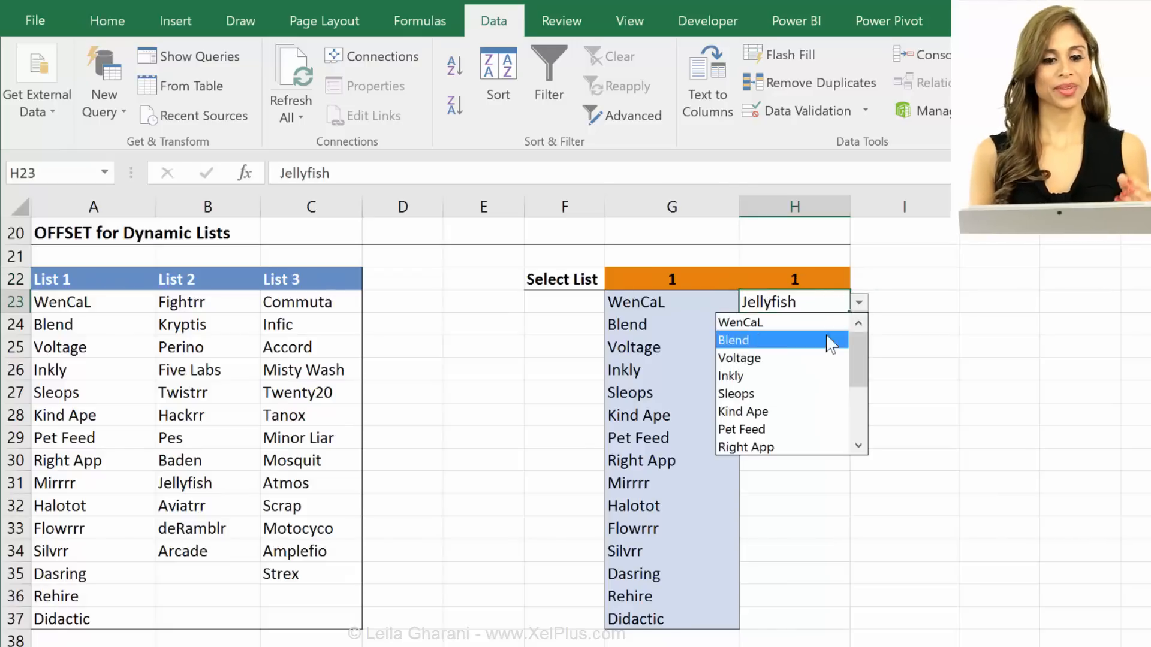
left_click(733, 340)
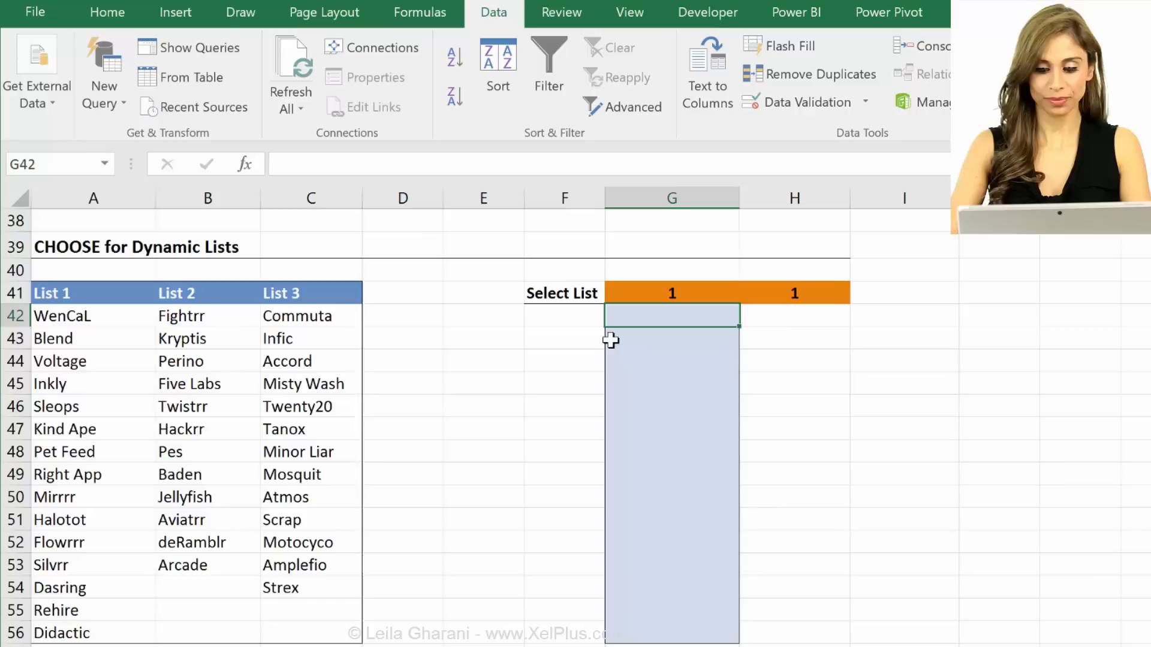
Enter =CHOOSE($G$41,A42,B42,C42) in G42 referencing each list's first name
type("=choose")
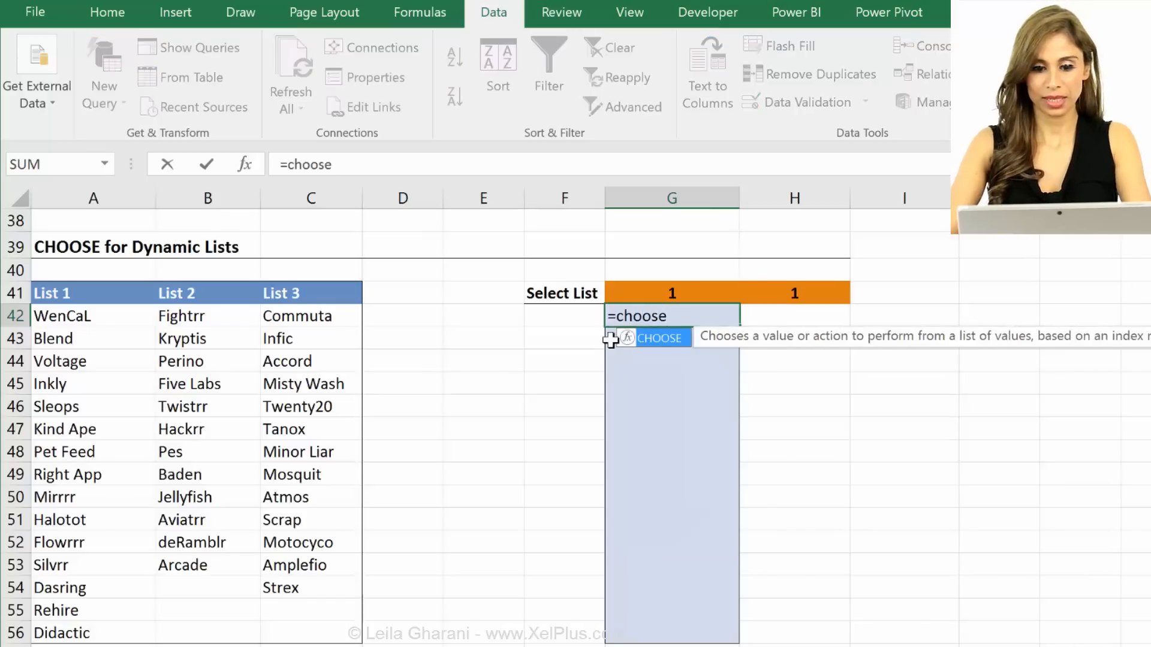
type("(")
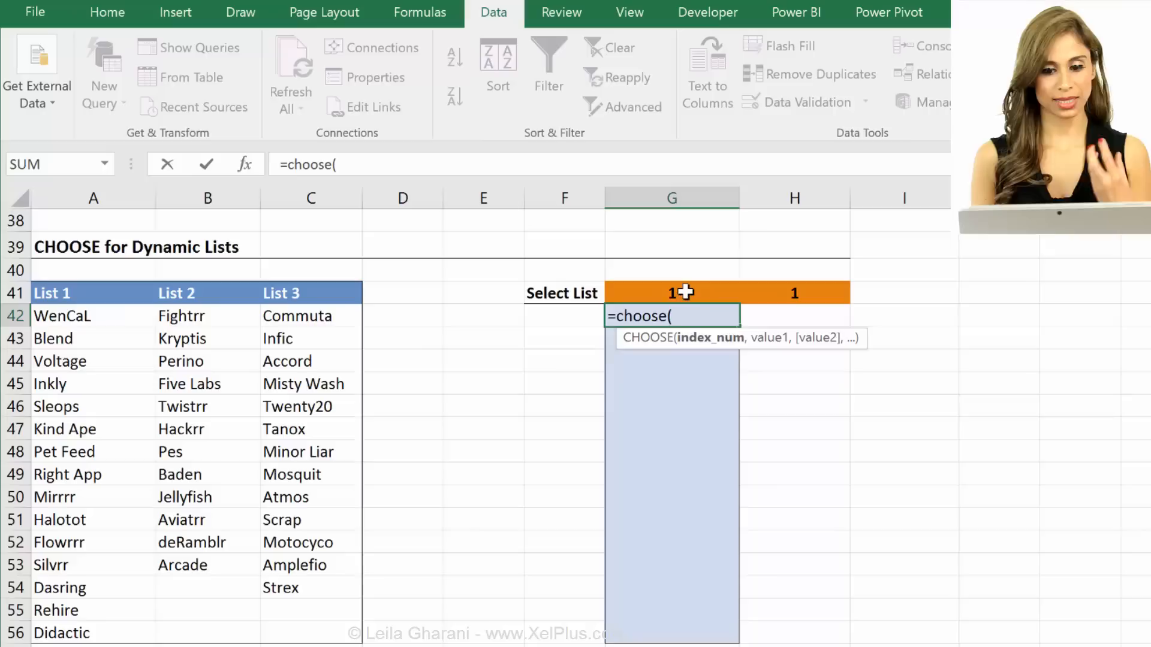
left_click(671, 292)
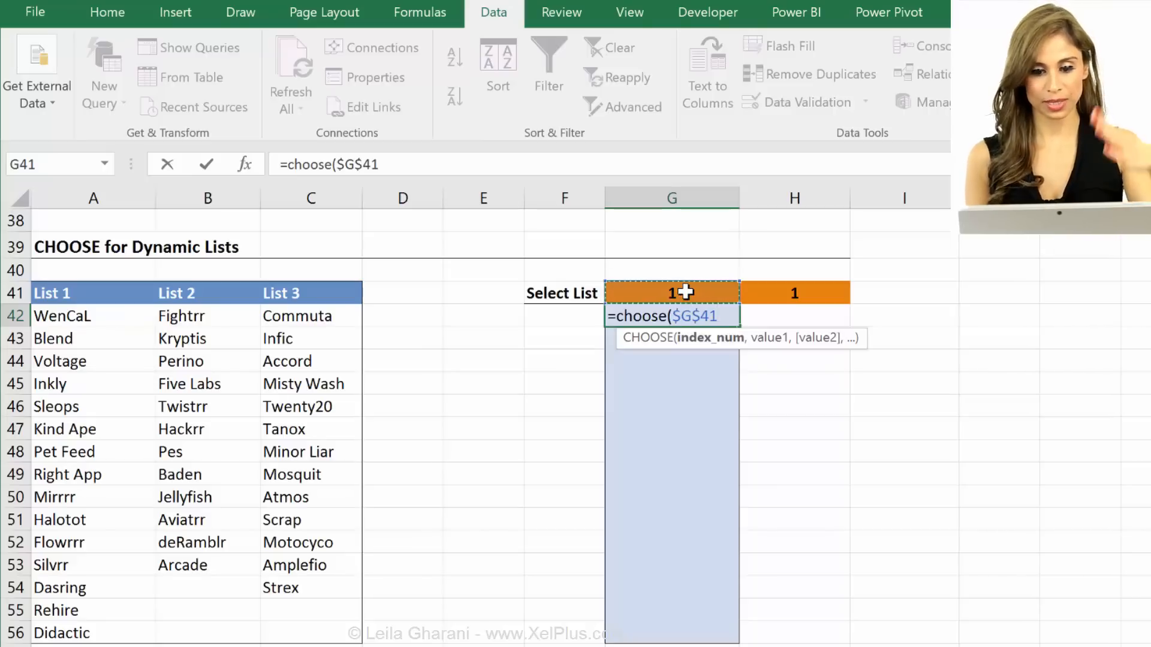
type(",")
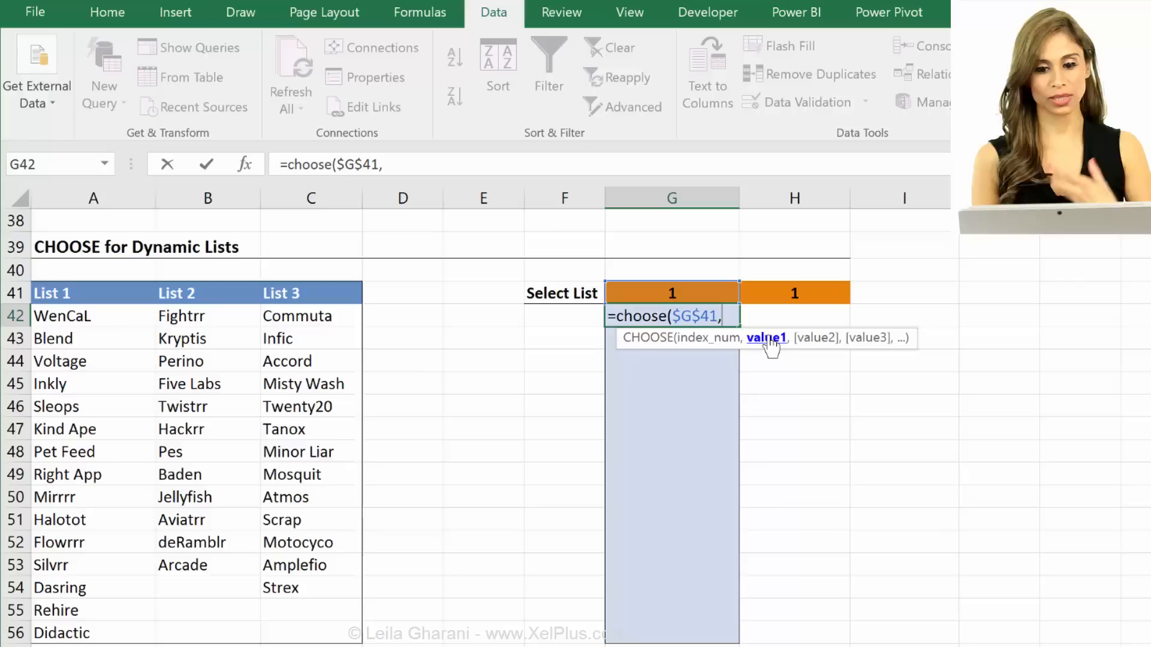
left_click(62, 316)
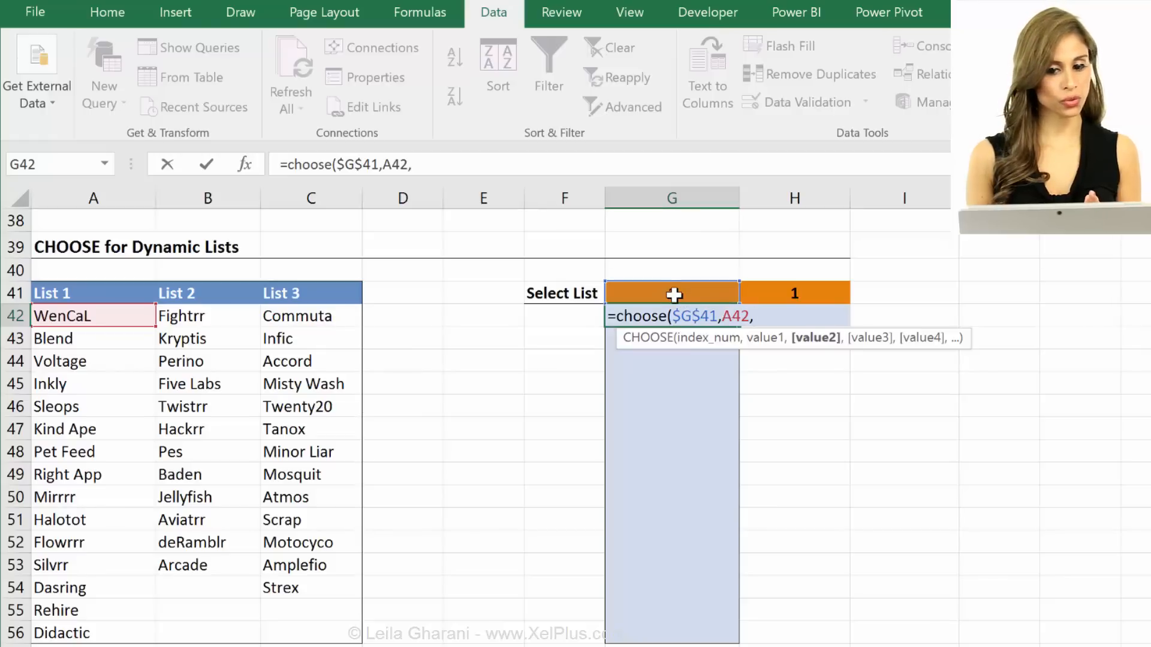
left_click(207, 315)
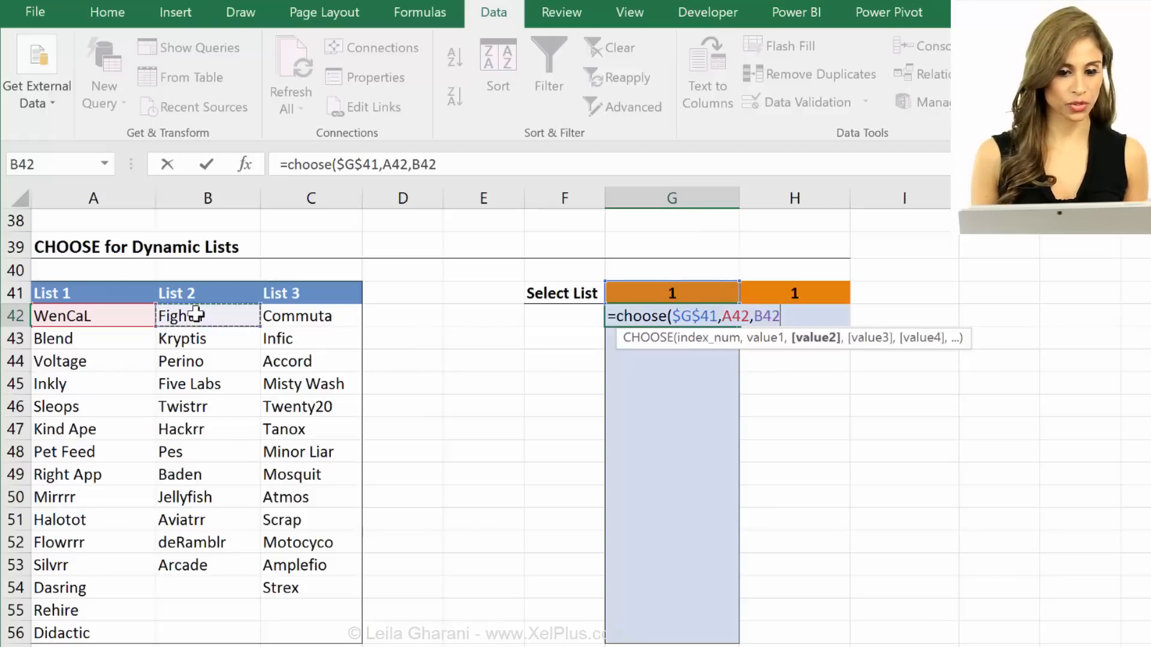
type(",")
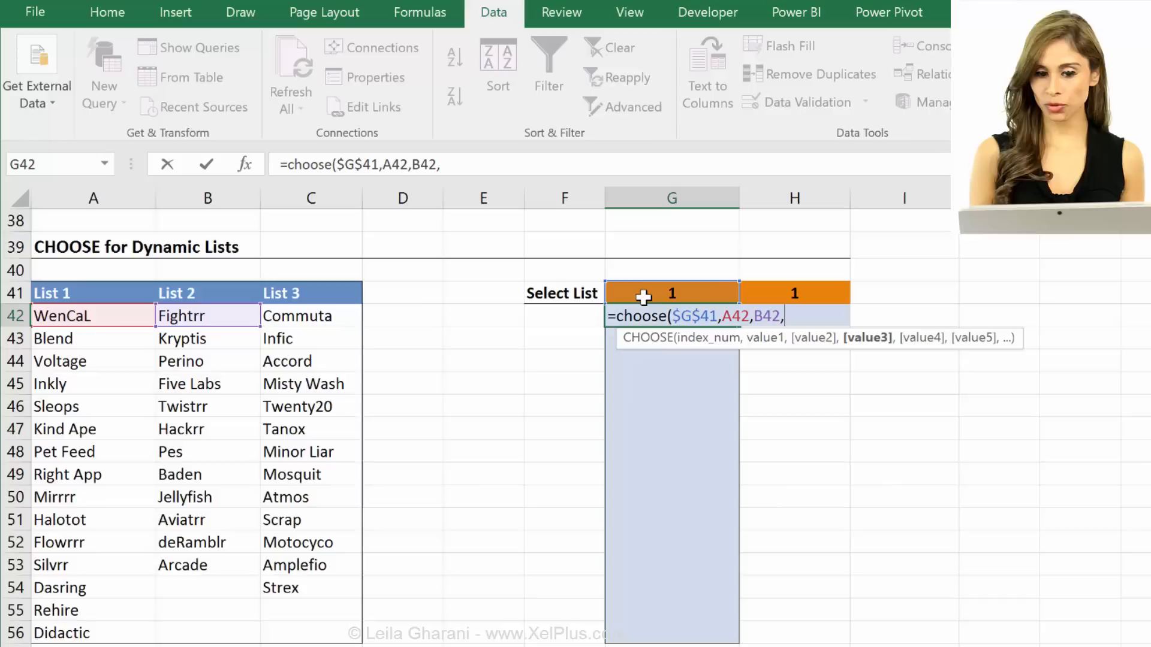
left_click(310, 293)
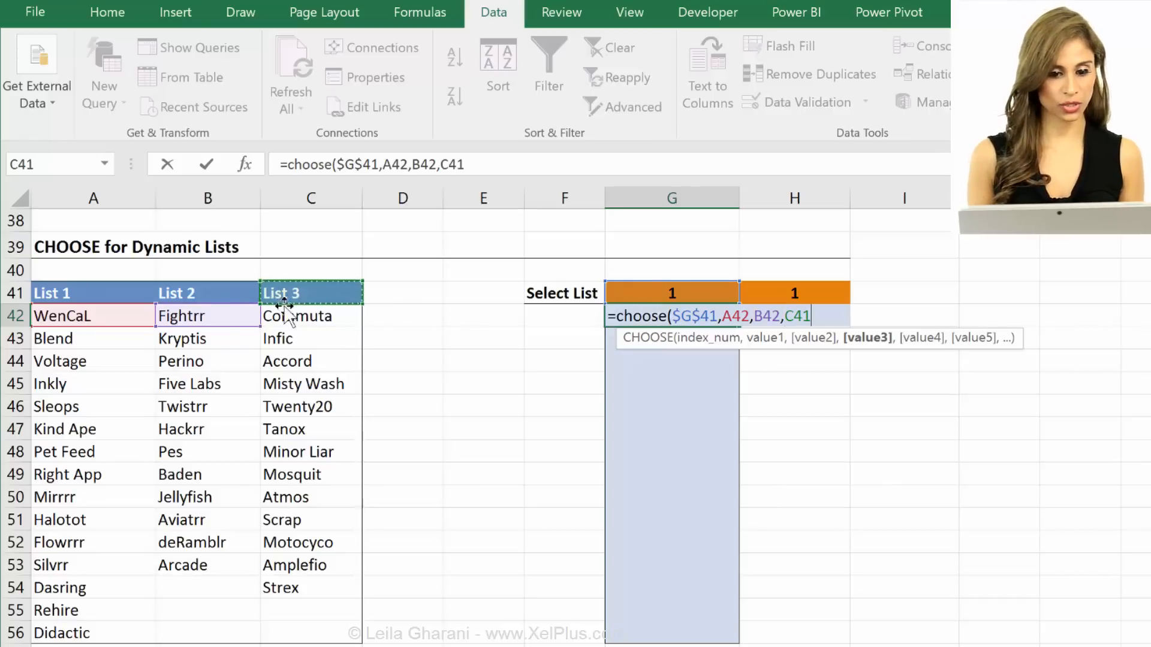
left_click(310, 316)
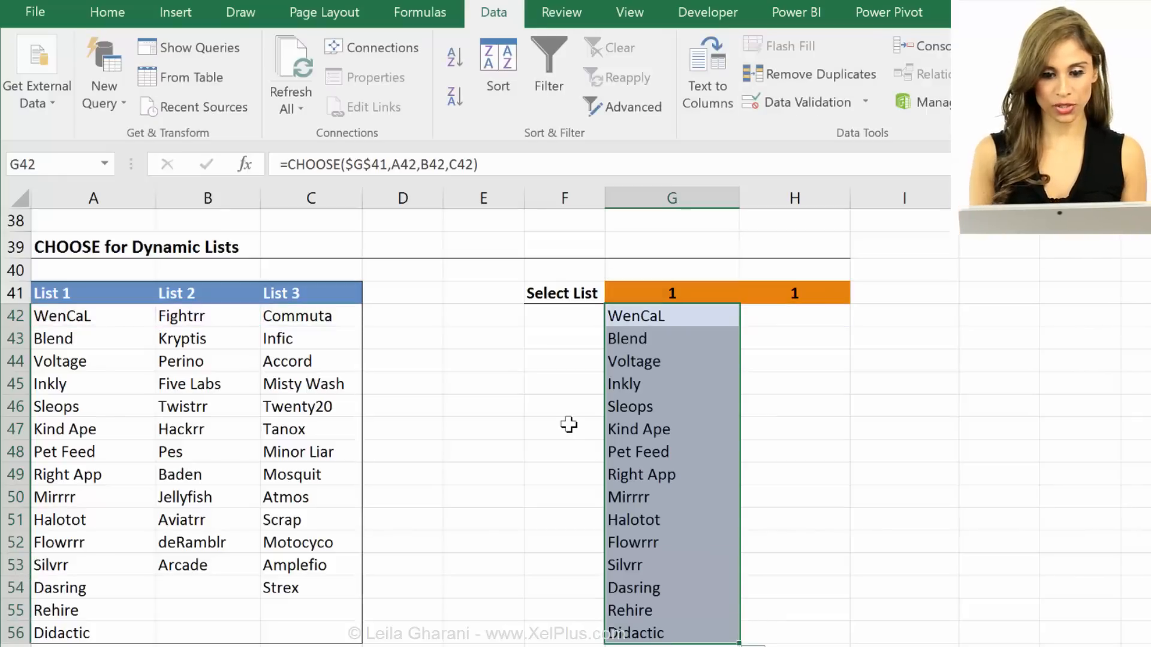
Switch the G41 selector to 2 so column G lists List 2, then select H42
left_click(671, 293)
type("2")
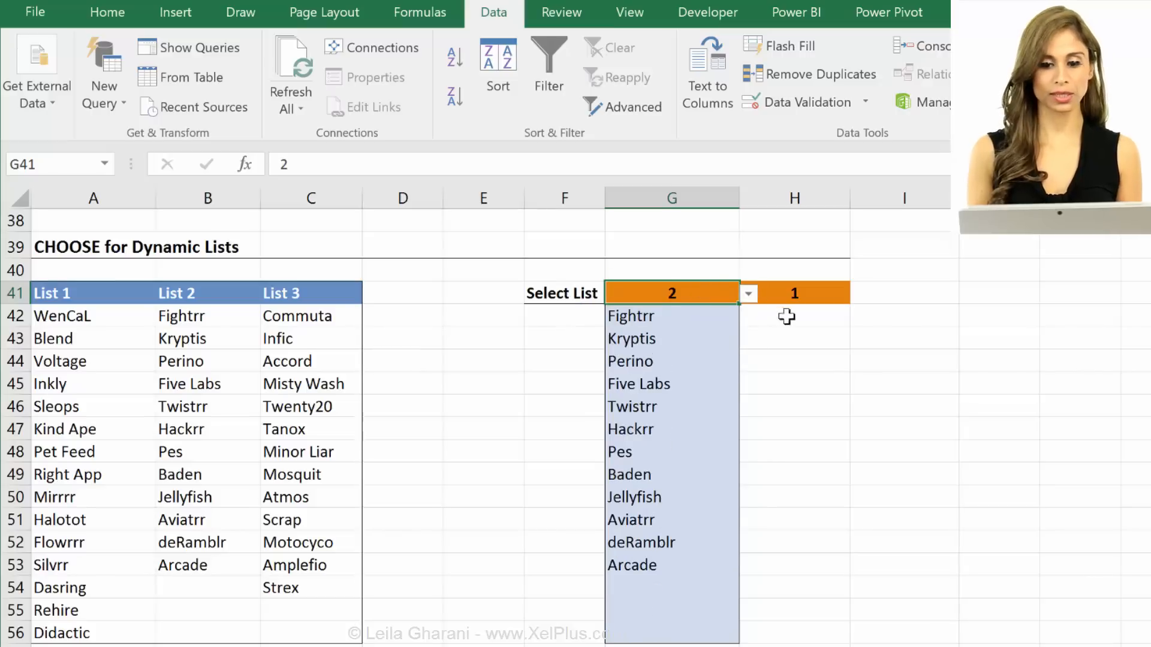
left_click(792, 317)
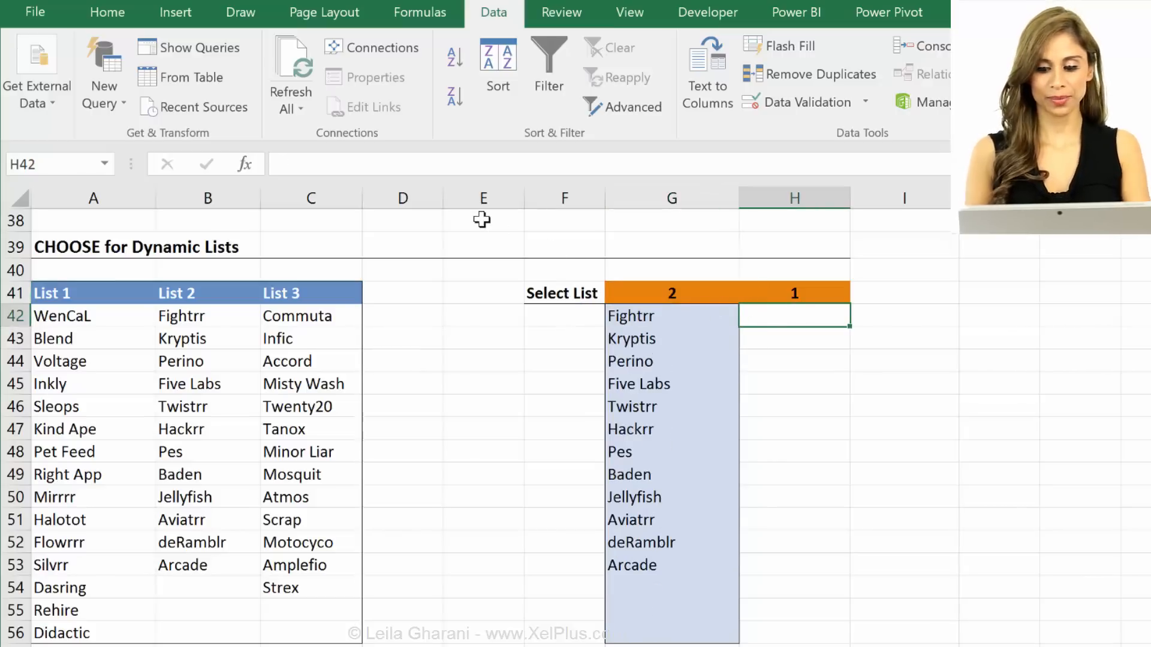
Enter =CHOOSE(H41,A42:A56,B42:B56,C42:C56) in H42, returning WenCaL
type("=choose(")
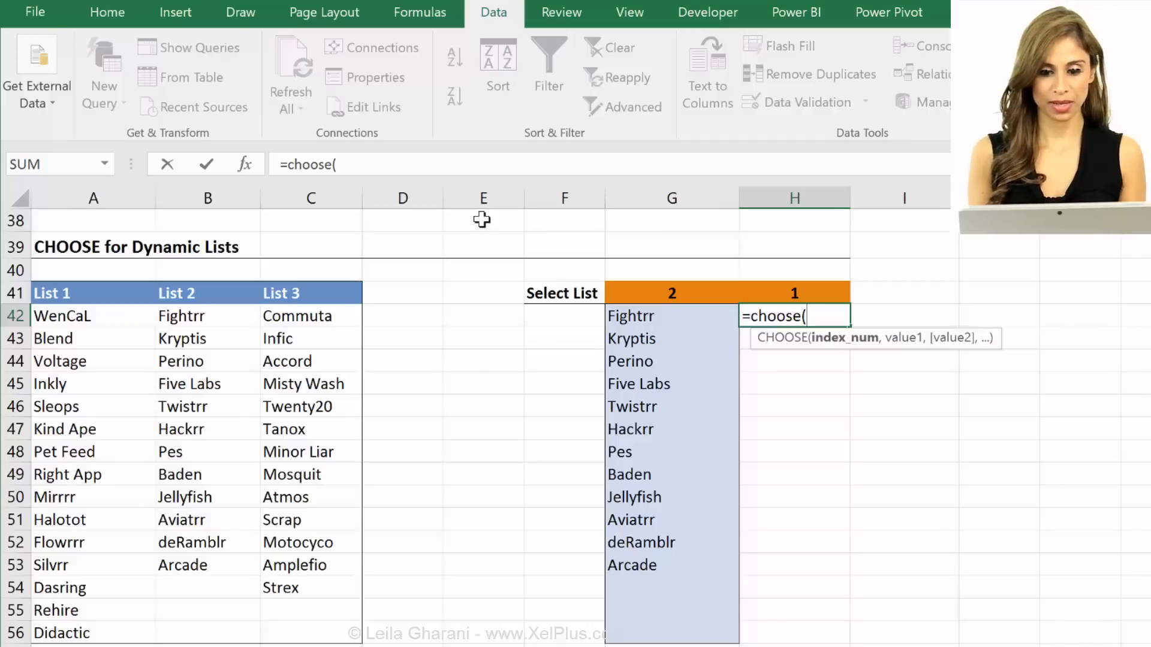
left_click(793, 292)
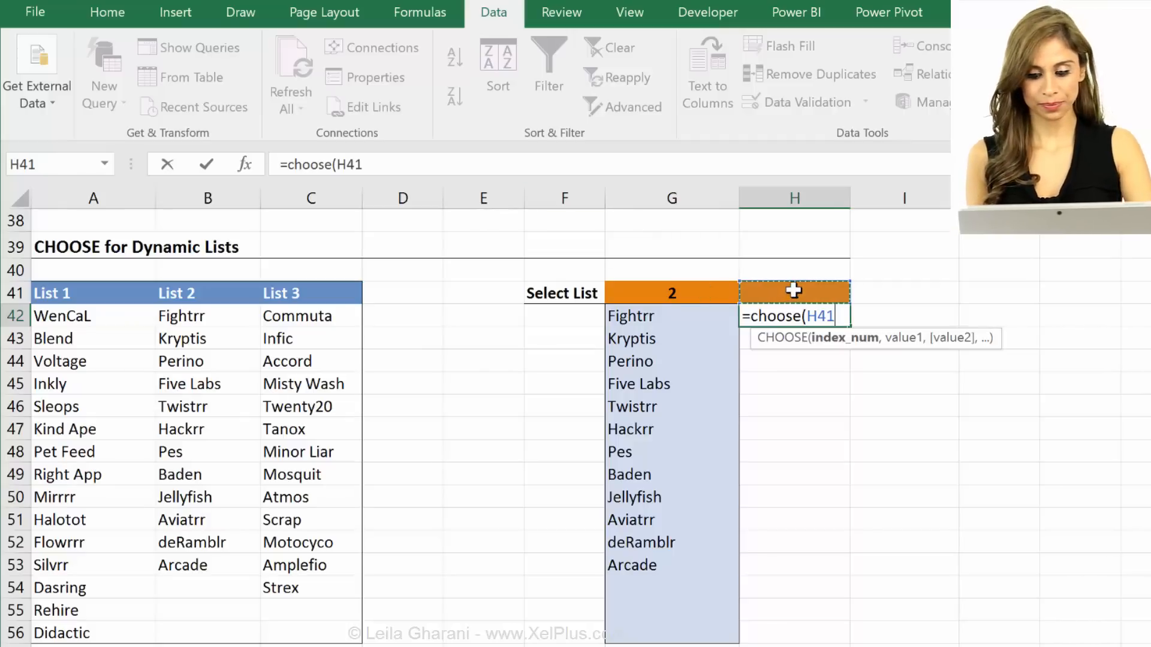
type(",")
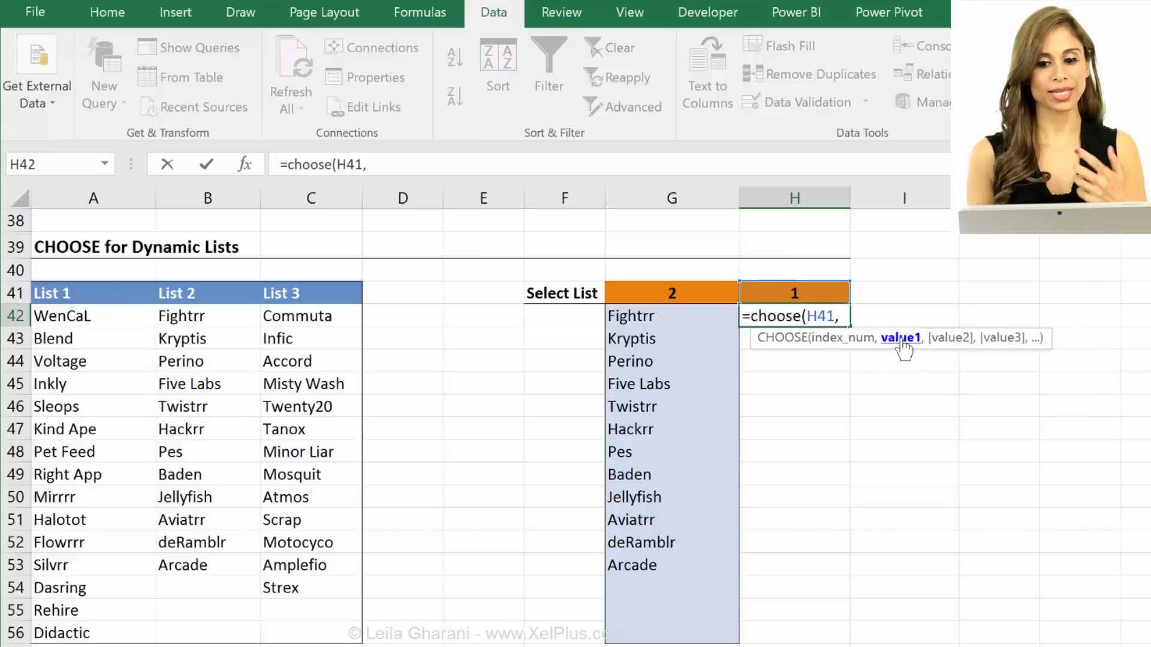
mouse_move(323, 481)
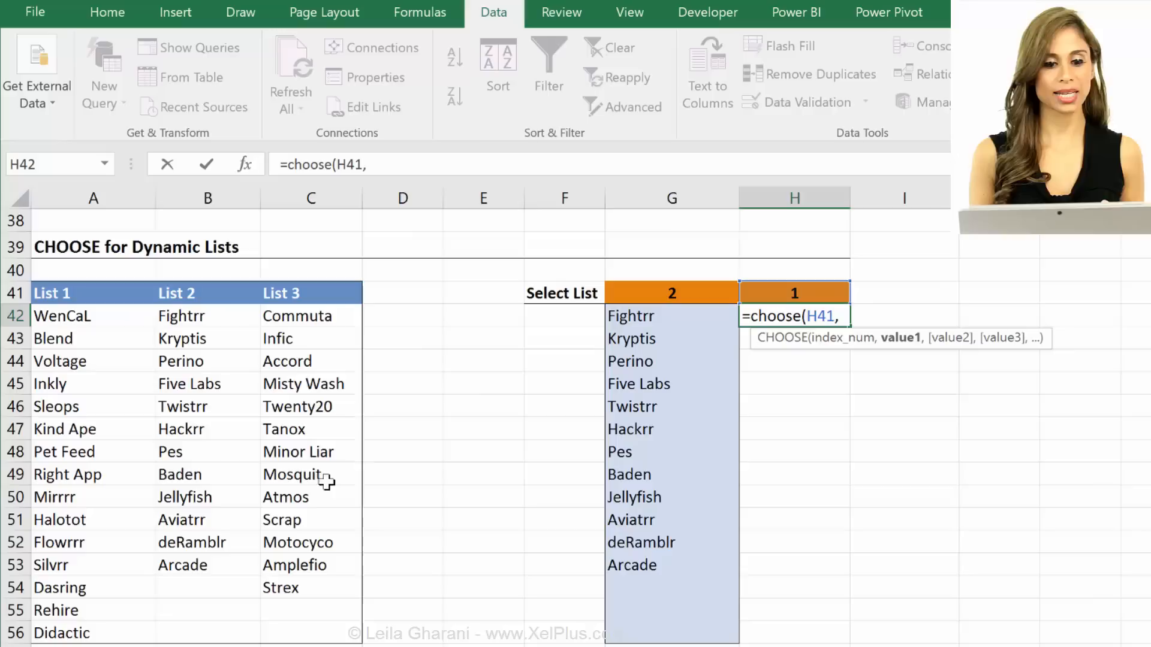
left_click_drag(93, 316, 93, 587)
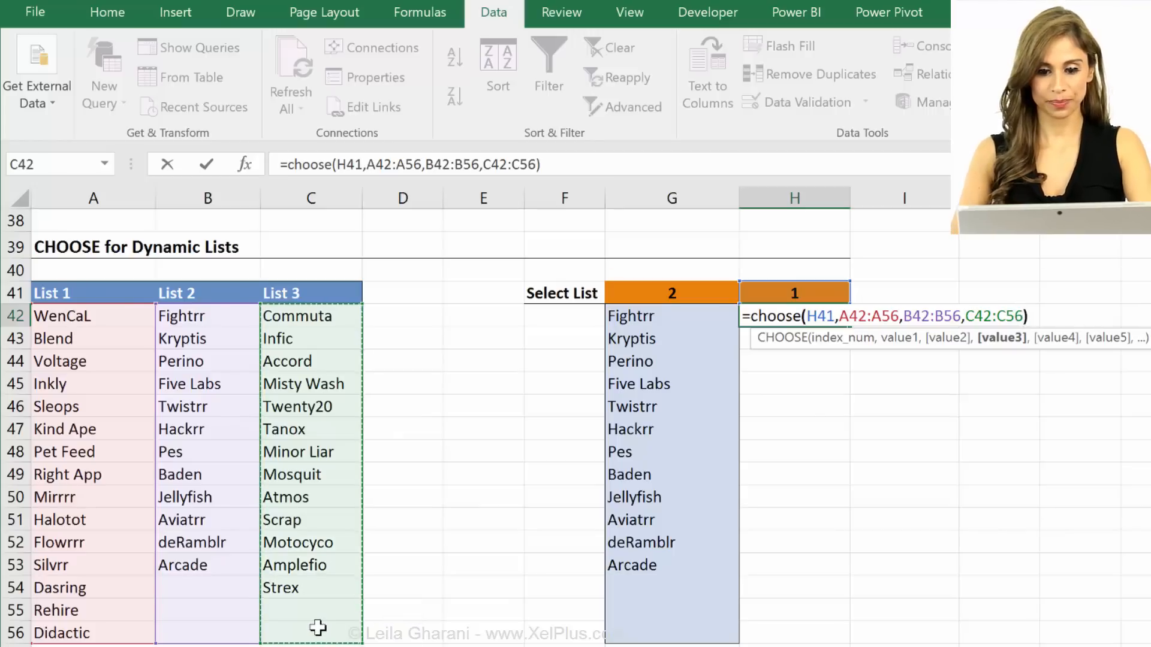
key("Enter")
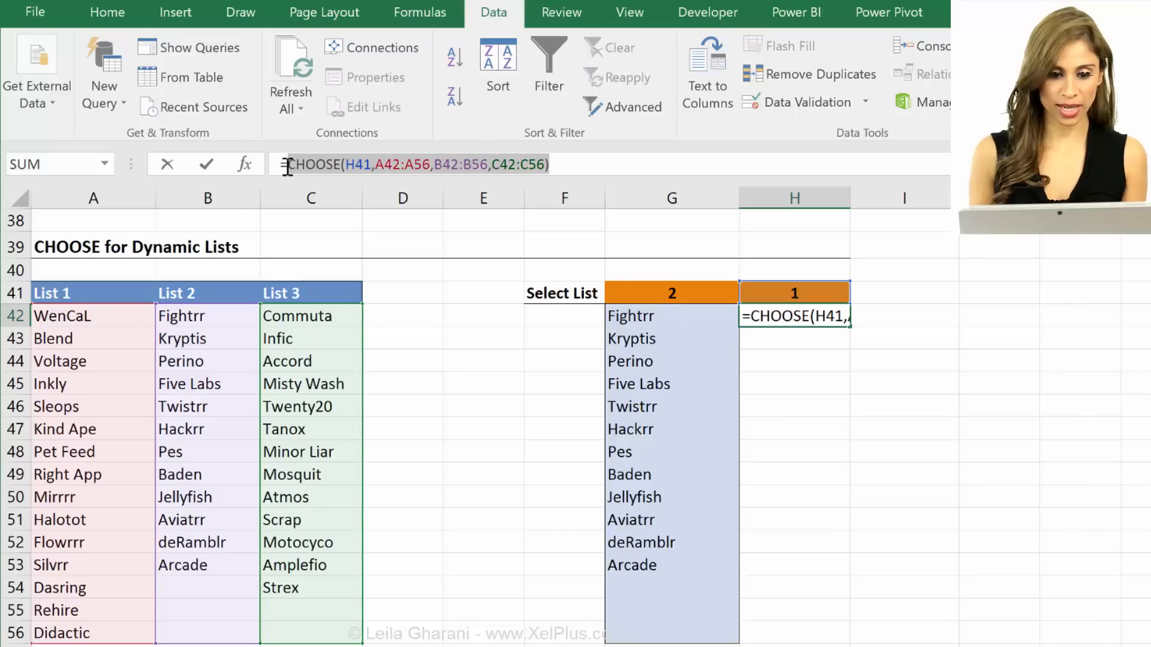
Preview the formula's returned values with F9, restore it, and go to Data Validation for H42
key("f9")
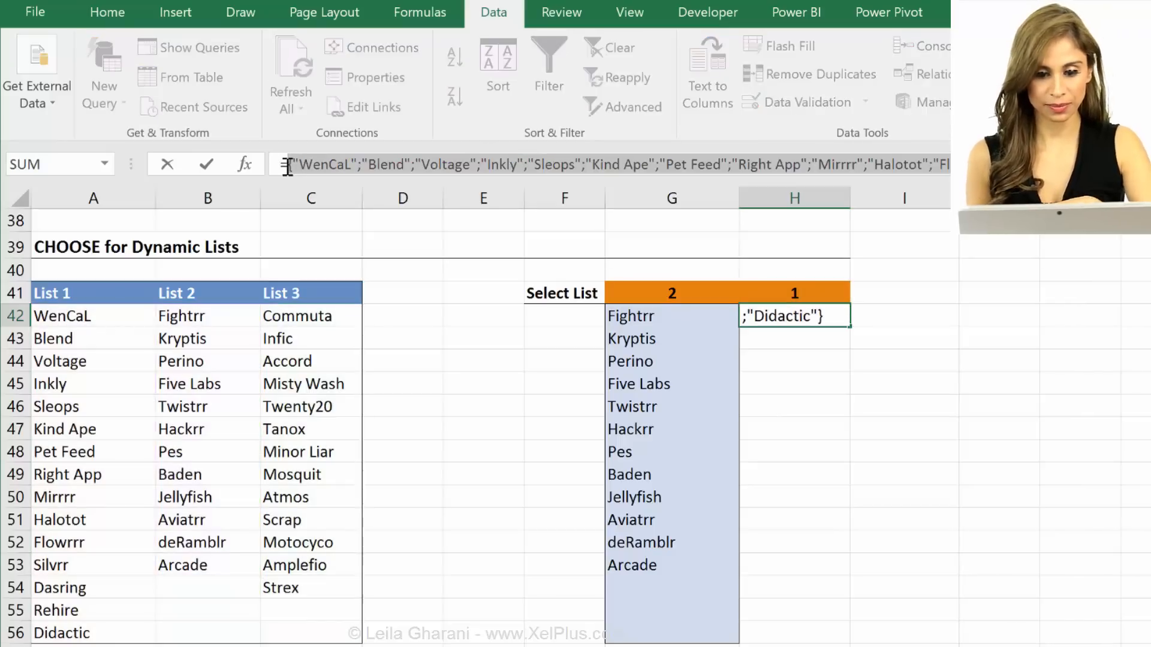
key("enter")
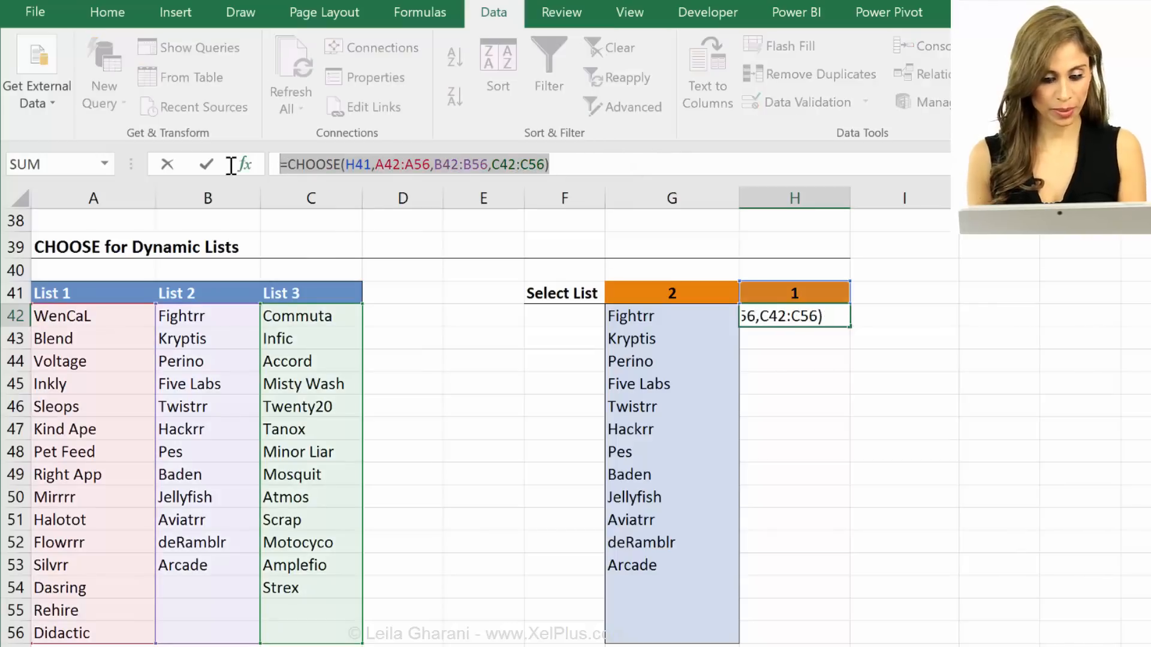
left_click(805, 102)
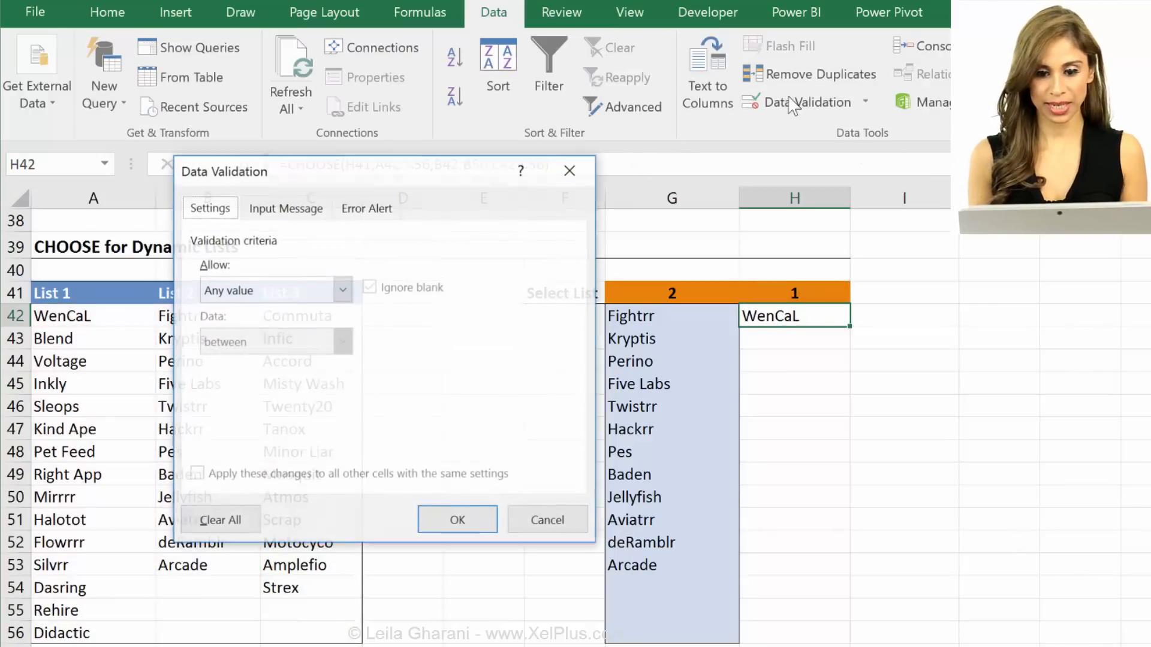
Apply list validation to H42 with source =CHOOSE(H41,A42:A56,B42:B56,C42:C56)
left_click(276, 290)
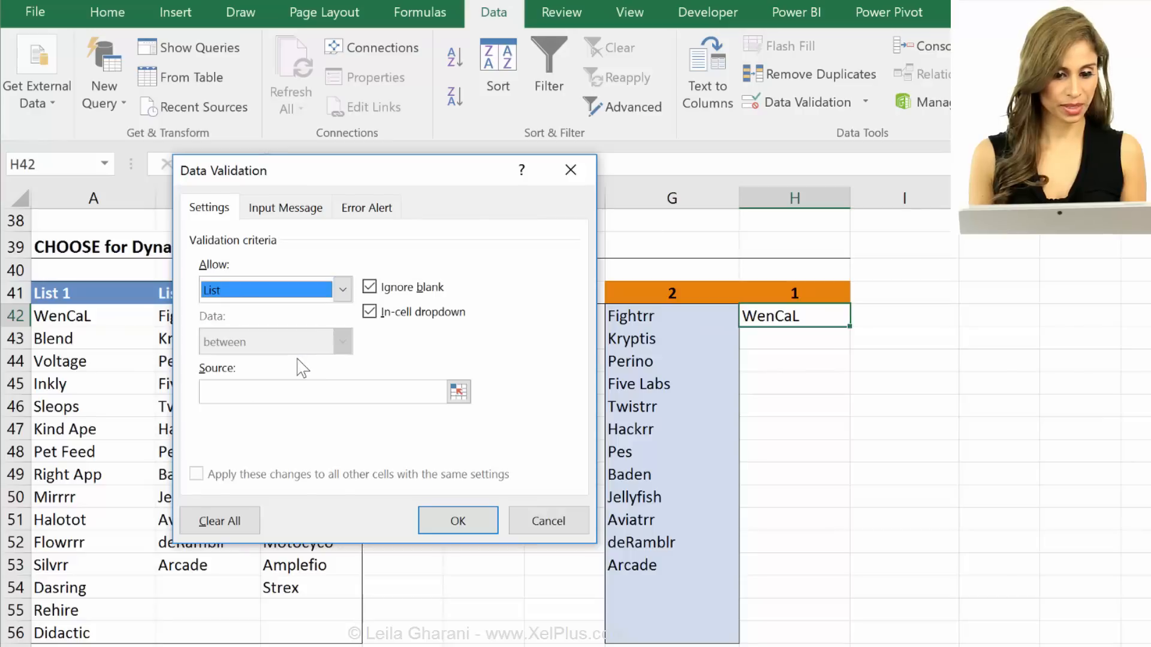
type("=CHOOSE(H41,A42:A56,B42:B56,C42:C56)")
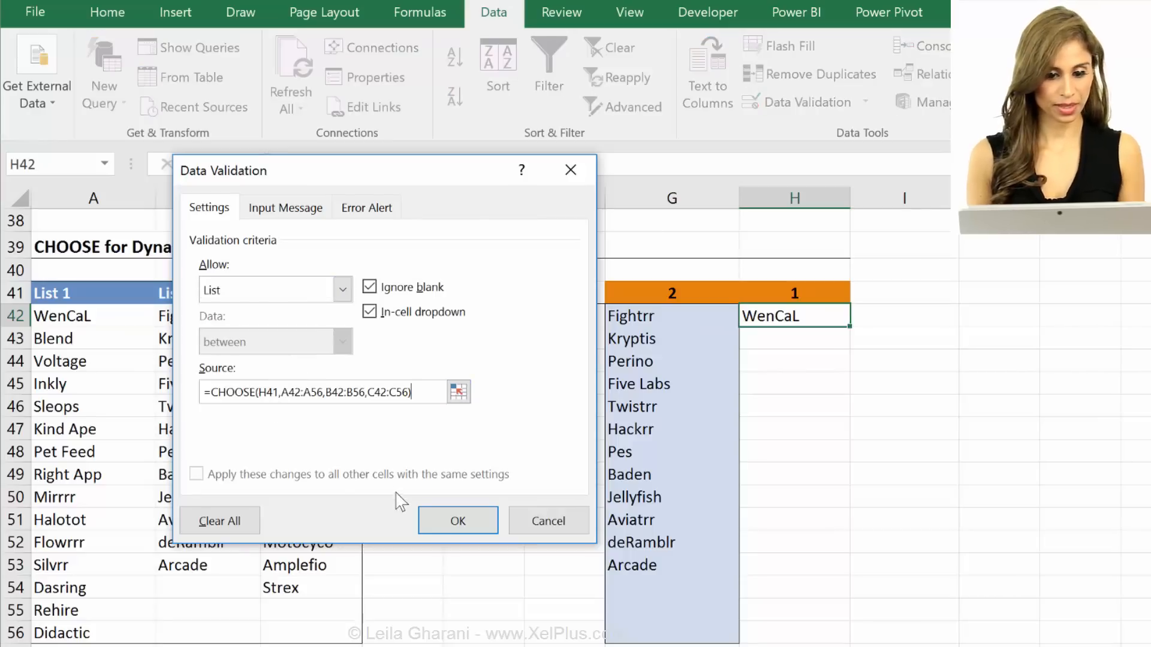
left_click(457, 521)
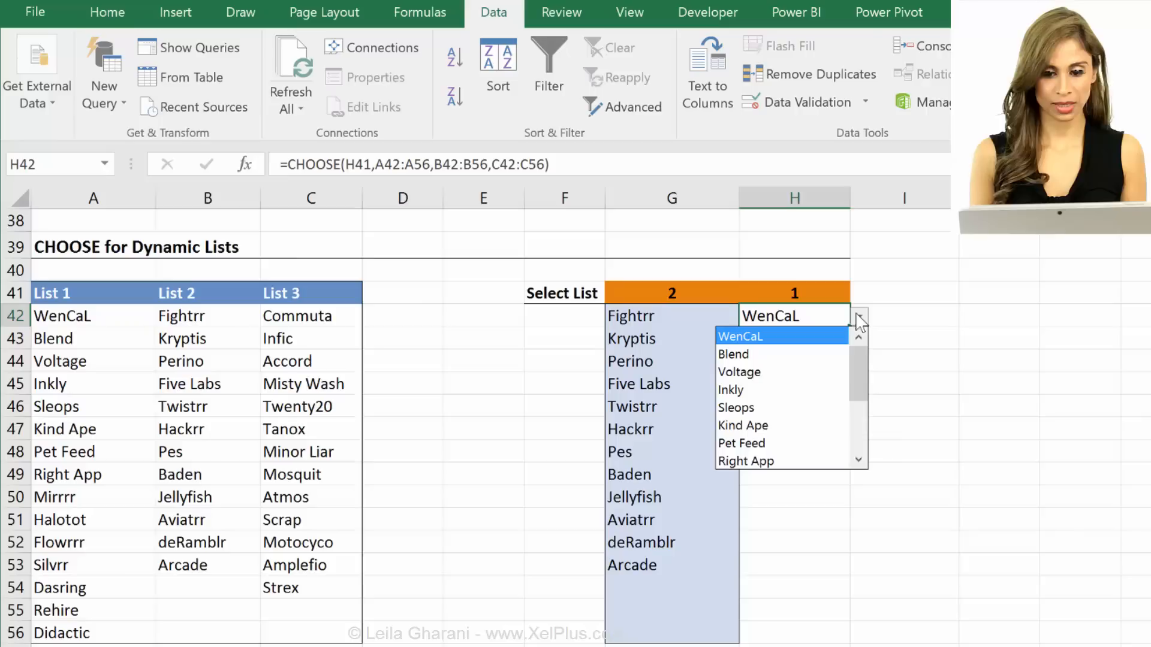
Set the H41 selector to 3 and check the H42 drop-down choices
scroll("down", 3)
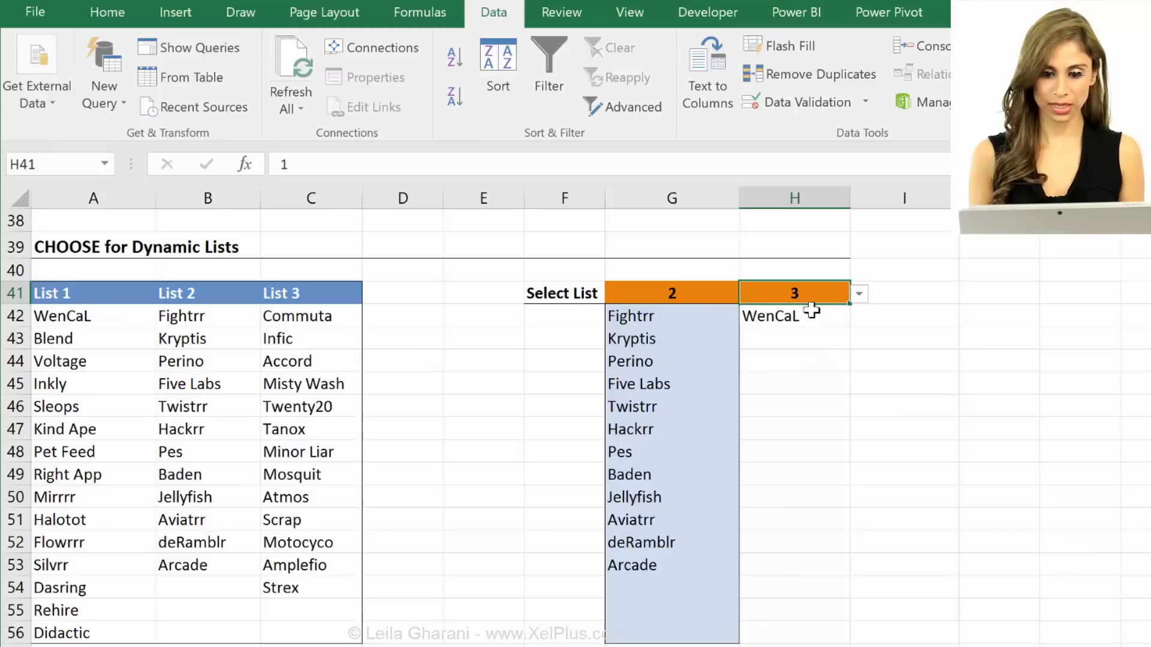
left_click(858, 315)
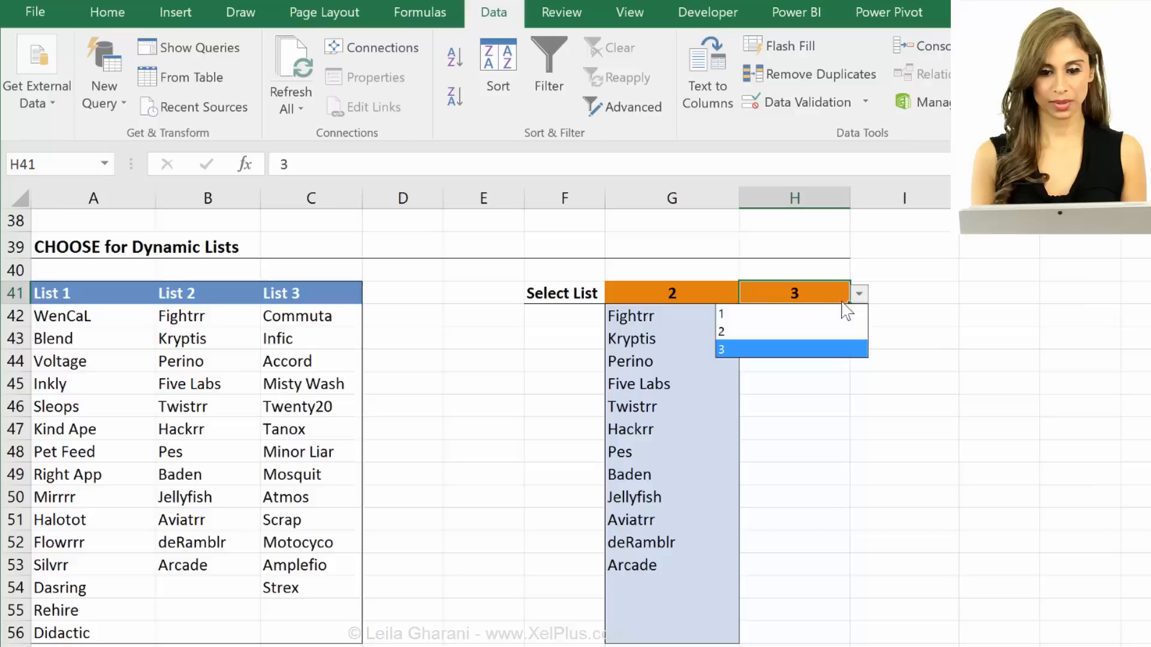
left_click(741, 312)
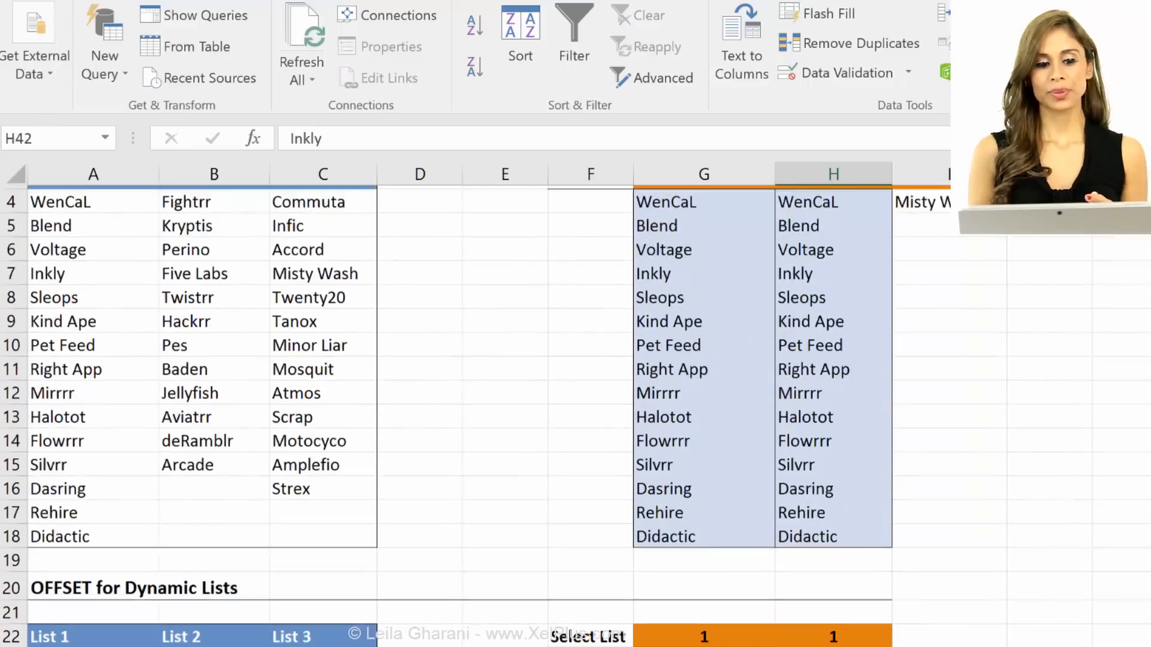
Convert the List 1, List 2 and List 3 data into an Excel table with headers (Ctrl+T)
scroll("up", 3)
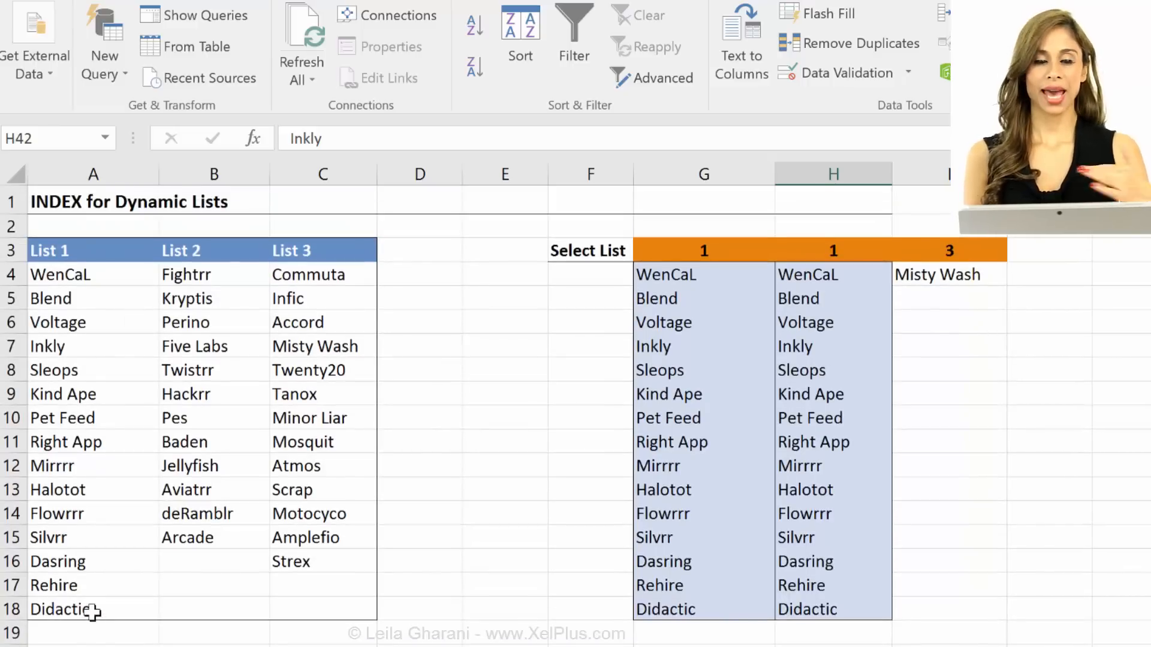
left_click(92, 632)
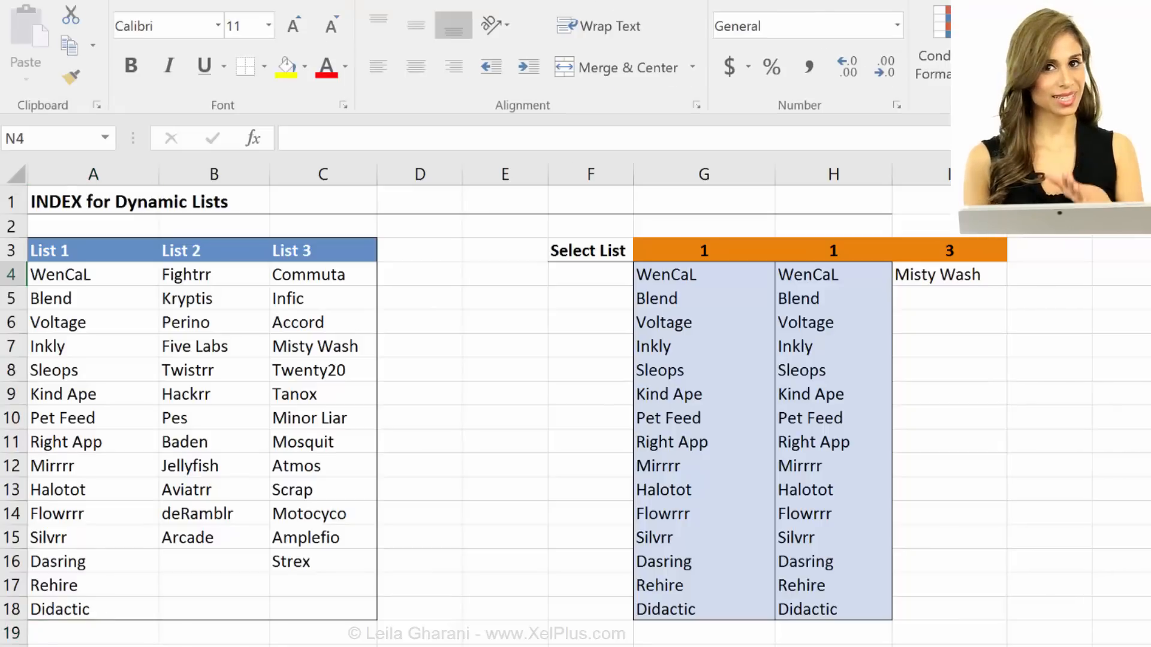
left_click(947, 274)
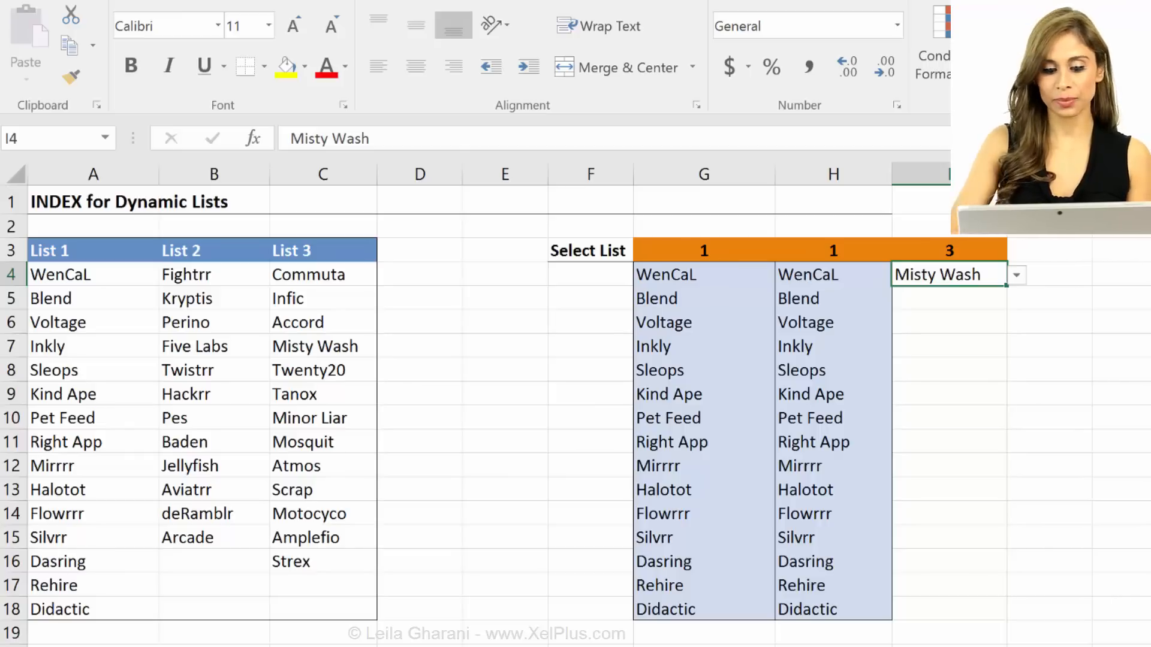
key("Ctrl+t")
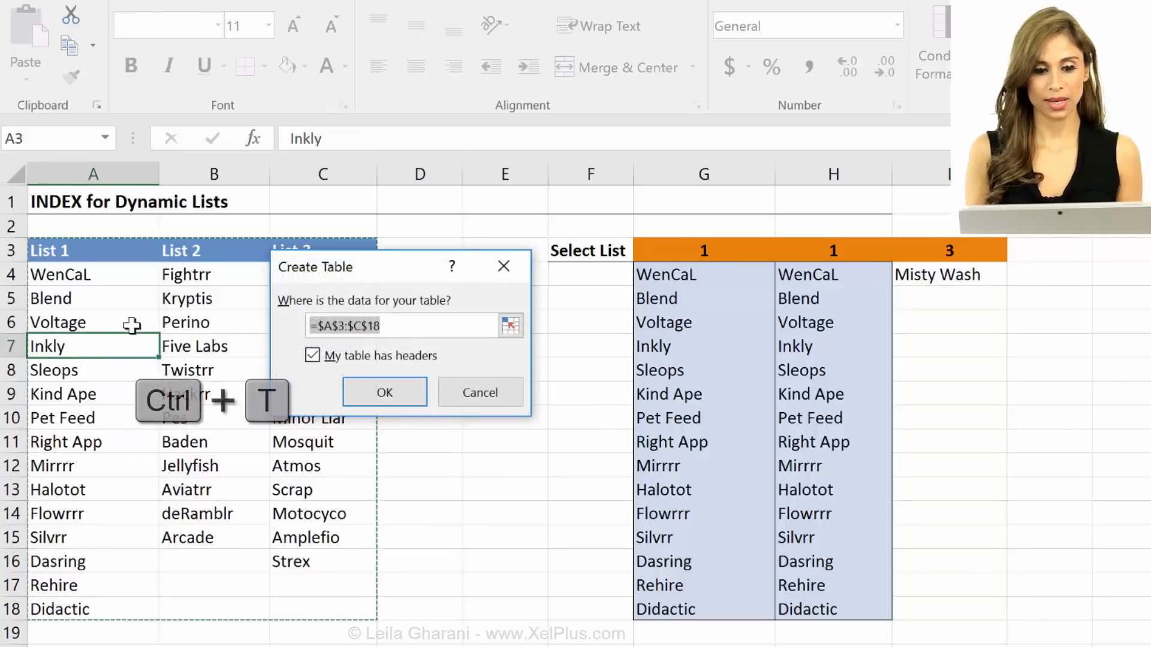
mouse_move(384, 392)
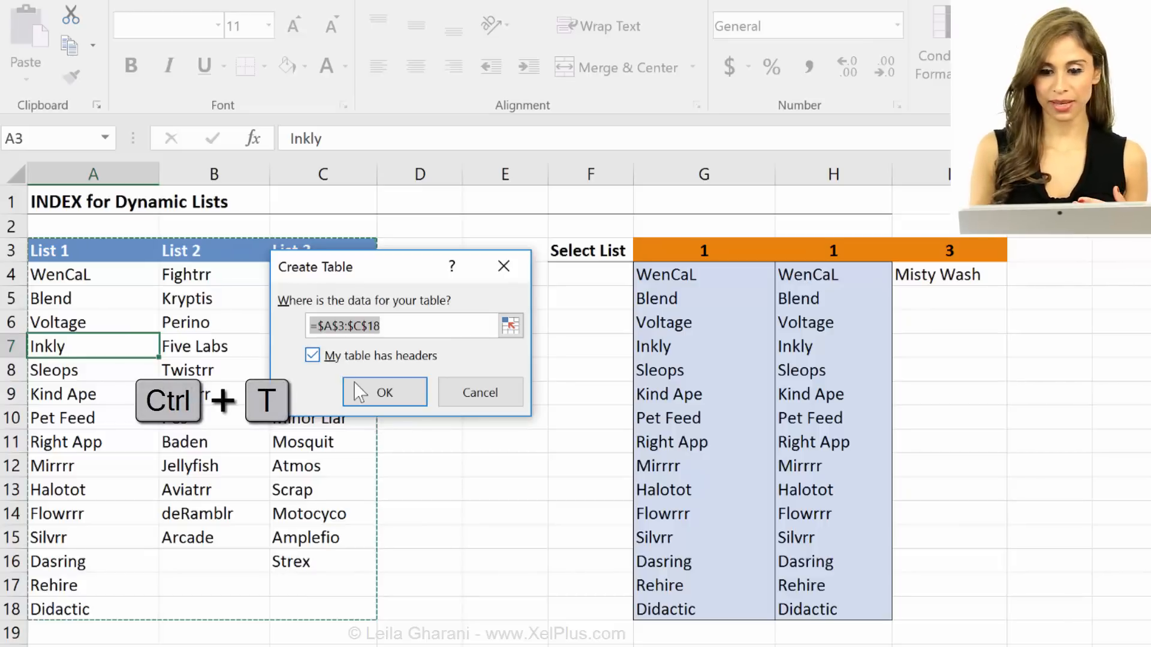
left_click(383, 392)
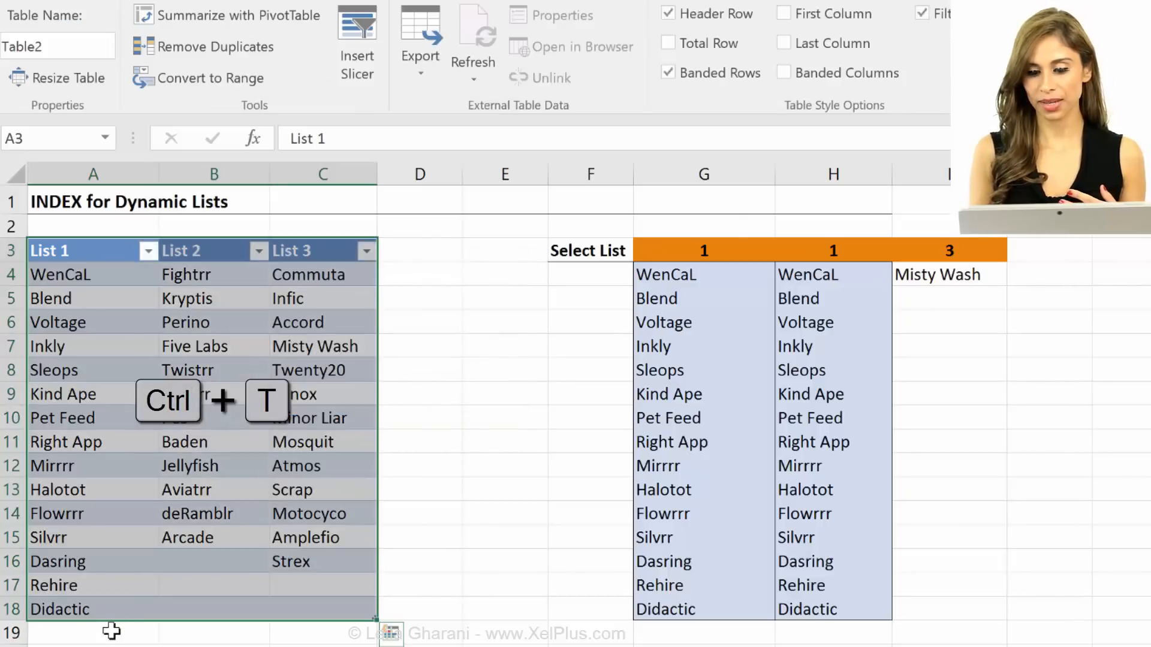
Add 'new app' below Didactic so the table expands to include it
type("new")
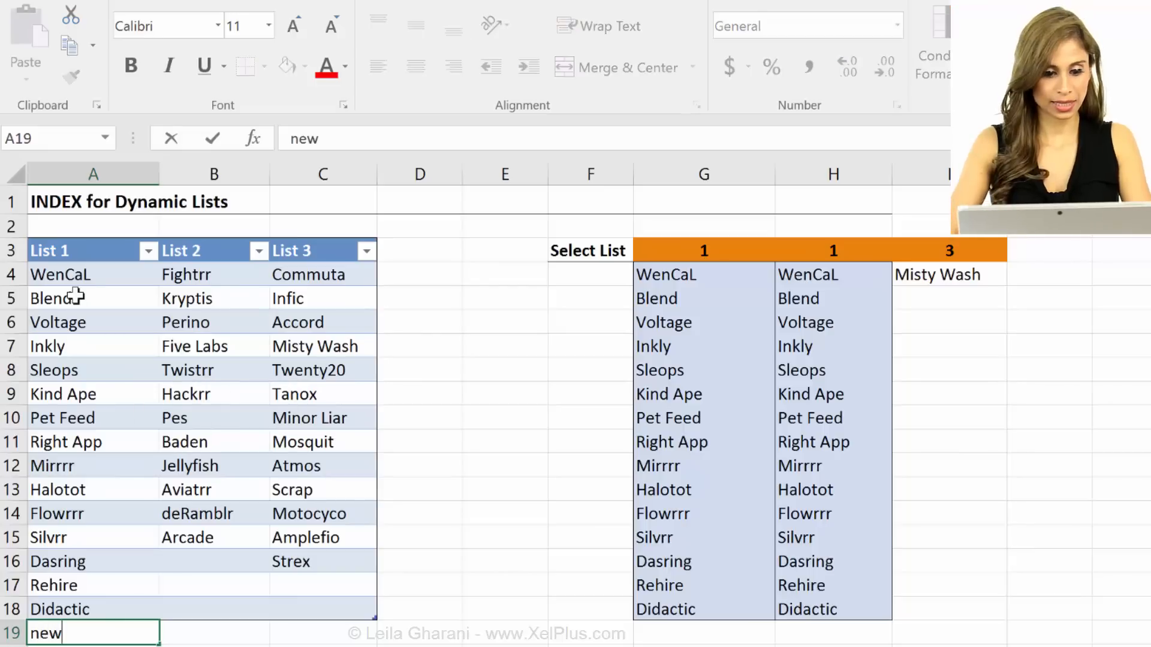
type("app")
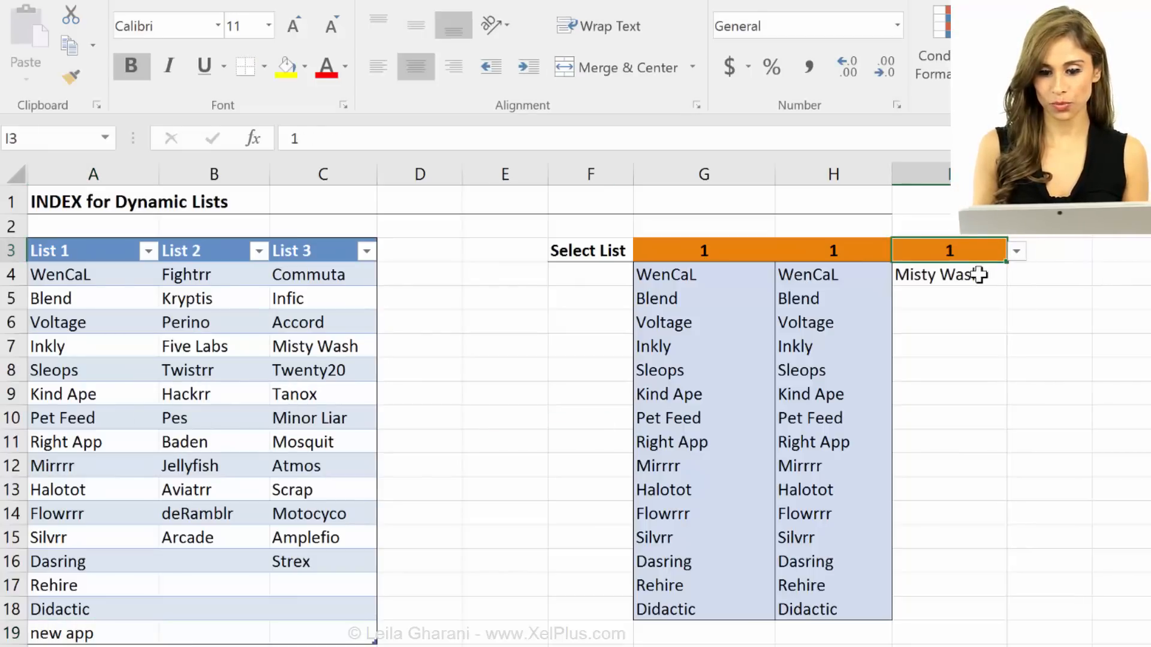
left_click(1015, 274)
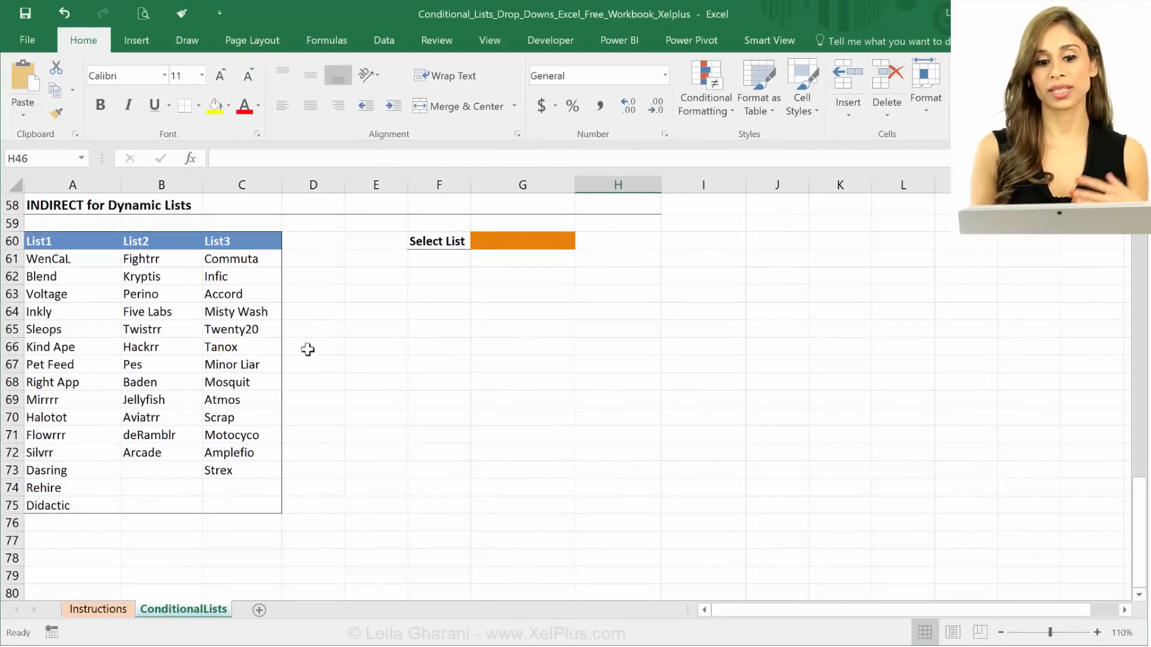
Enter A1 in E62 and =INDIRECT(E62) in E63, pulling INDEX for Dynamic Lists
left_click(375, 275)
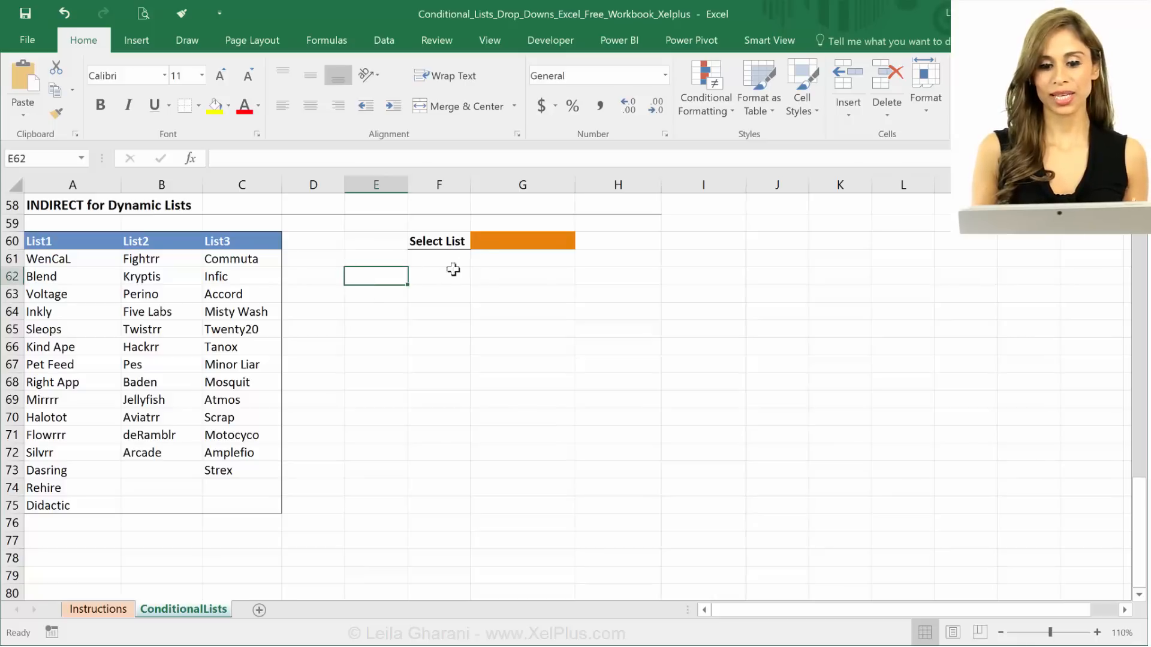
mouse_move(482, 260)
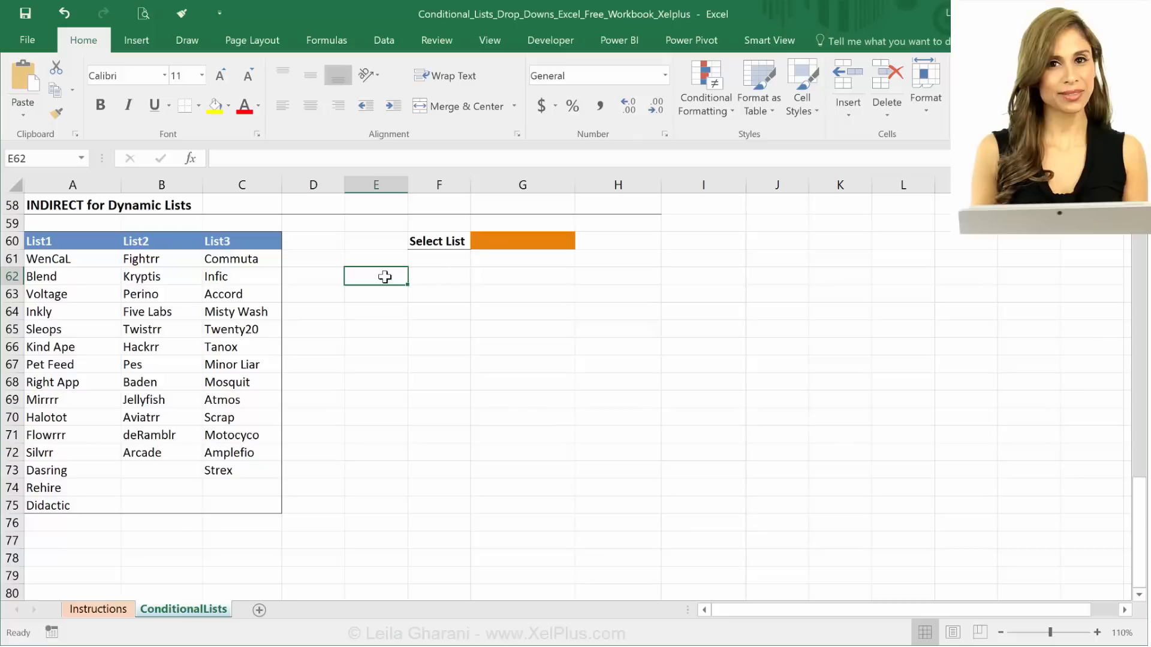
type("A")
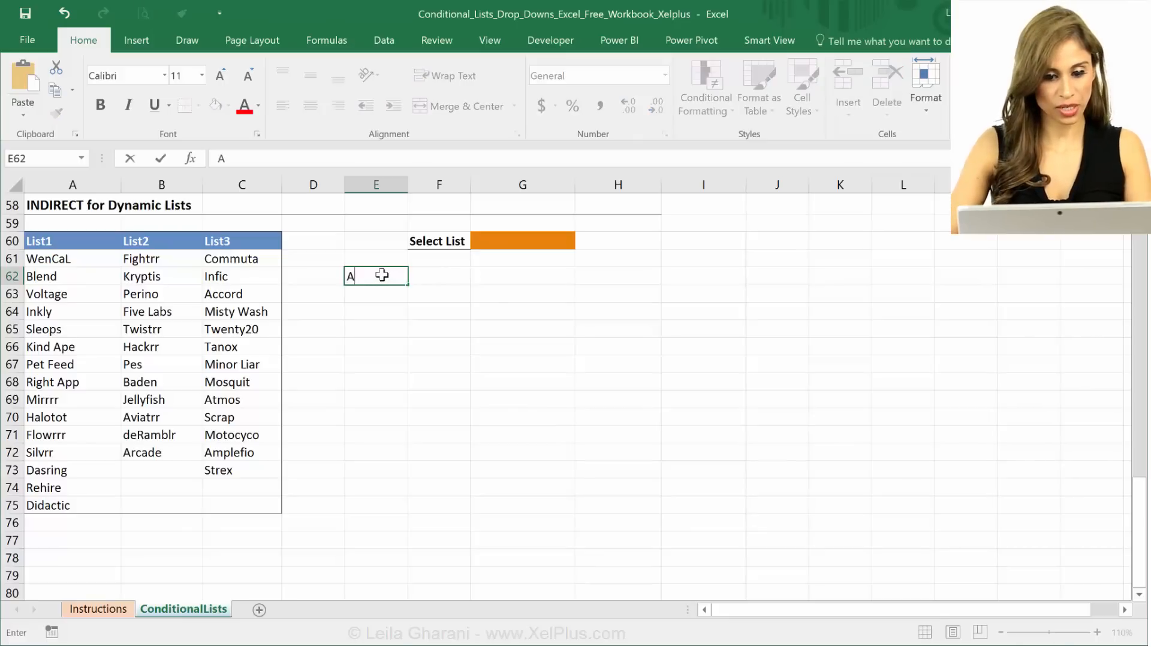
type("1")
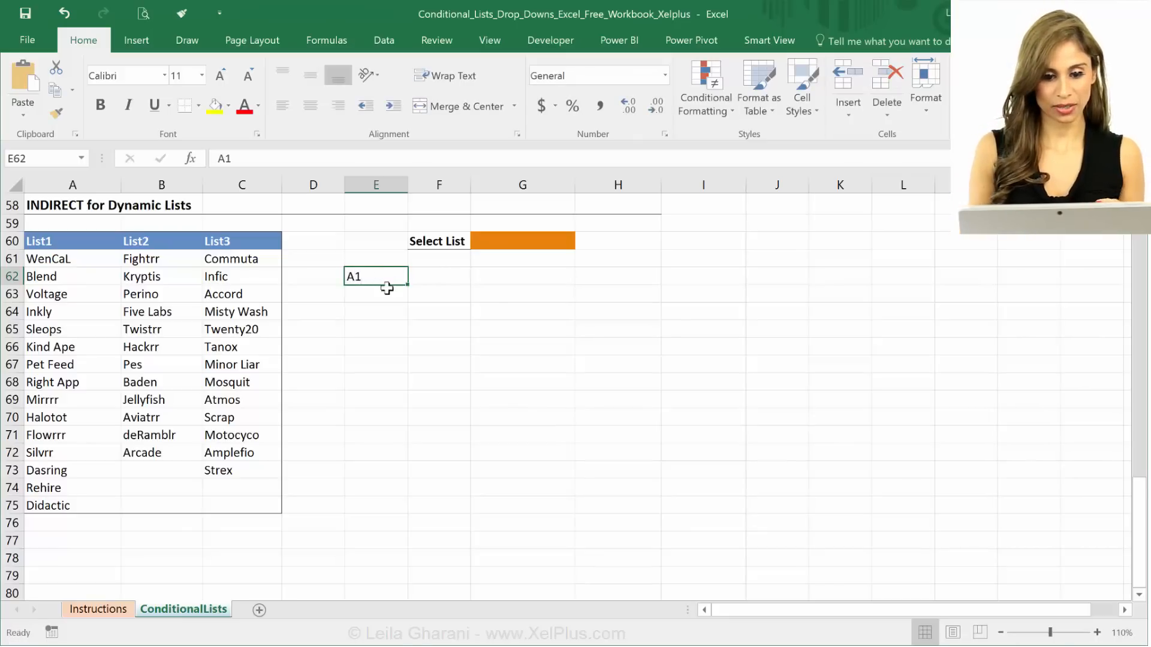
type("=in")
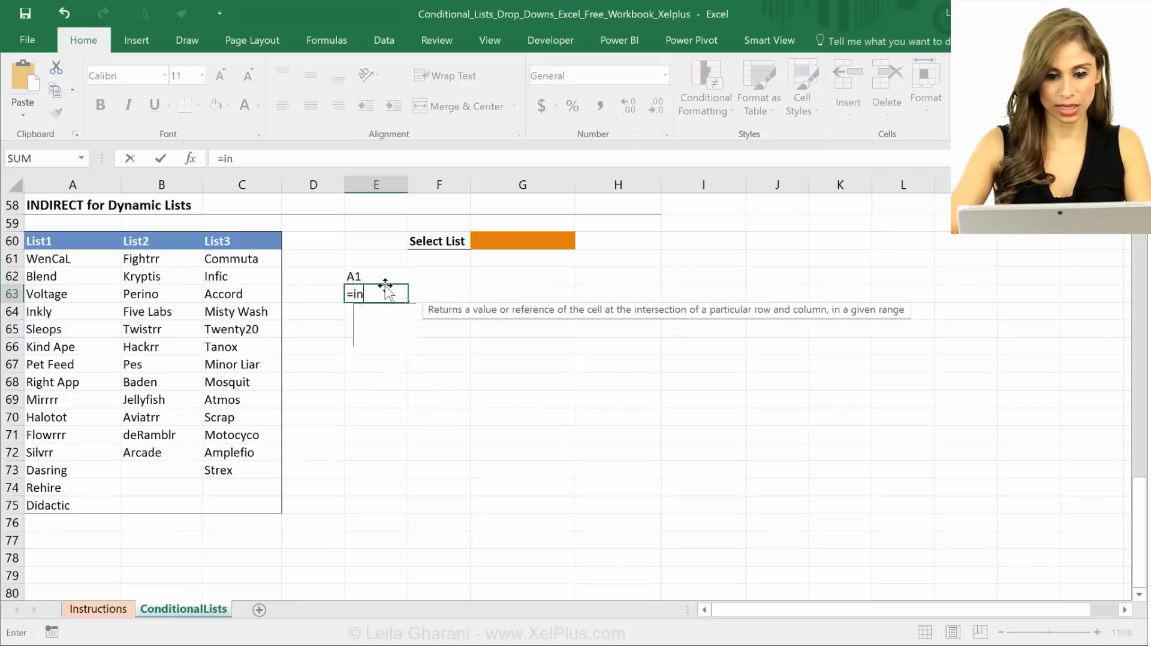
type("dir")
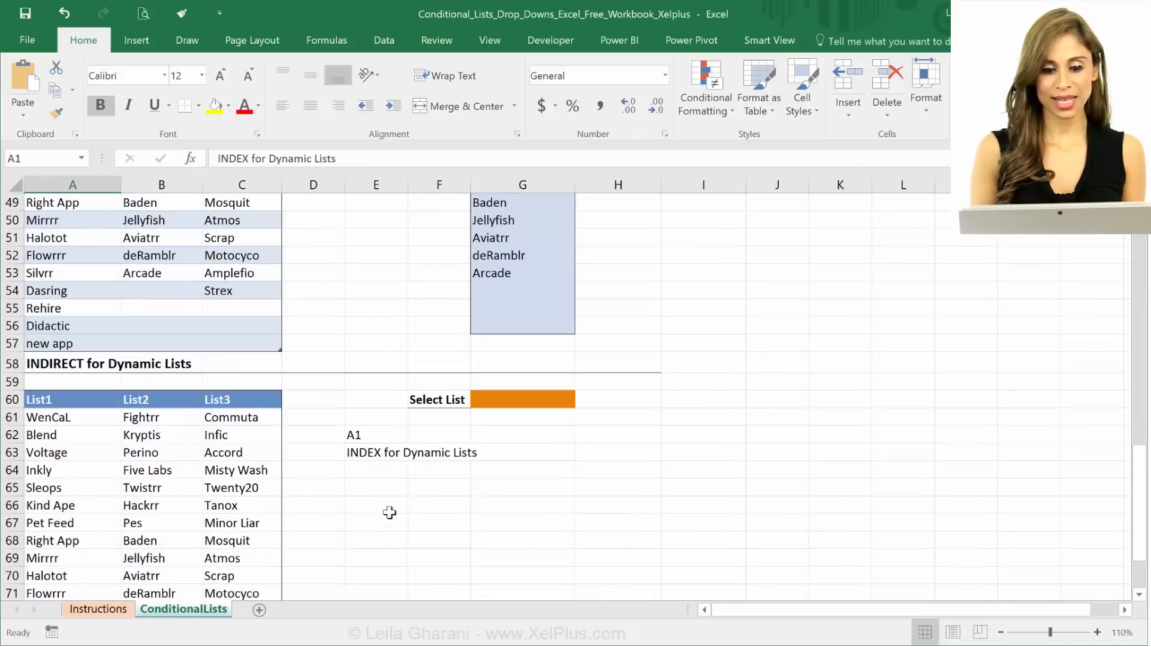
Inspect the INDIRECT result, then select and clear the two demo cells
left_click(375, 452)
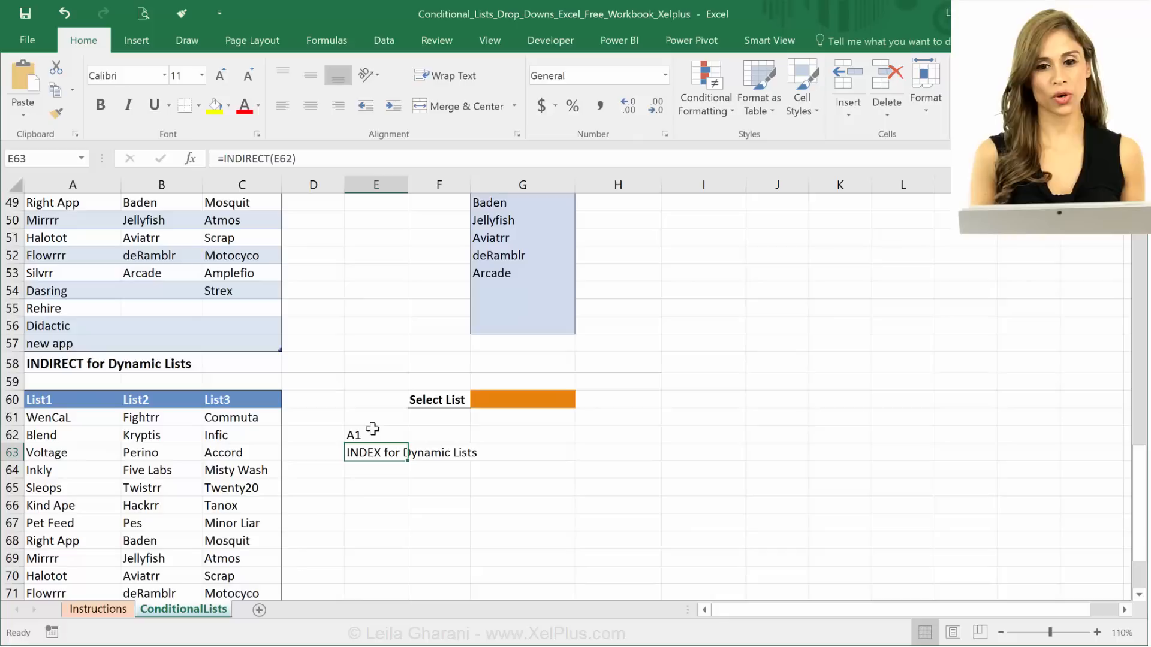
left_click(375, 434)
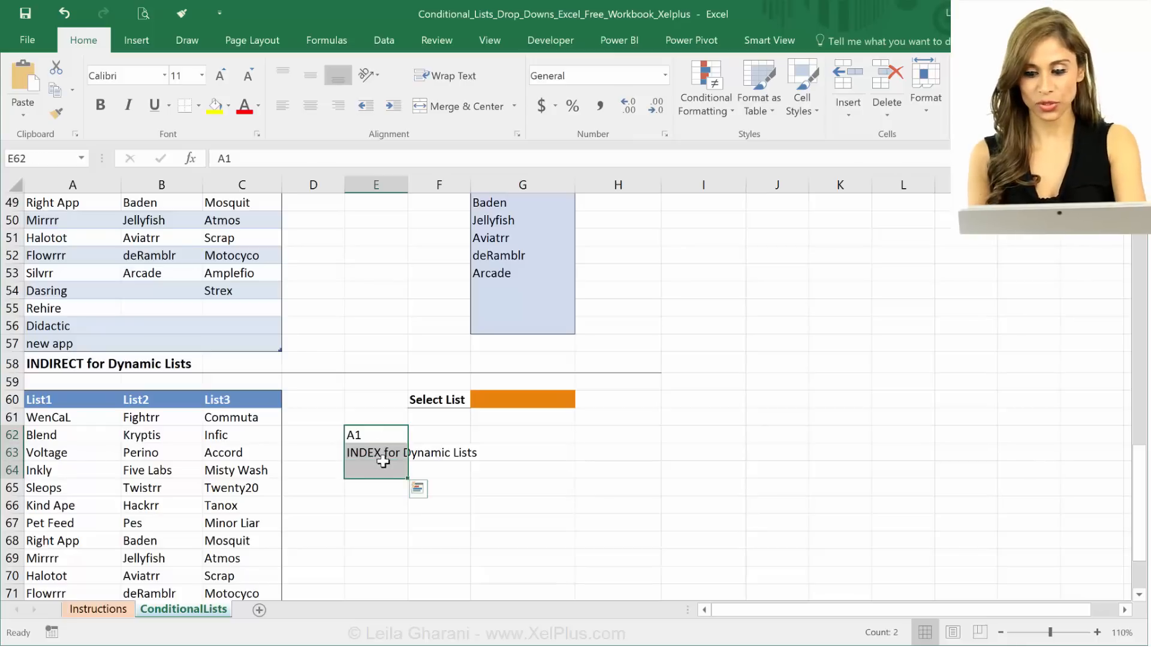
left_click(72, 399)
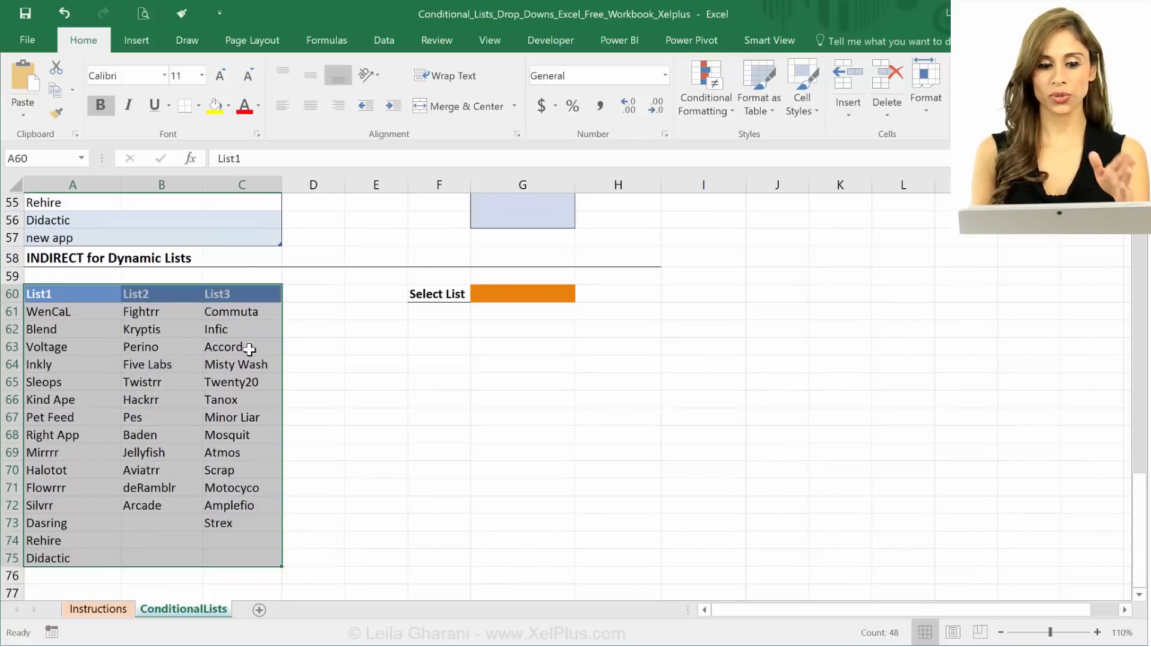
mouse_move(523, 294)
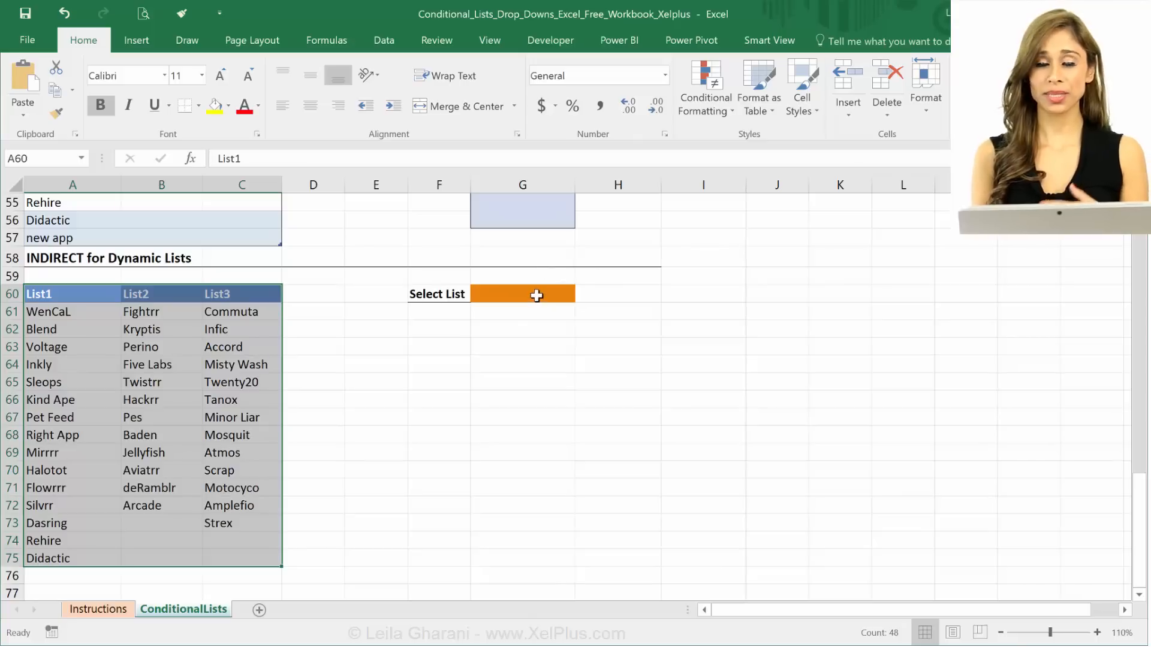
mouse_move(532, 301)
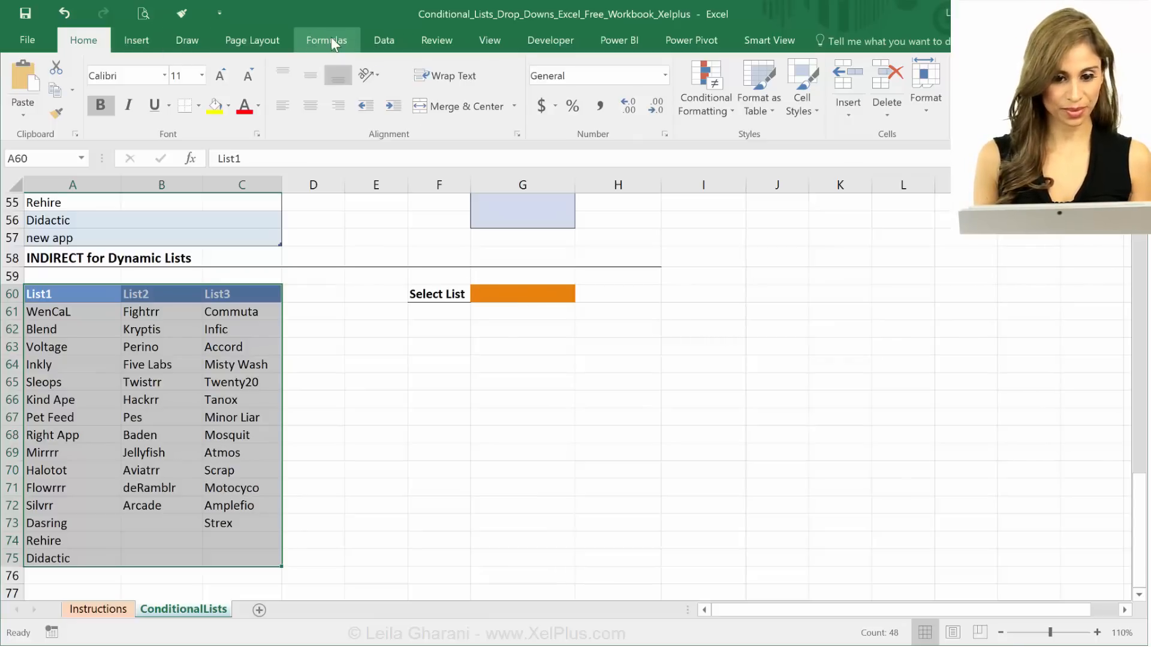
Create the names List1, List2 and List3 from the top row of A60:C75
left_click(326, 40)
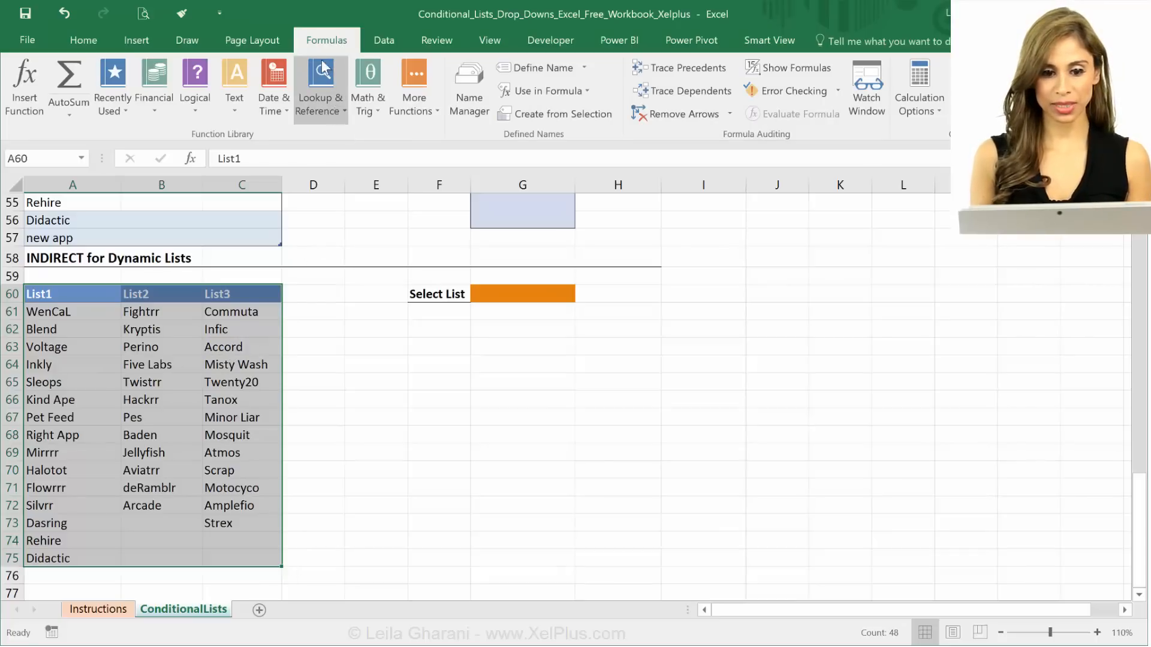
left_click(563, 114)
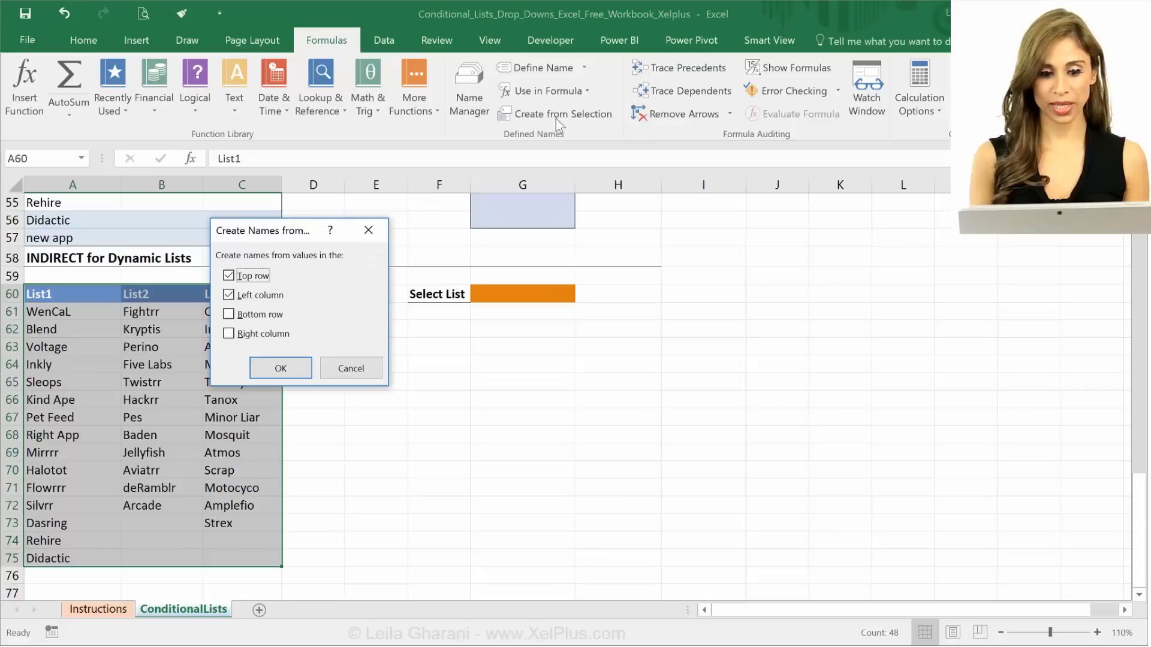
left_click(227, 295)
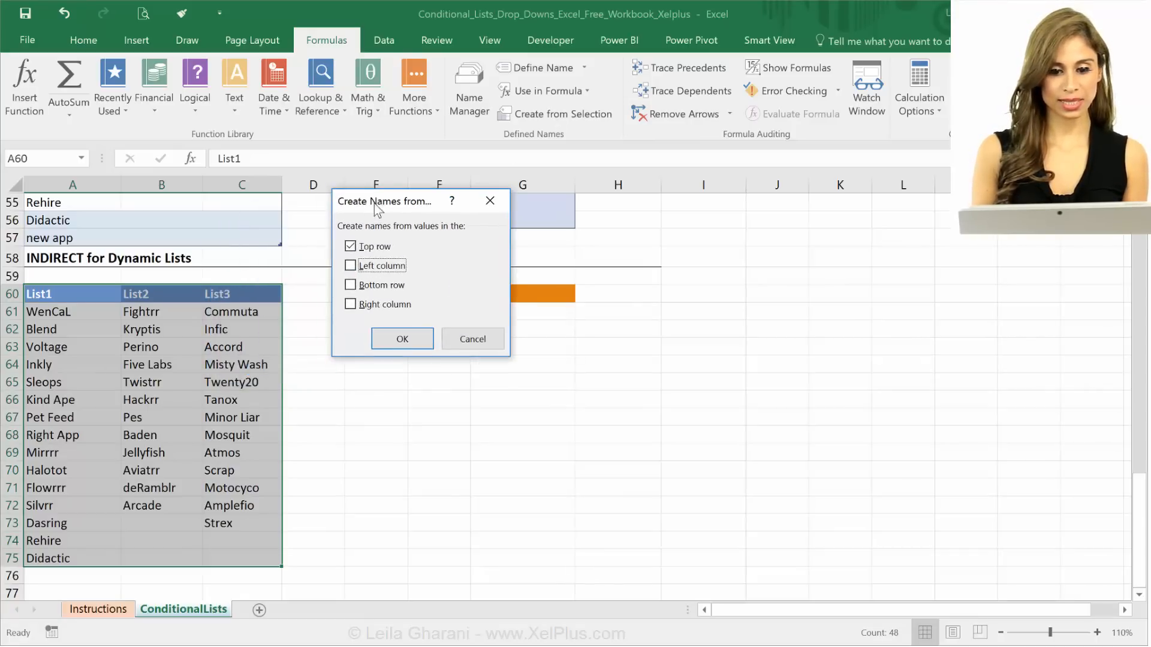
mouse_move(443, 237)
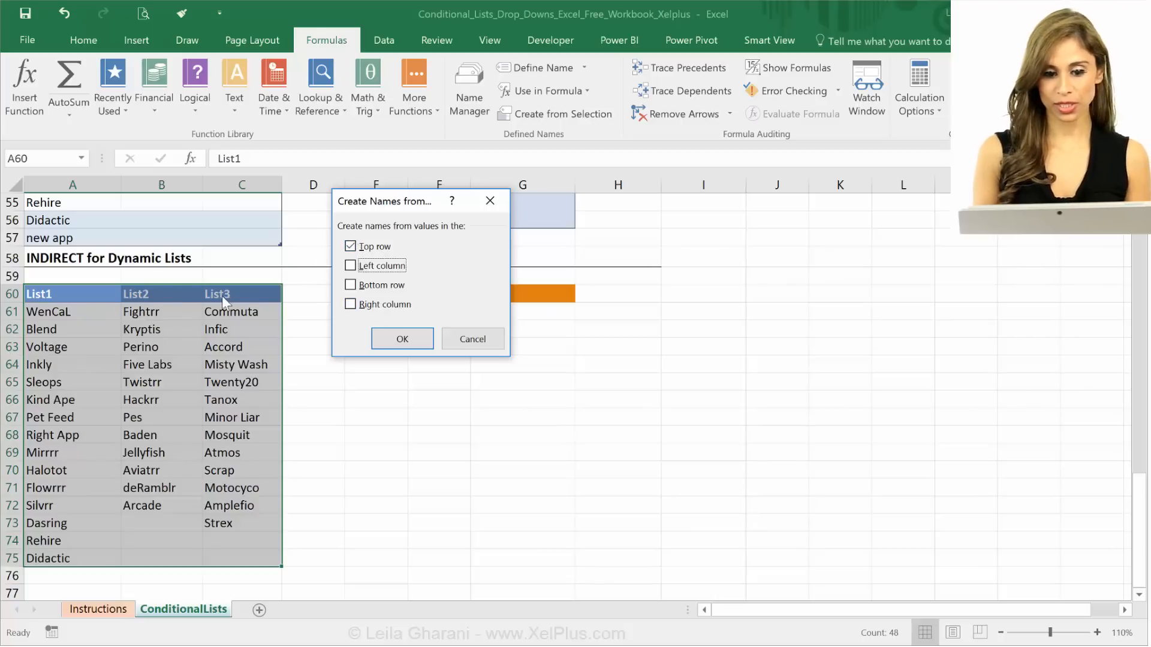
left_click(402, 338)
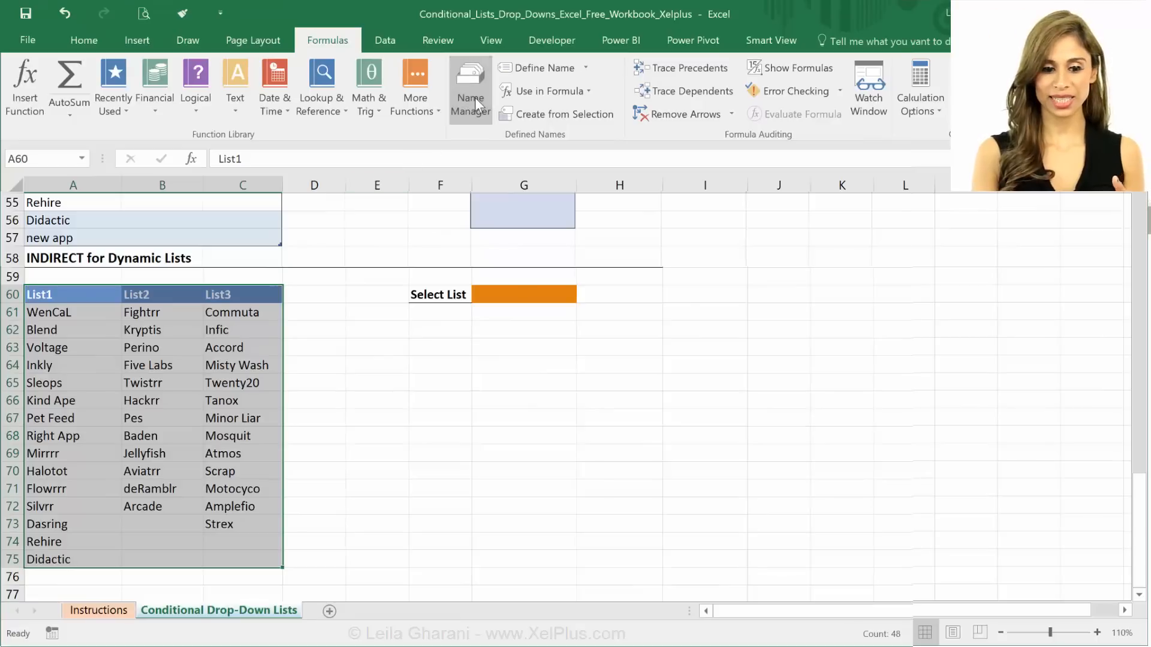
Review the new names in Name Manager and select the Select List cell G60
left_click(470, 84)
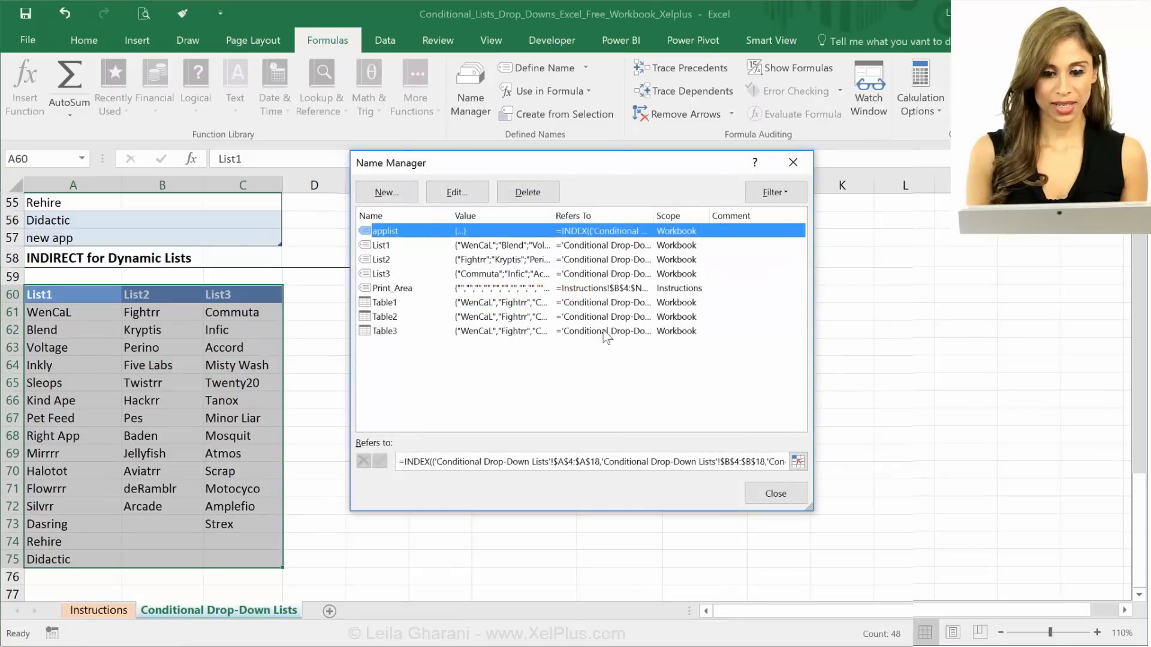
left_click(774, 493)
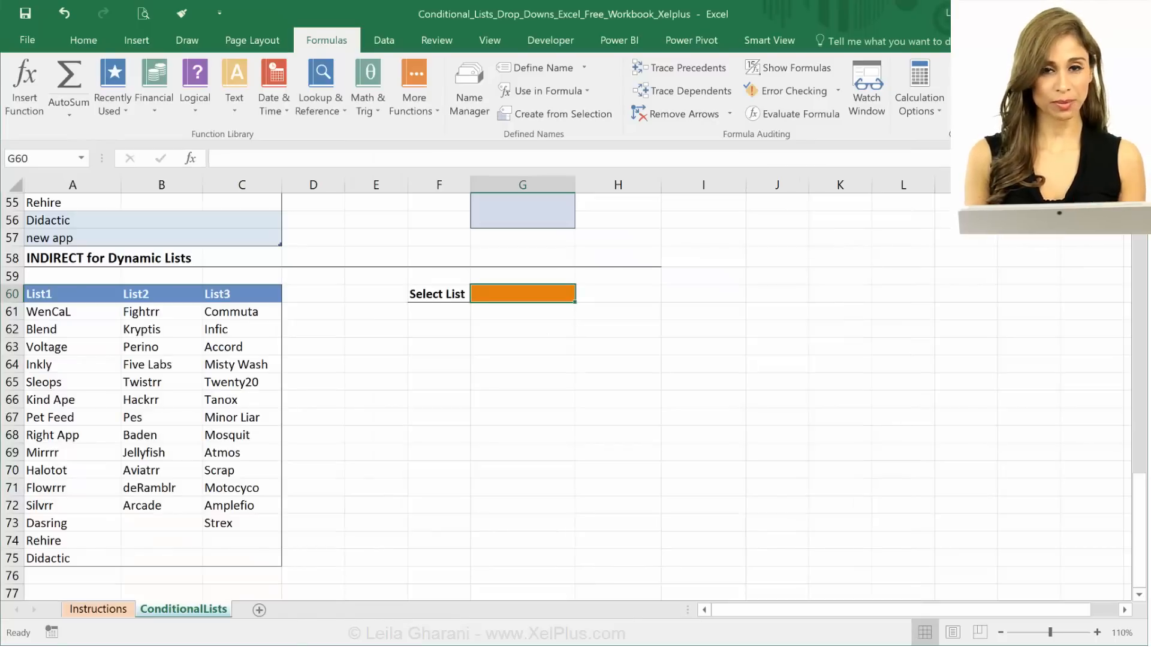
left_click(384, 40)
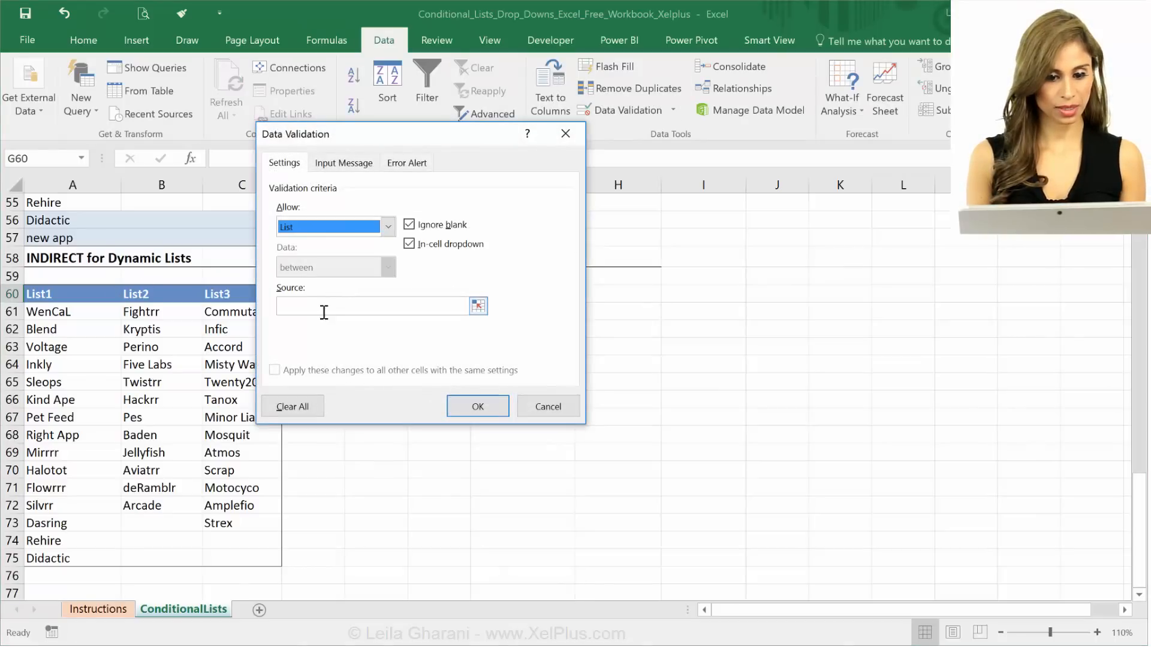
Source G60's drop-down from =$A$60:$C$60 and choose List1
type("=$A$60:$C$60")
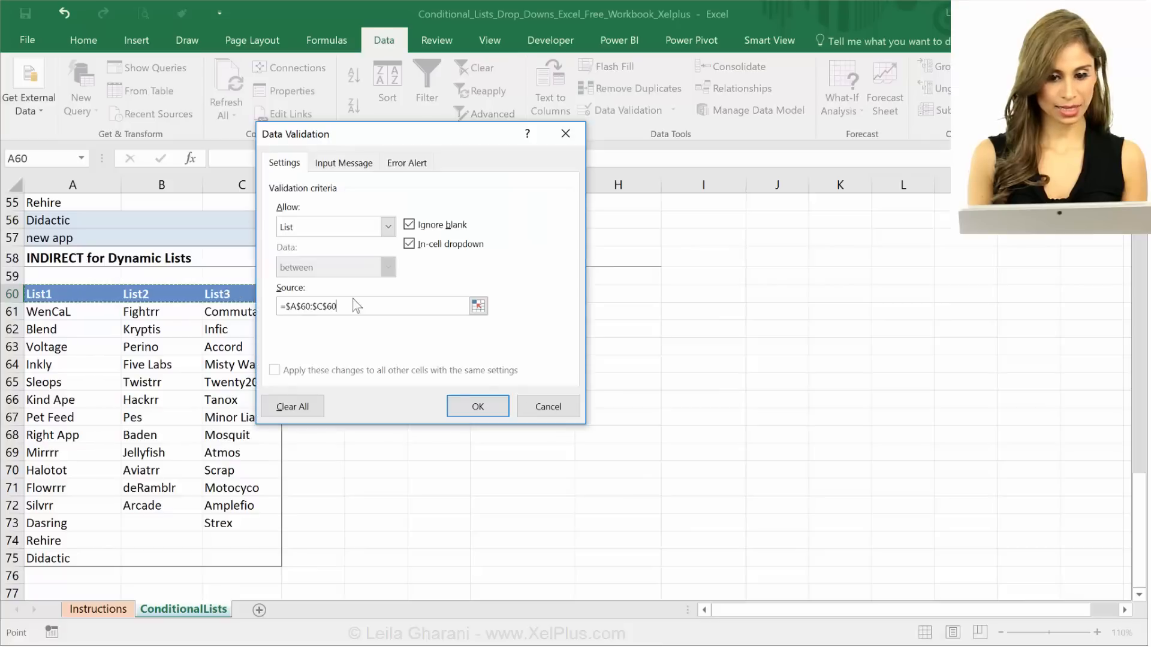
left_click(477, 407)
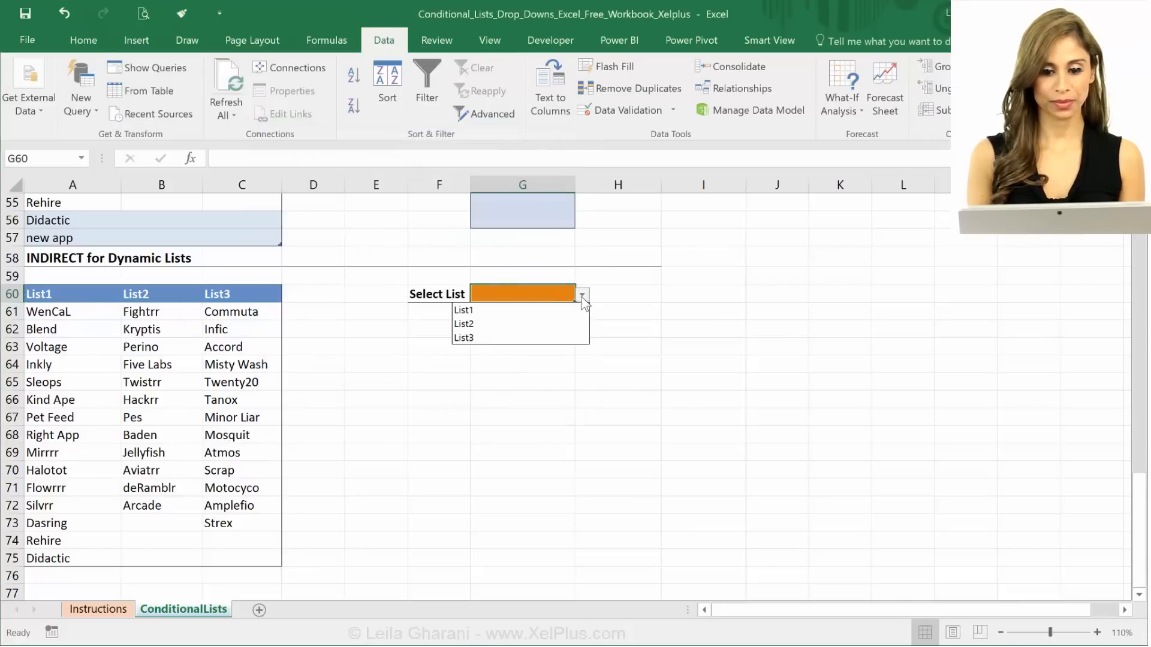
left_click(462, 309)
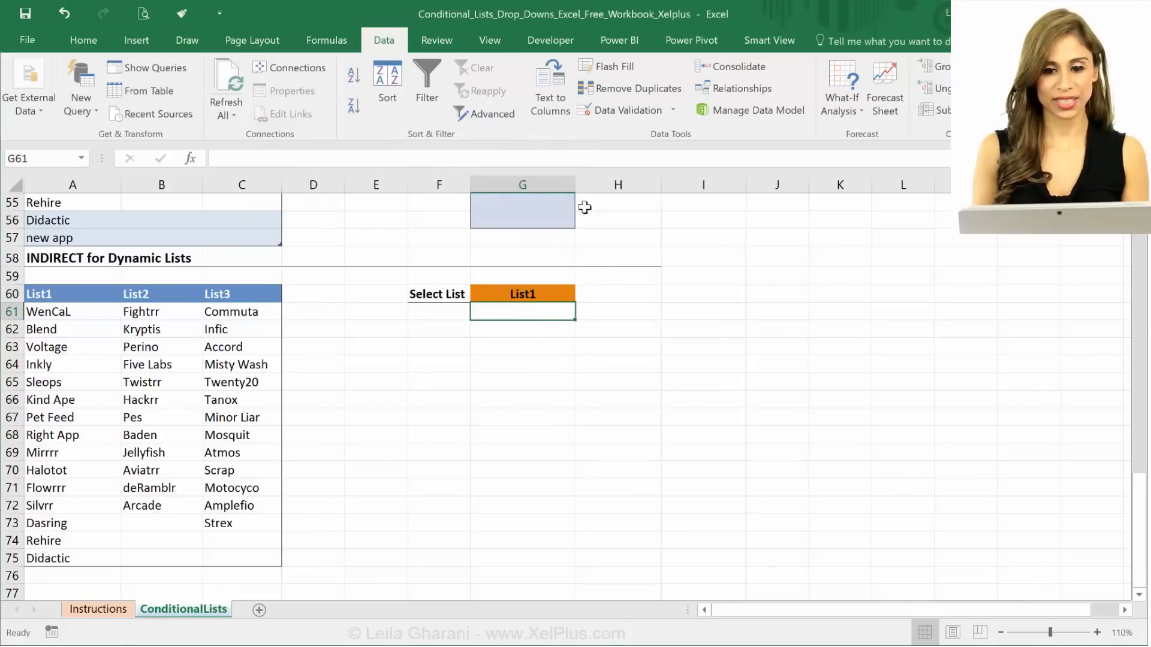
Validate G61 as a list with source =INDIRECT($G$60)
left_click(619, 109)
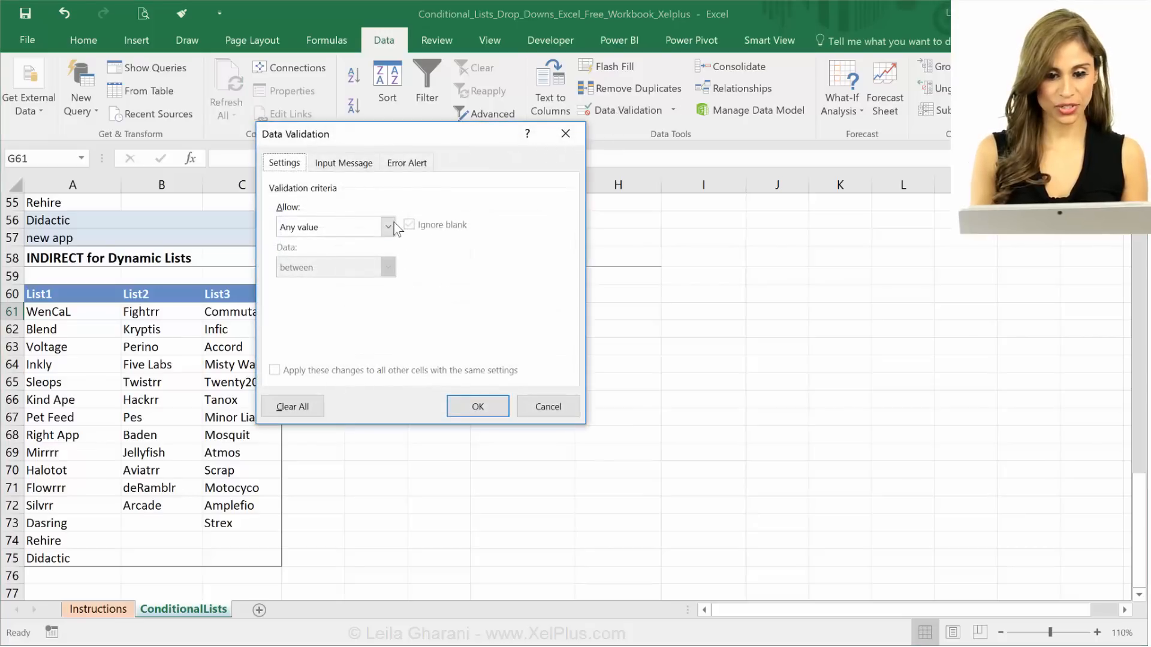
left_click(388, 226)
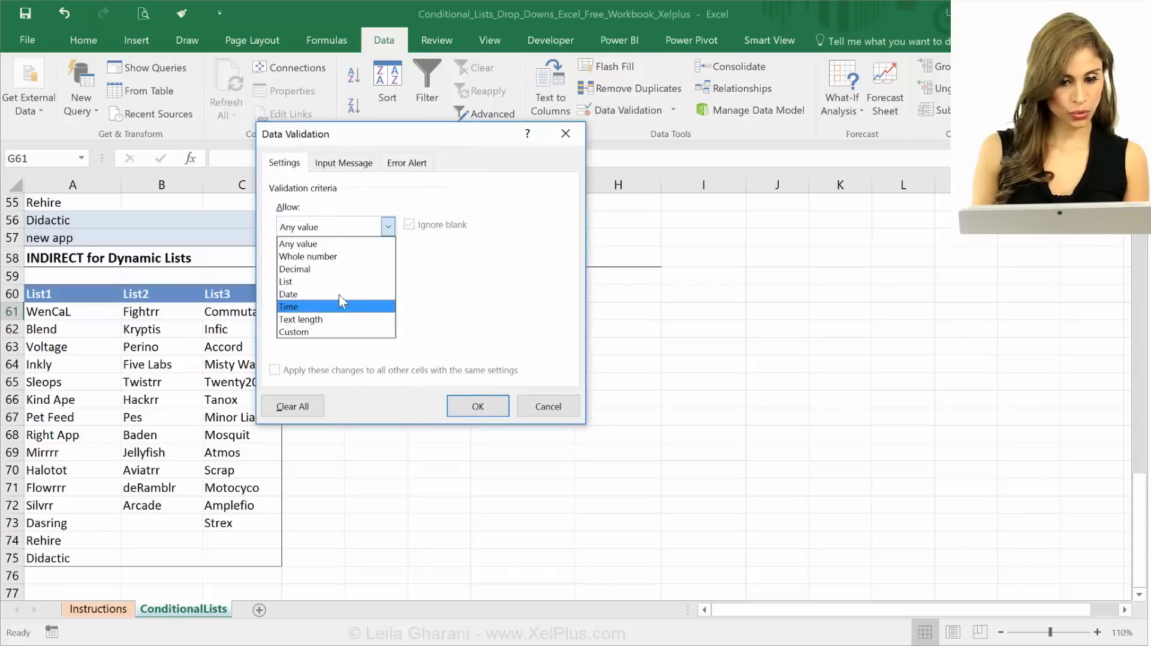
left_click(285, 281)
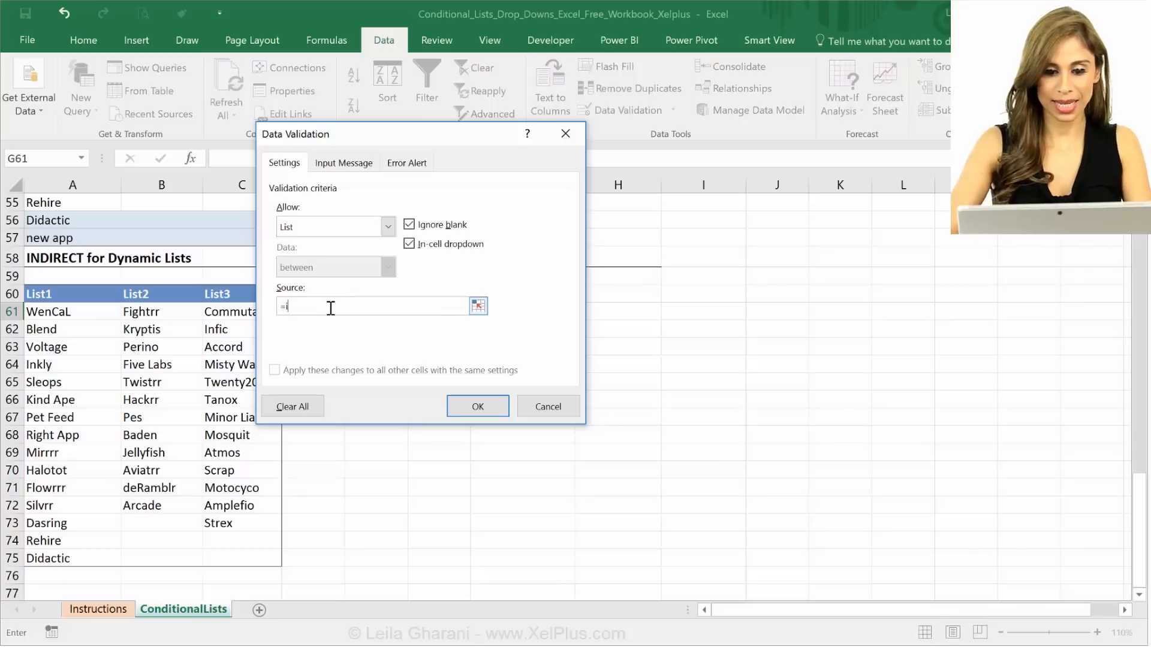
type("ndirect($G$60")
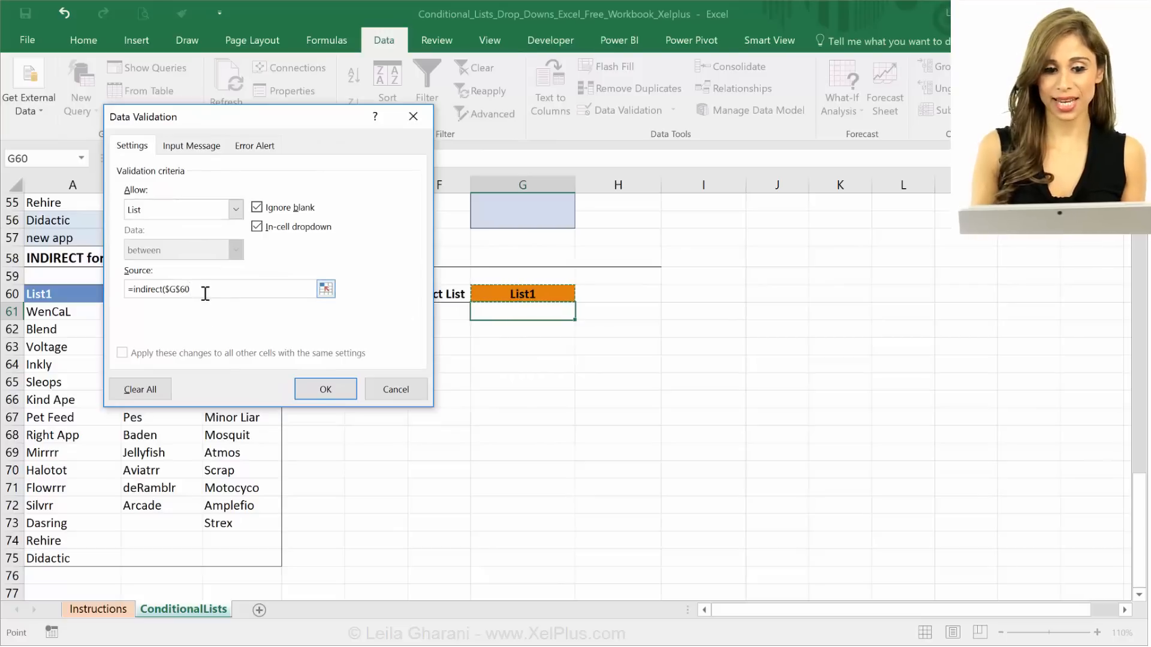
left_click(325, 388)
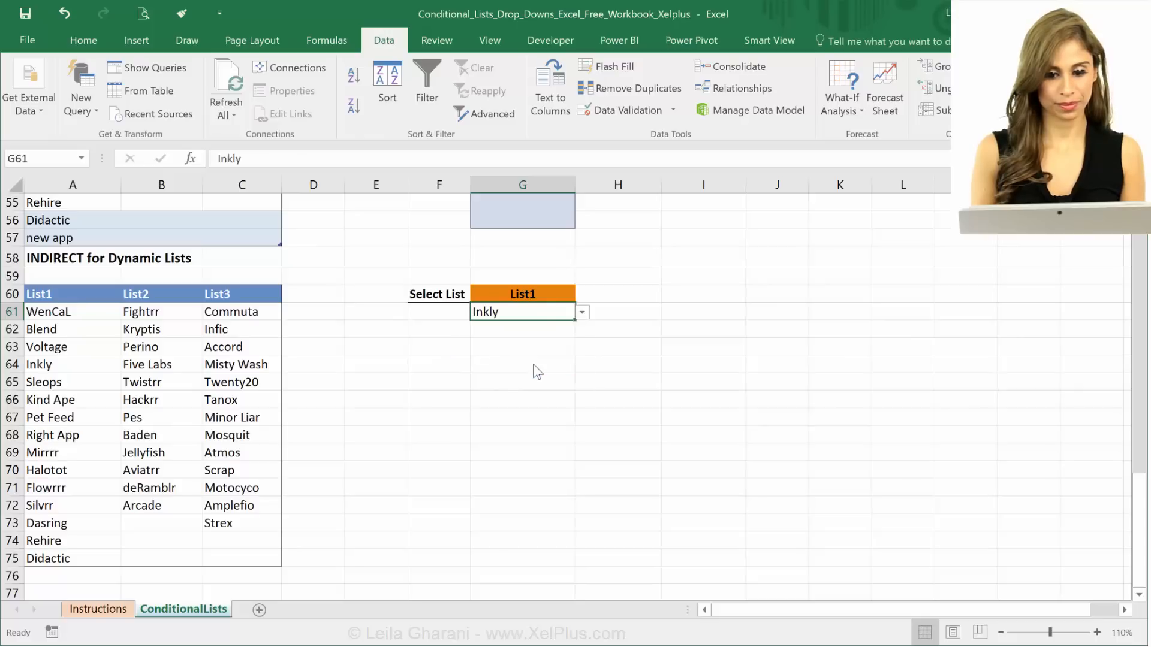
Switch G60 to List2 and pick Five Labs from the dependent list in G61
left_click(580, 294)
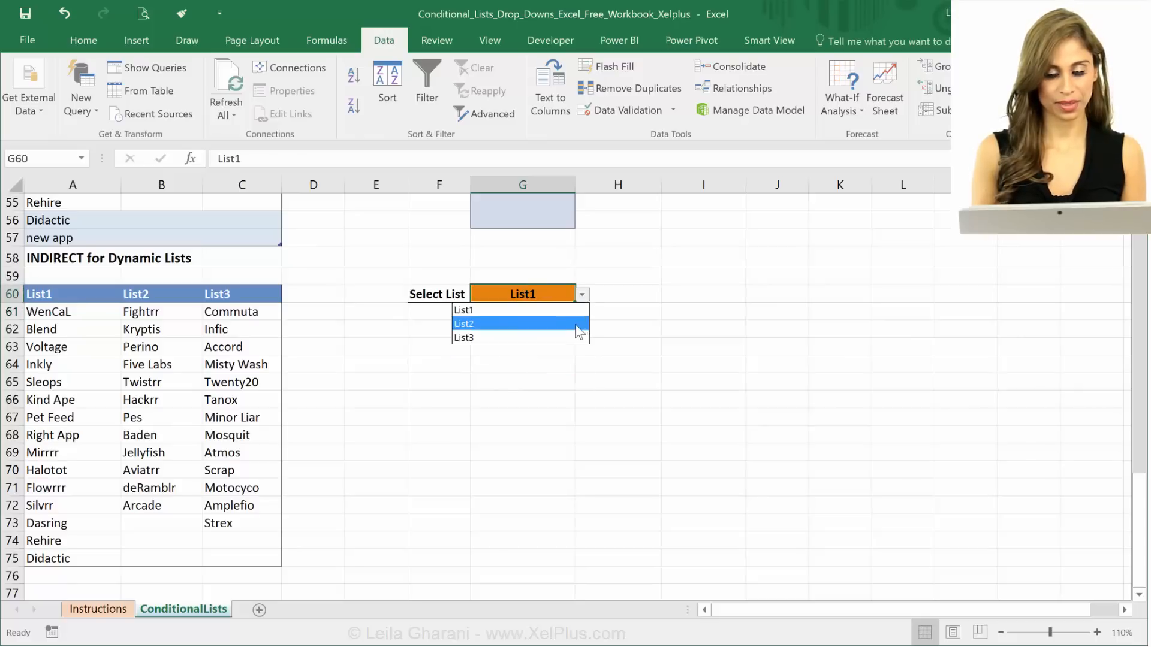
left_click(463, 323)
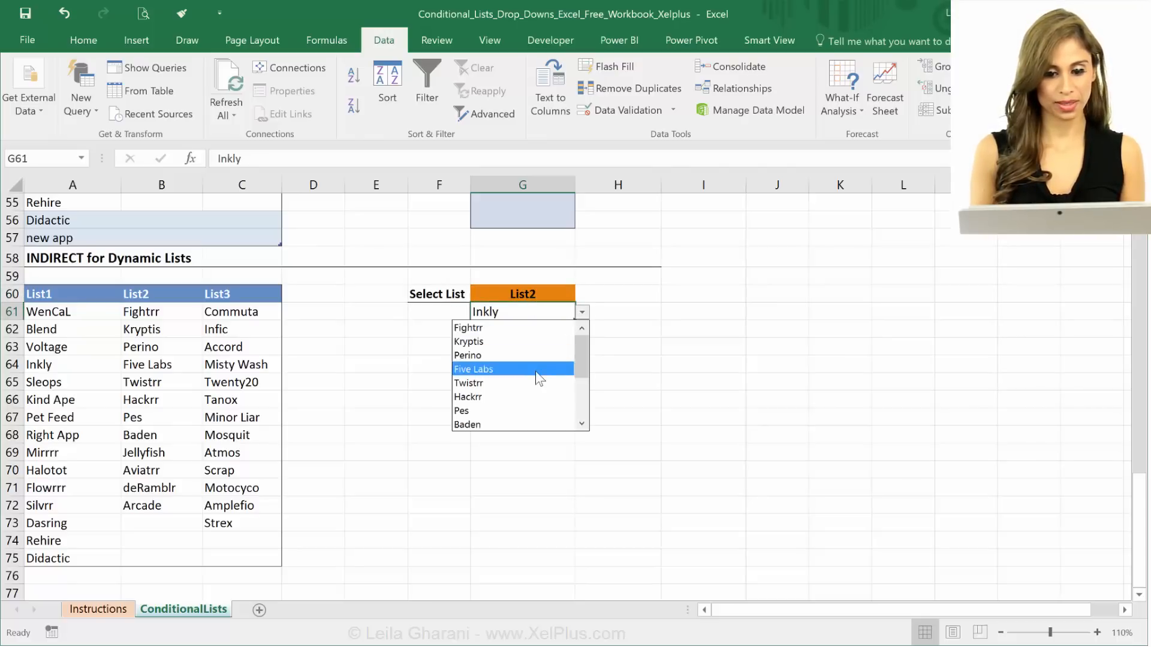
left_click(473, 368)
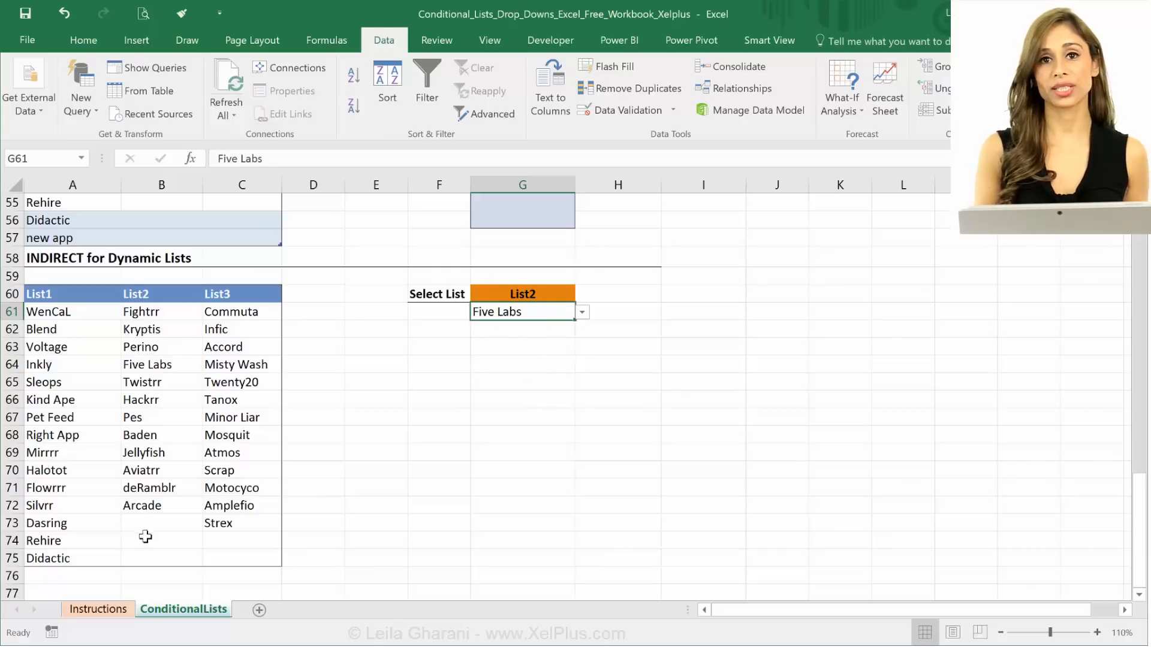
left_click(161, 434)
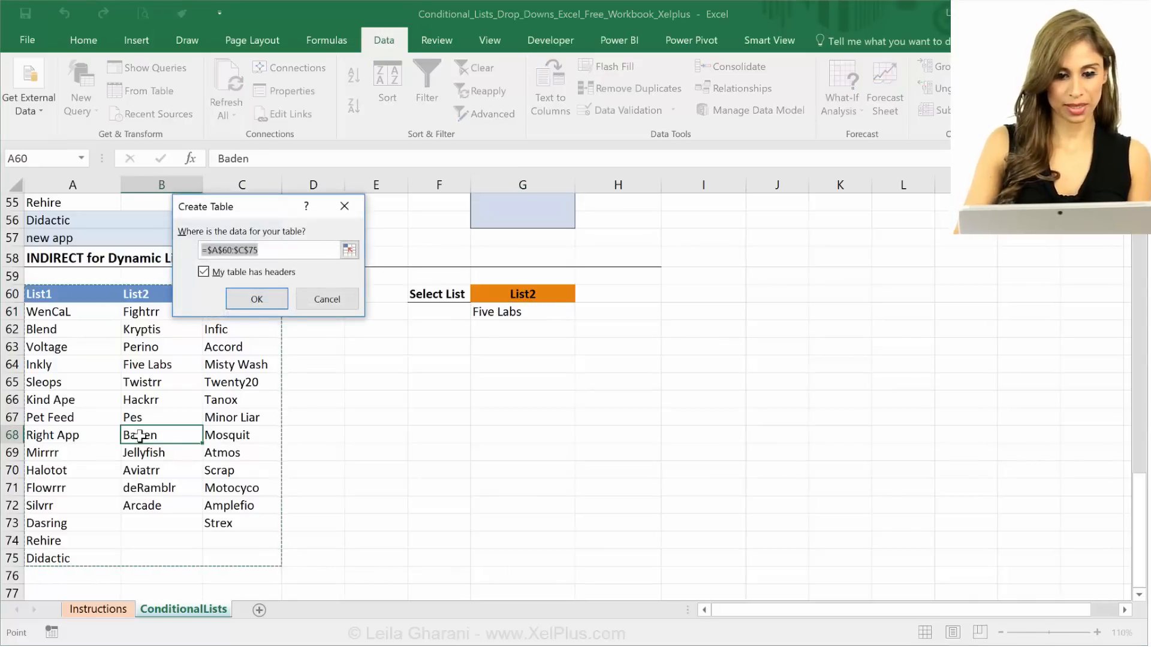
Turn the List1–List3 data into a table, add 'new app' in A76 and set G60 back to List1
left_click(256, 298)
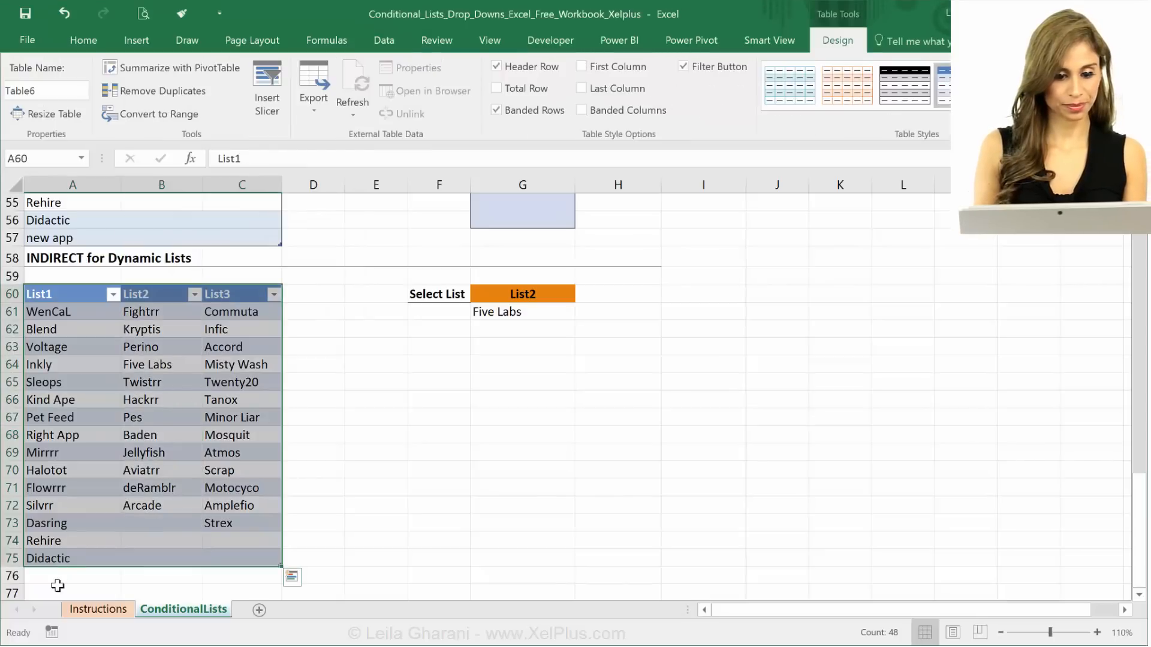
left_click(72, 575)
type("new app")
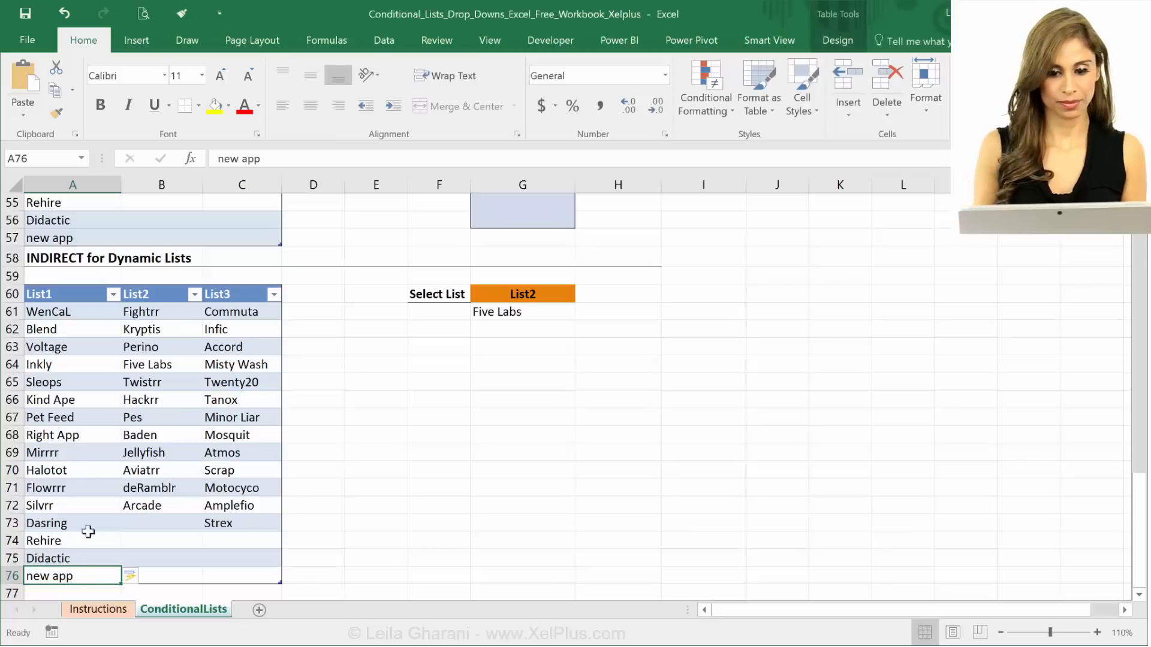
left_click(521, 294)
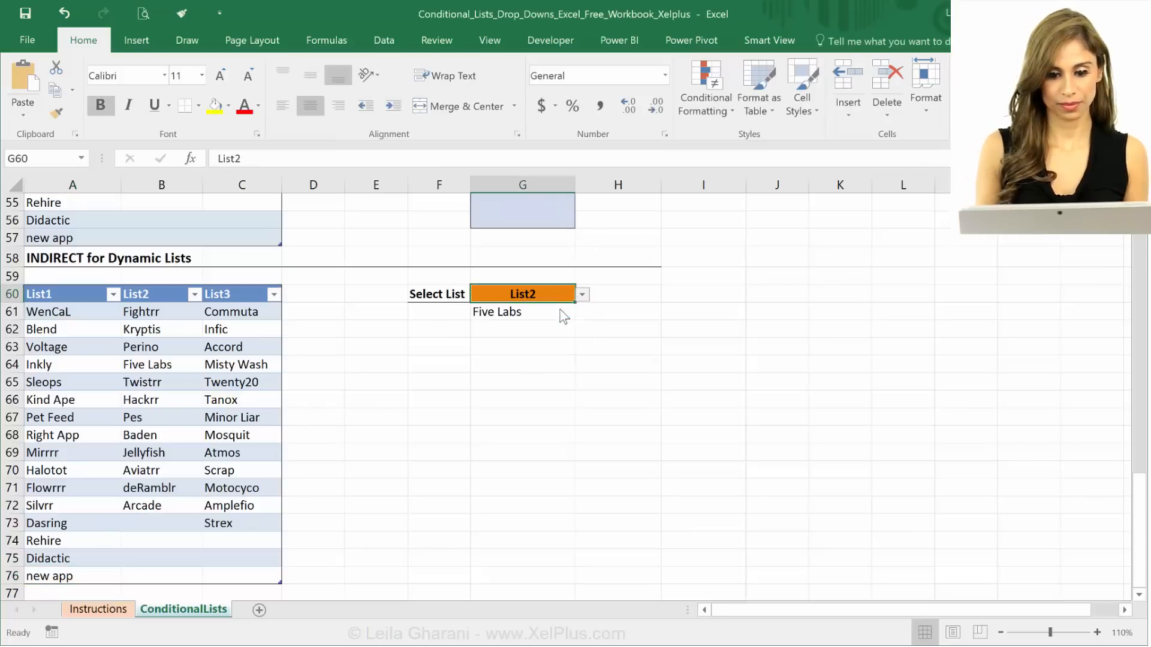
left_click(582, 312)
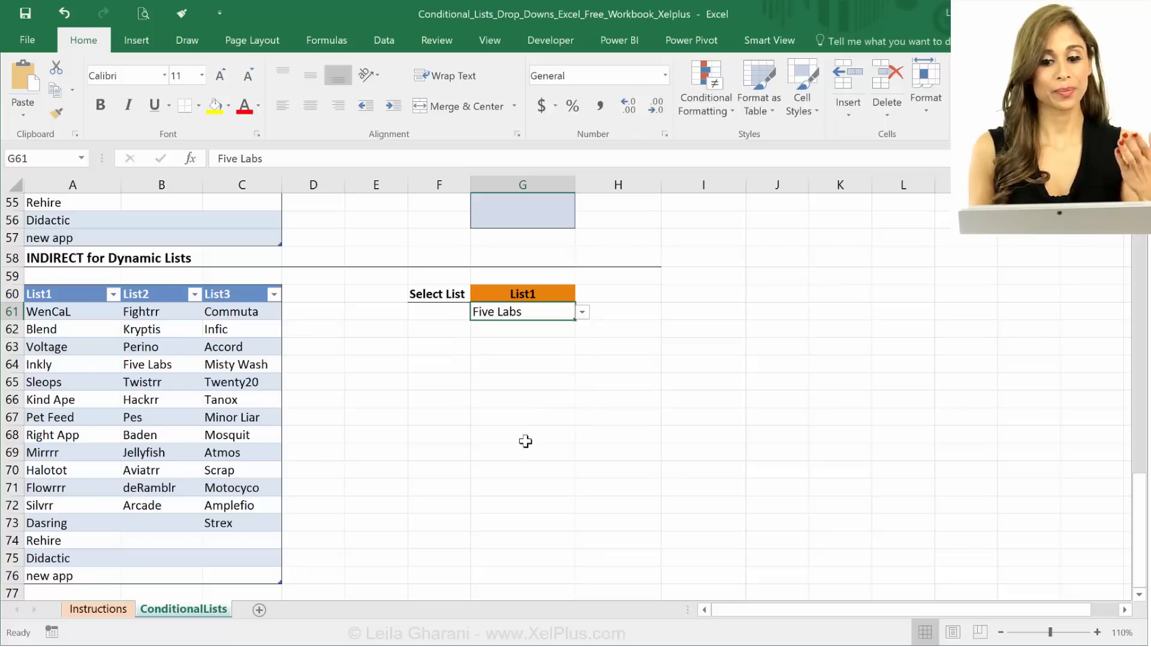
mouse_move(515, 355)
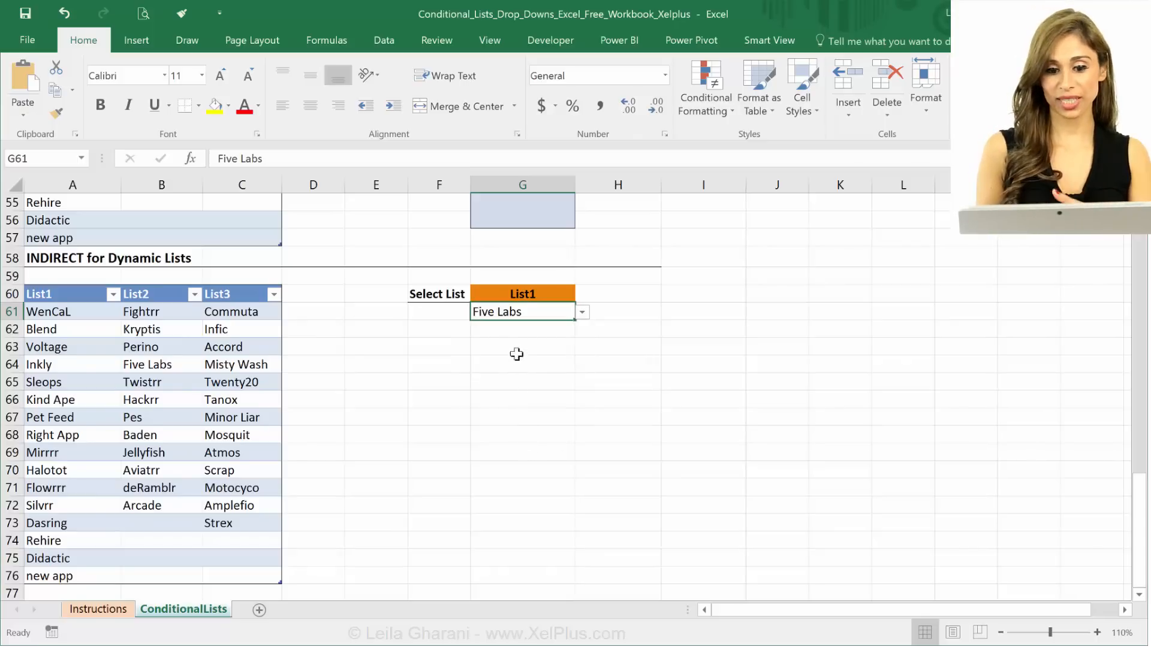
mouse_move(66, 574)
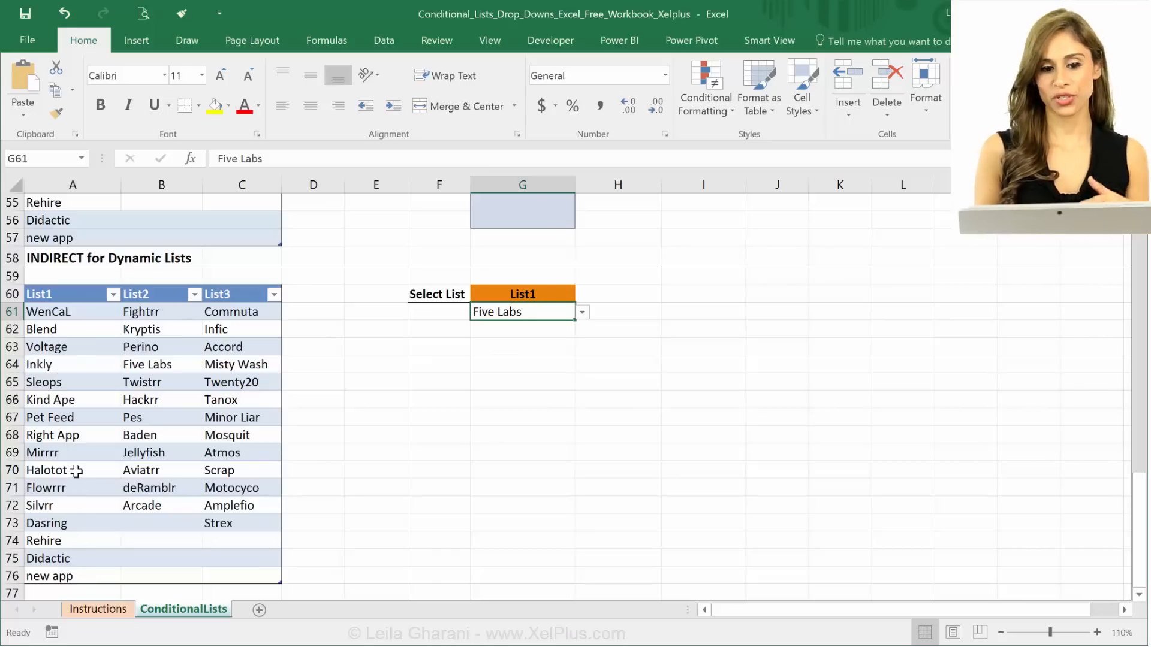
mouse_move(94, 417)
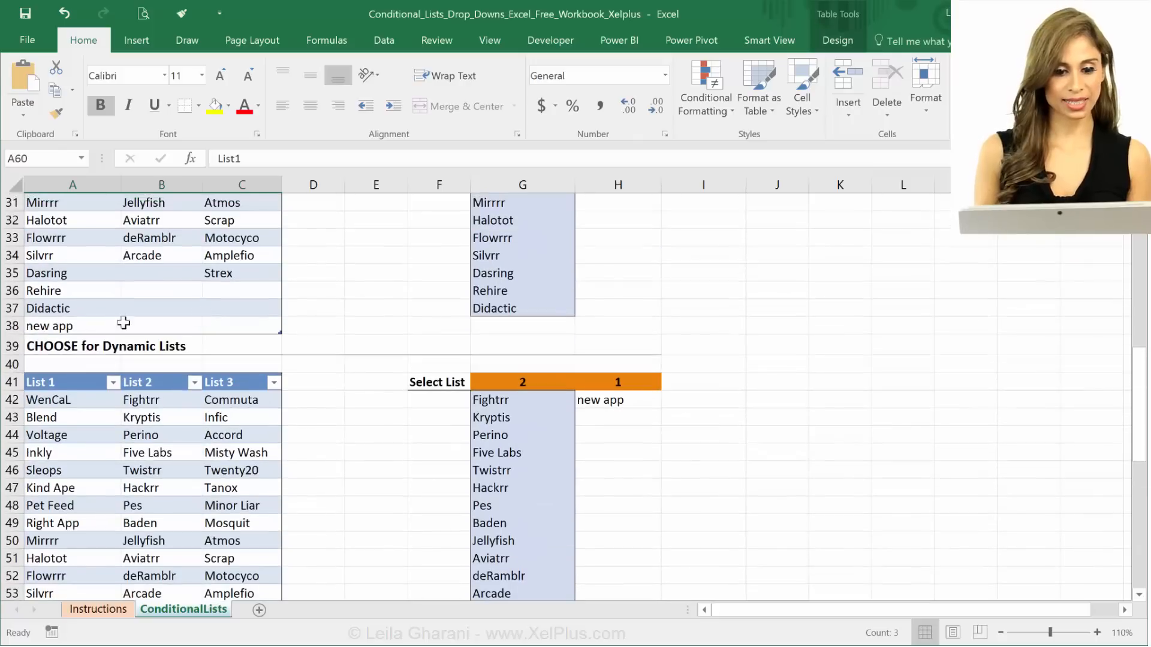
Compare the CHOOSE and INDIRECT table headers, then set G60 to List2
left_click(41, 382)
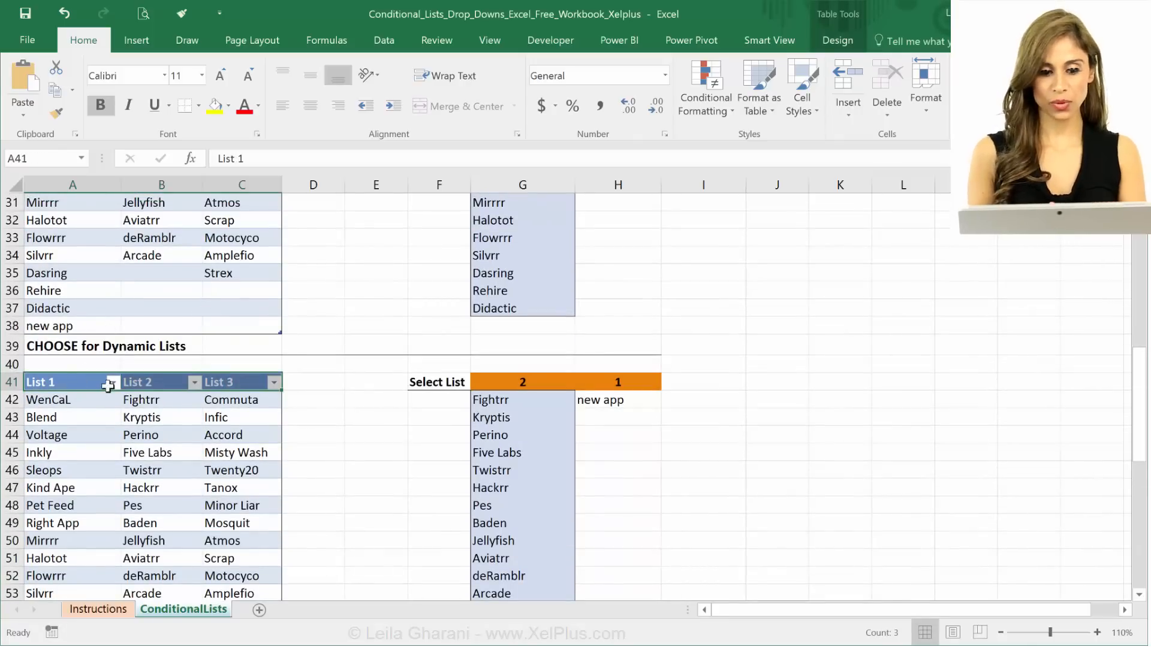
scroll("down", 3)
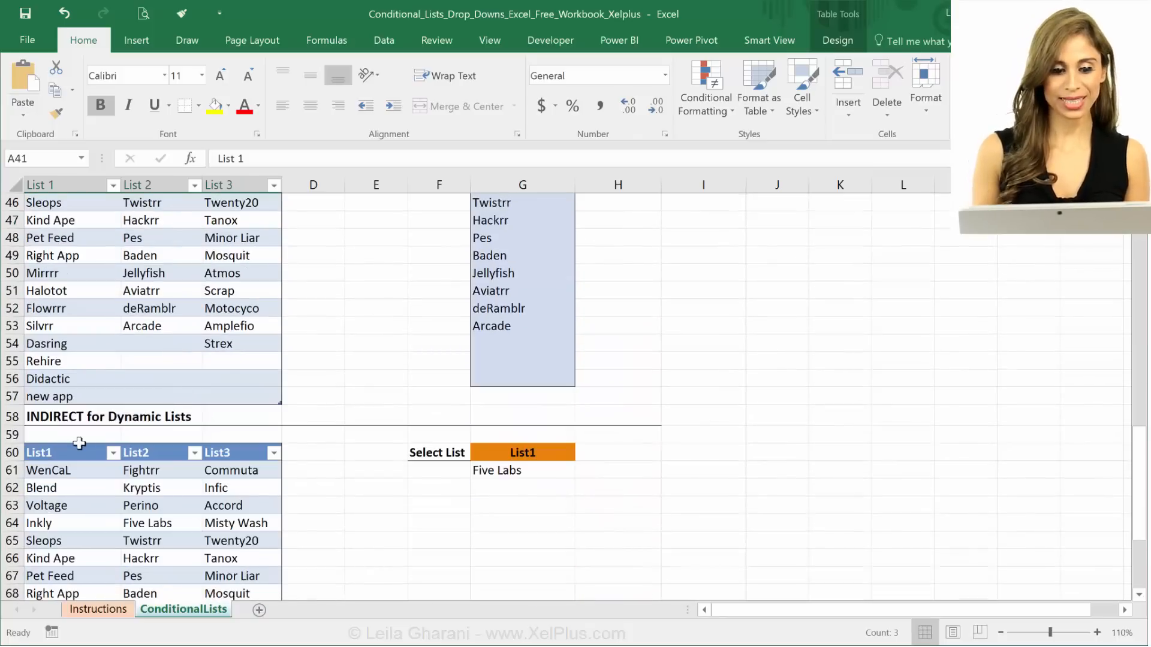
left_click(38, 452)
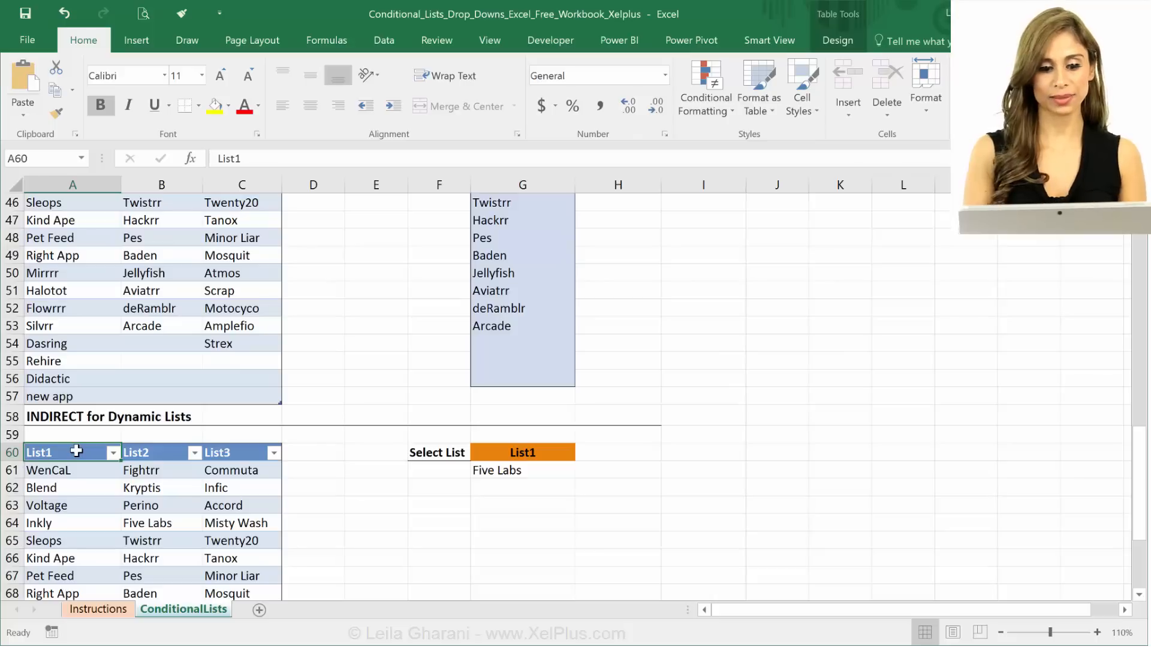
mouse_move(204, 459)
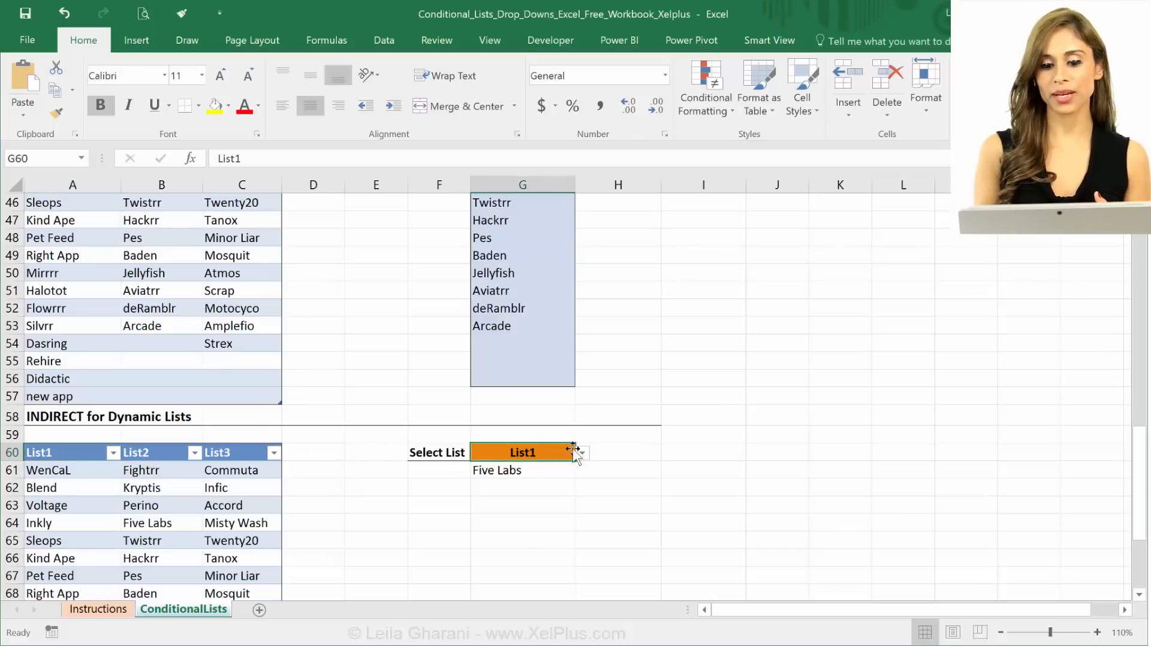
left_click(581, 452)
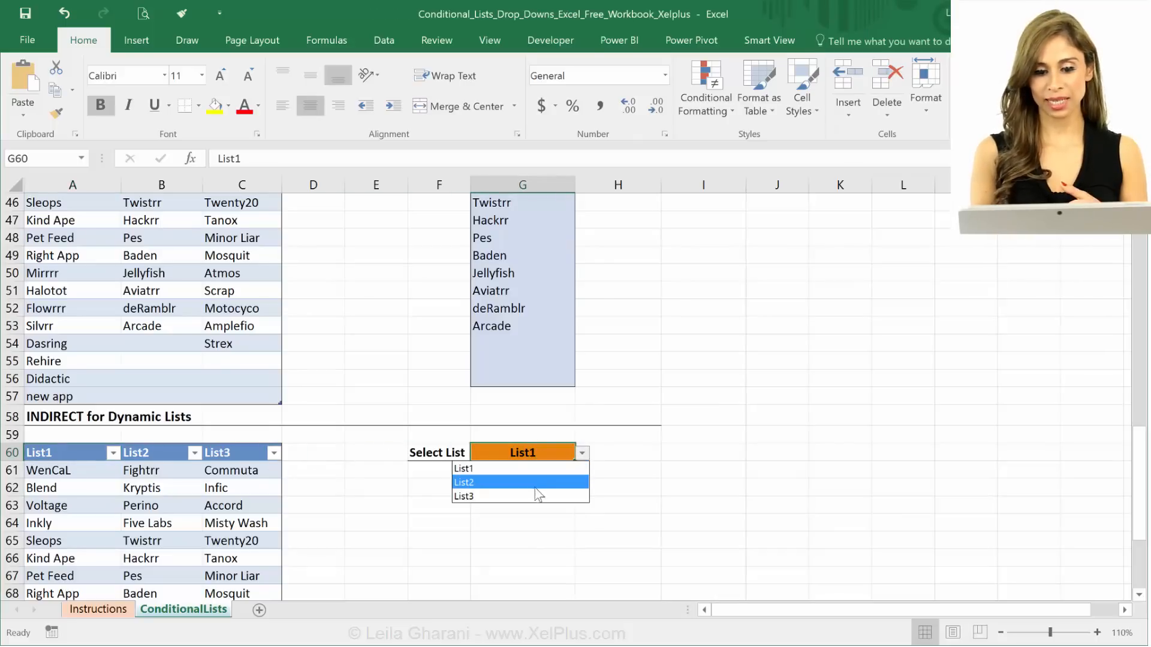
mouse_move(463, 497)
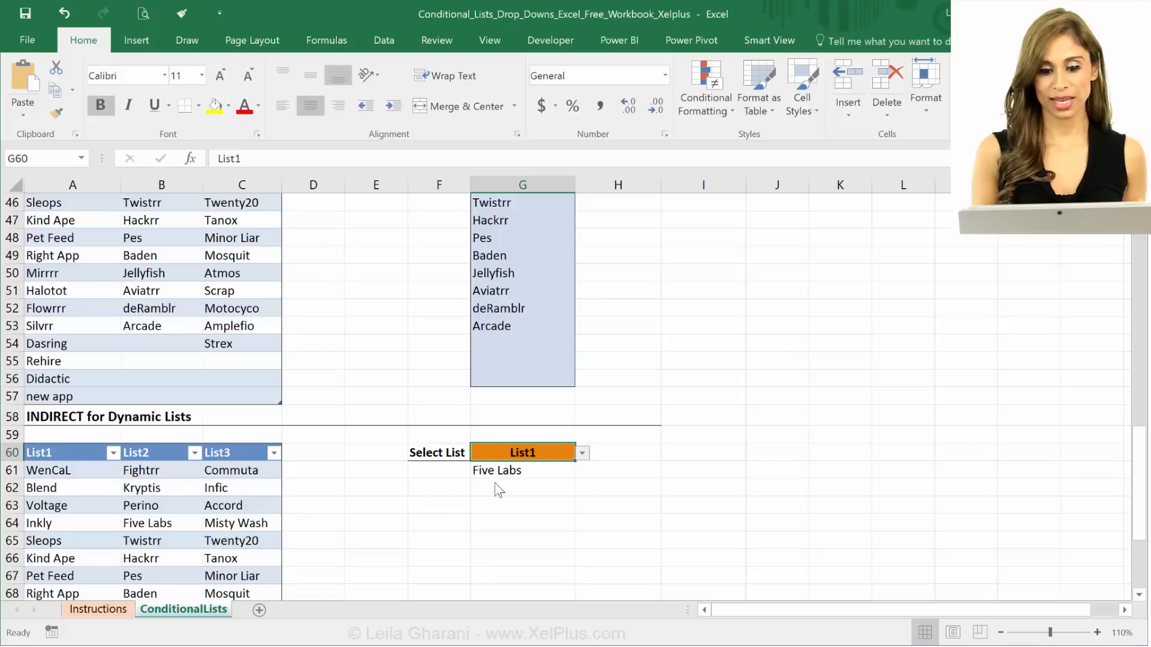
left_click(521, 452)
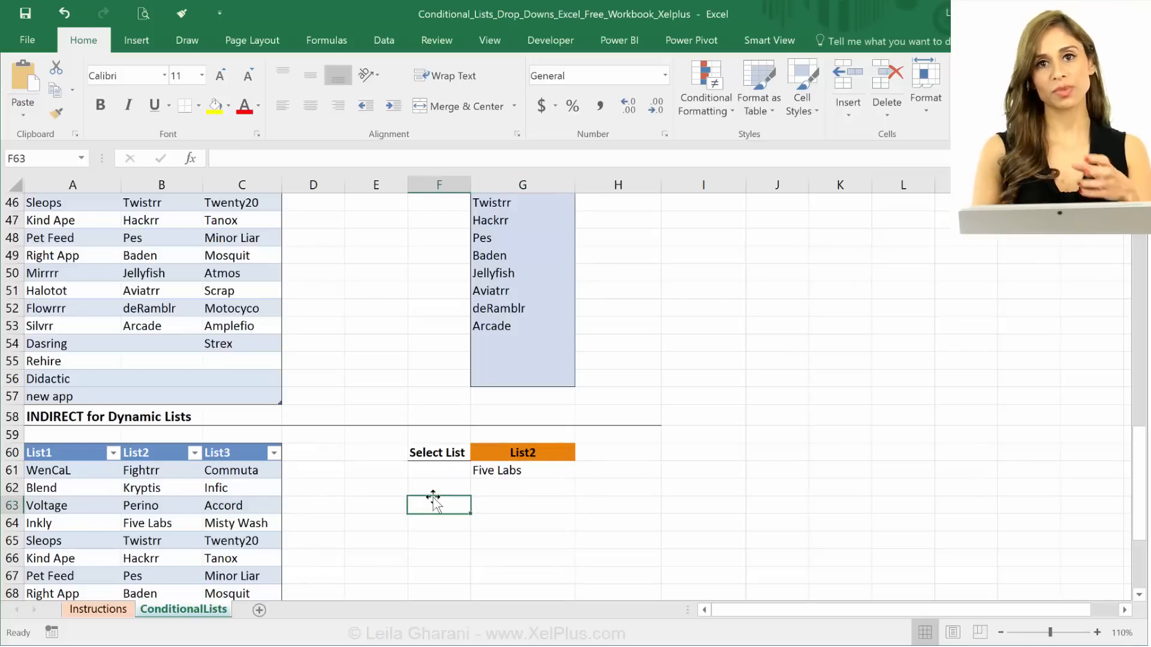